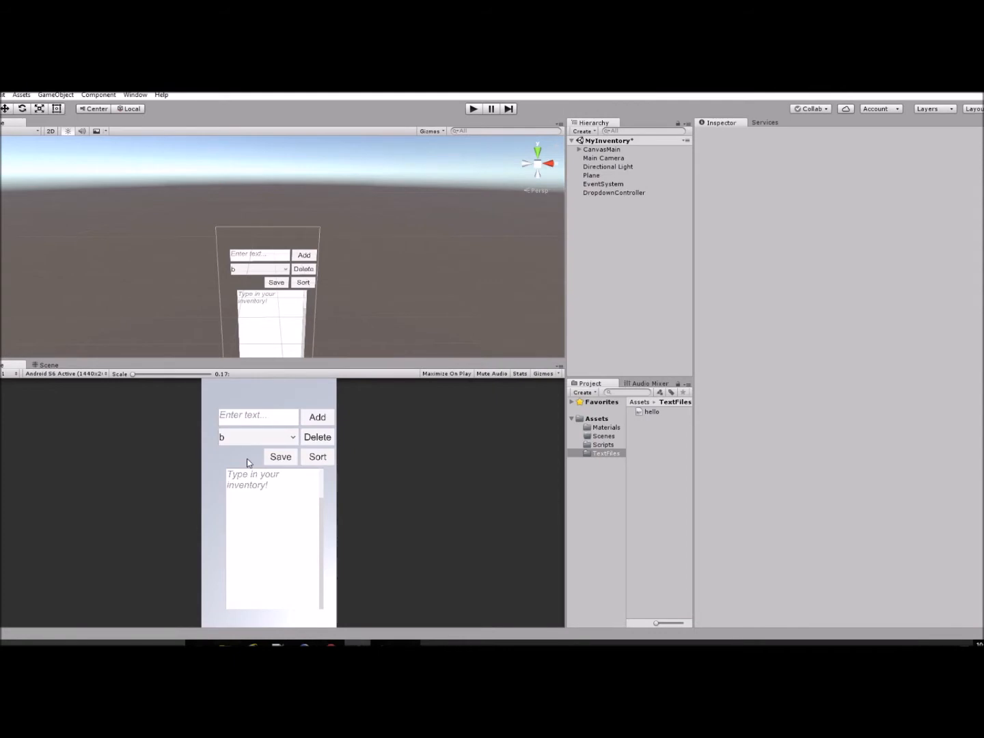
mouse_move(525, 438)
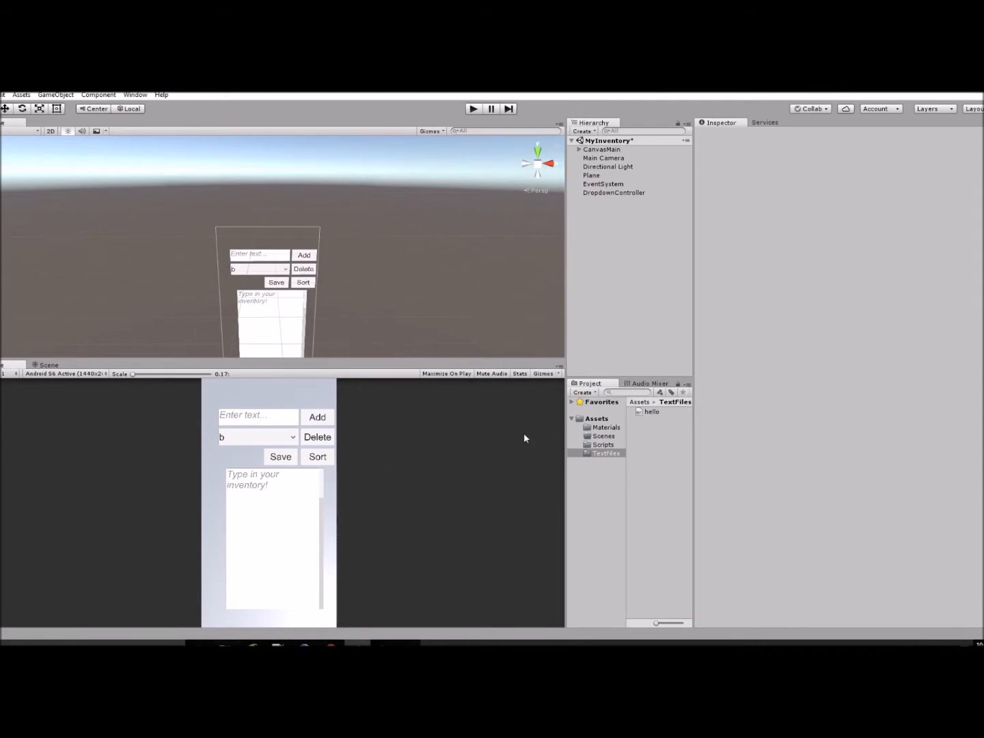
mouse_move(713, 403)
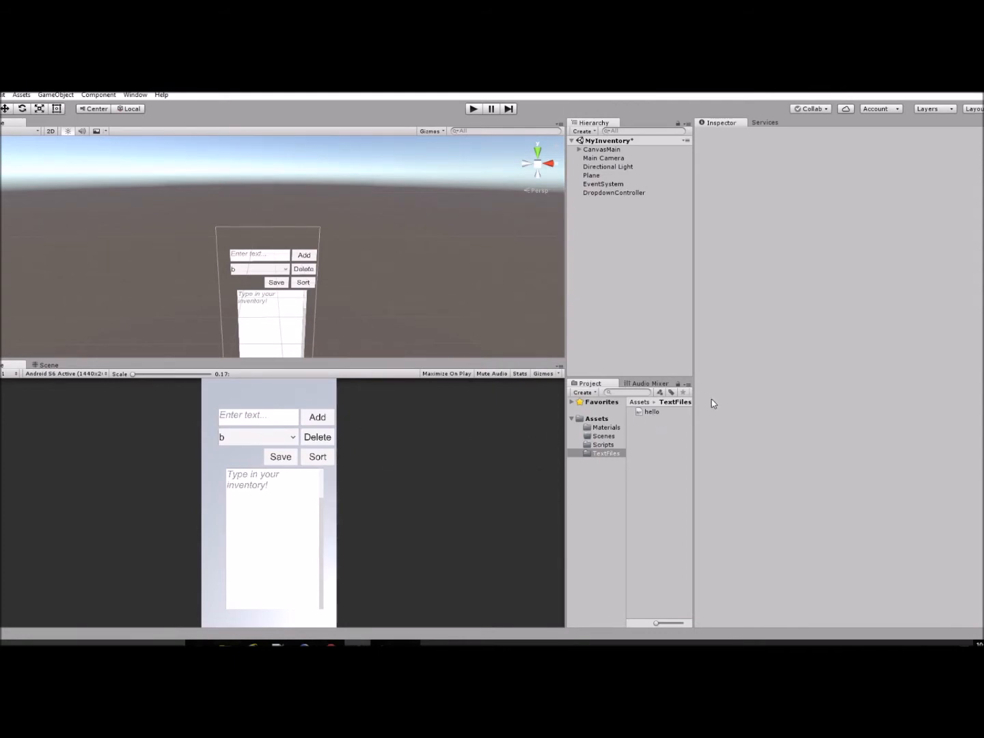
Step: Delete hello.txt from TextFiles, enter Play mode, and bring up the TextFiles folder's context menu
left_click(652, 412)
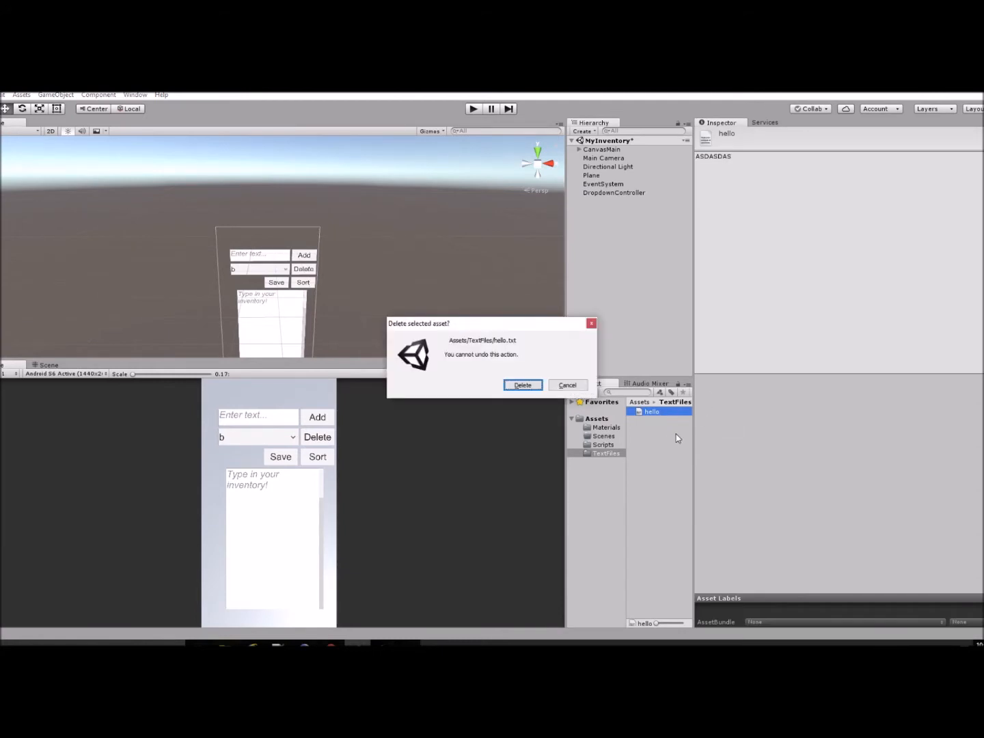
left_click(521, 384)
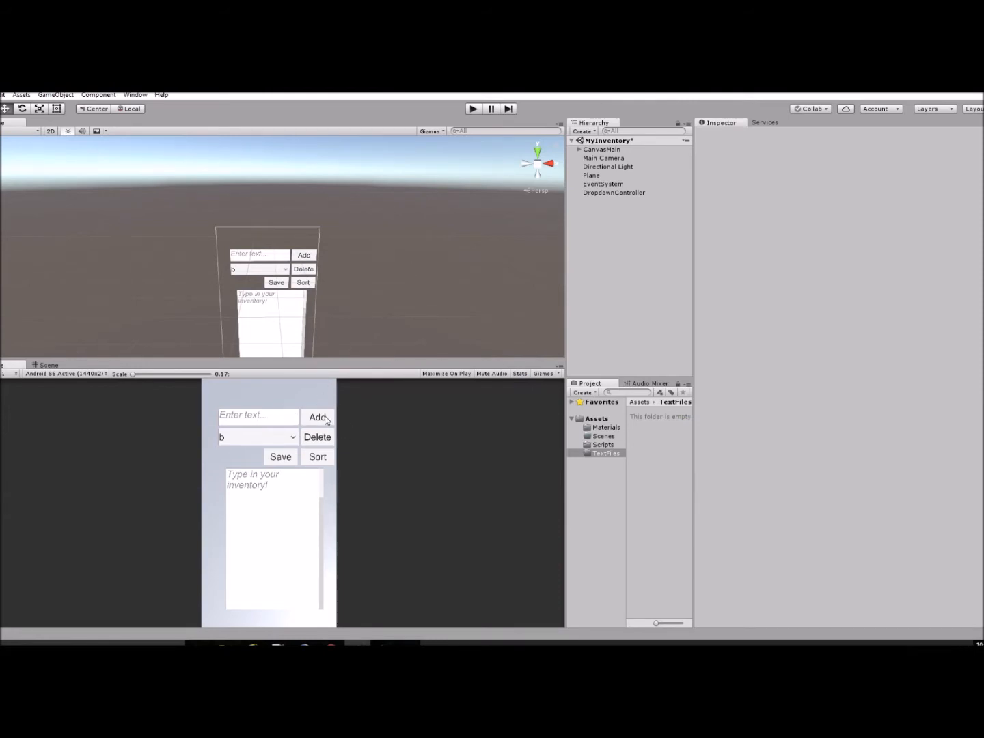
left_click(473, 108)
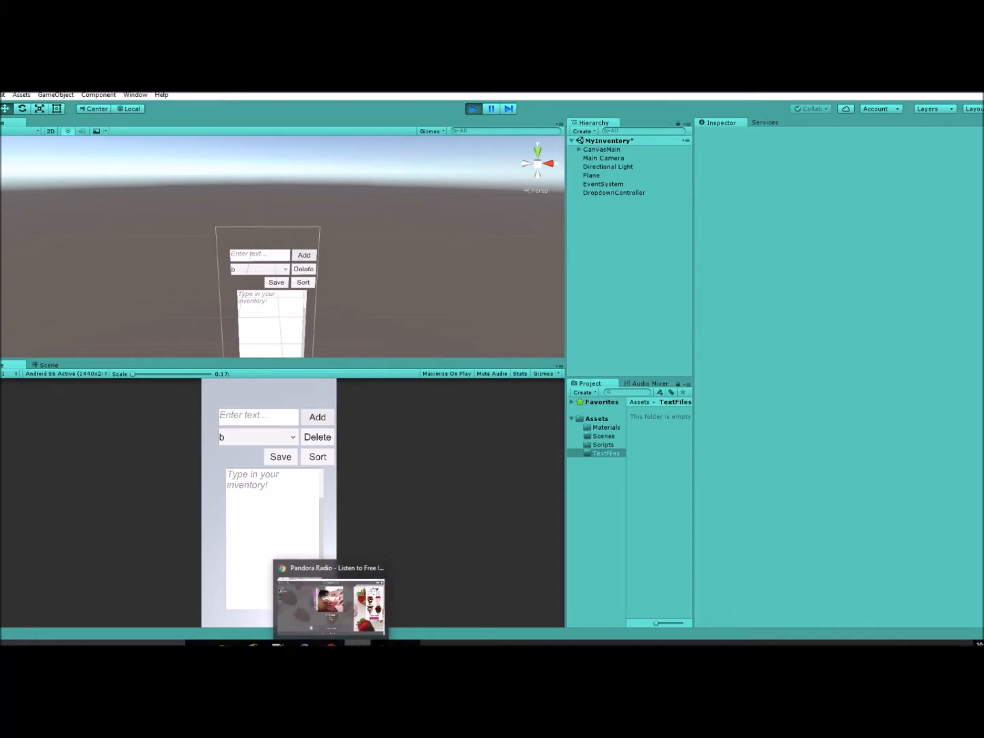
right_click(606, 453)
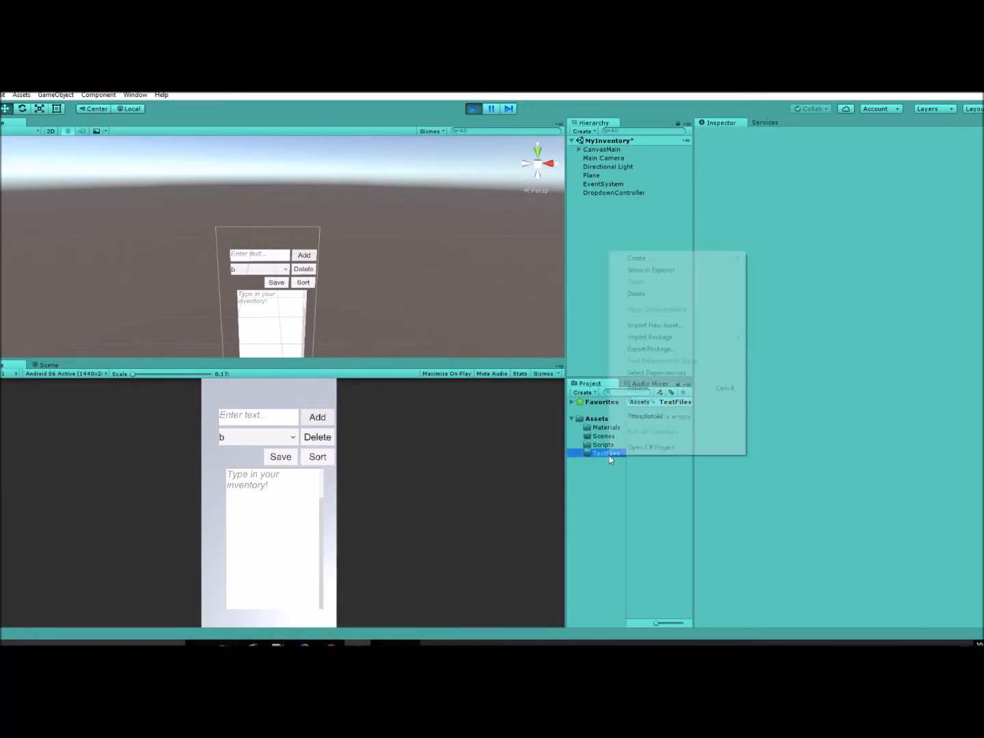
Step: Reveal TextFiles in File Explorer, browse up to Assets, then return to Unity
left_click(650, 270)
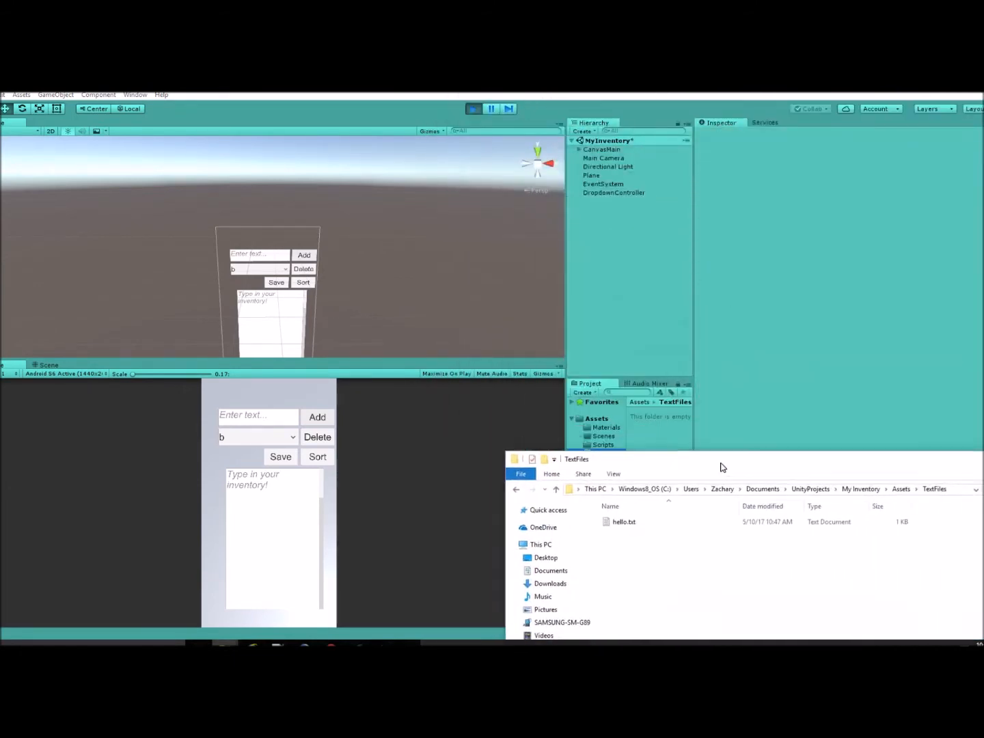
mouse_move(689, 412)
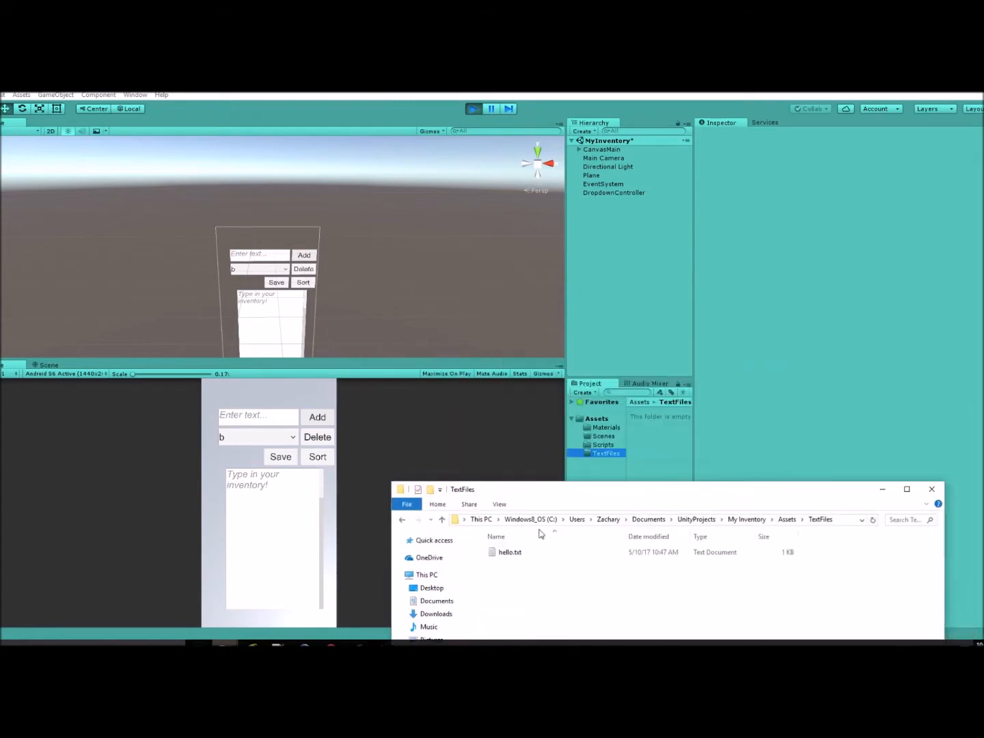
mouse_move(932, 489)
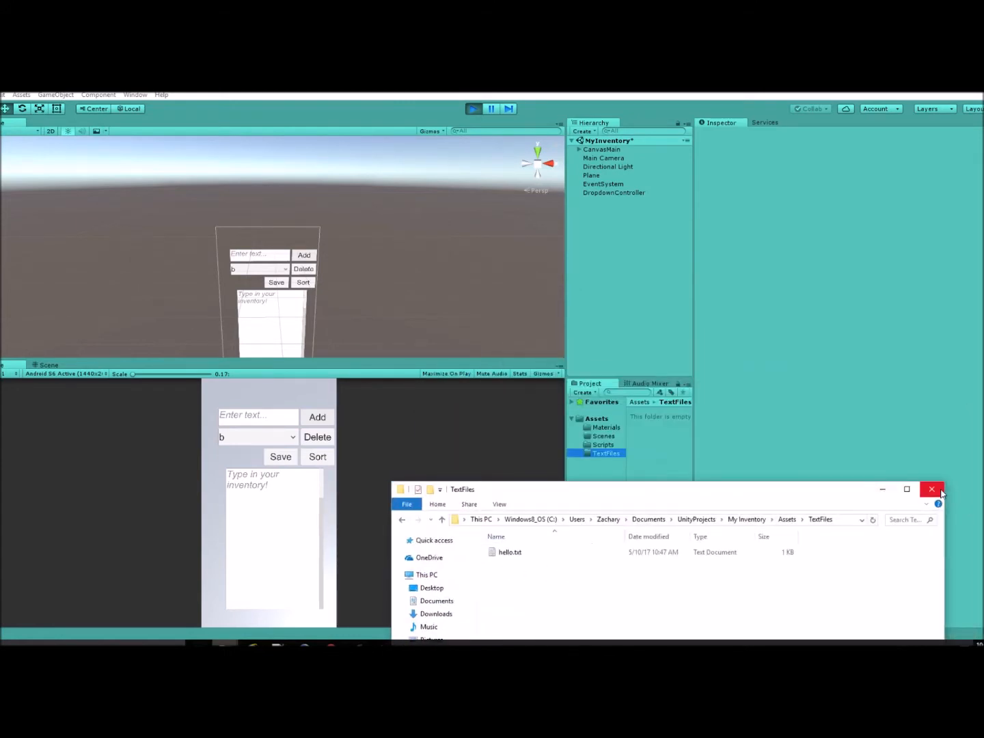
mouse_move(932, 490)
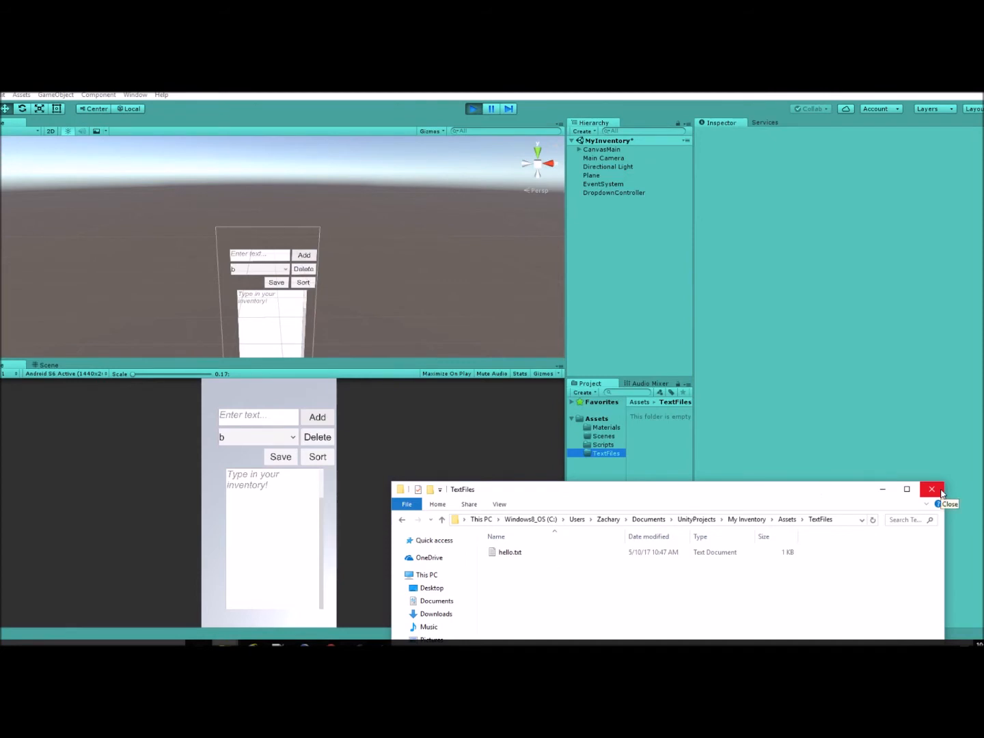
mouse_move(591, 501)
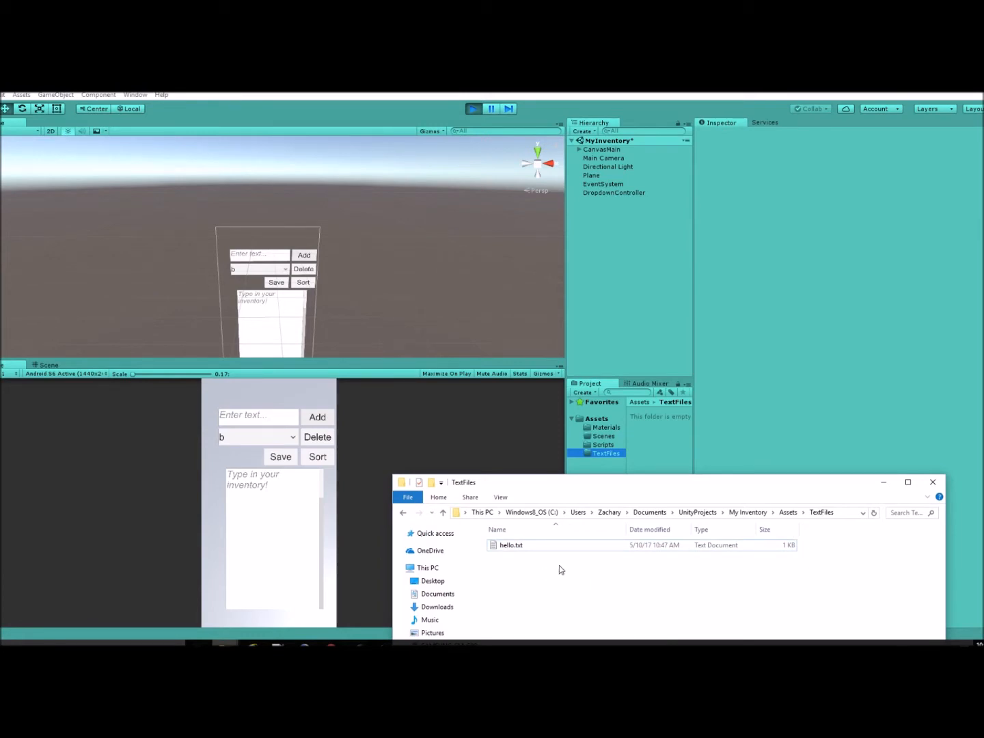
mouse_move(571, 566)
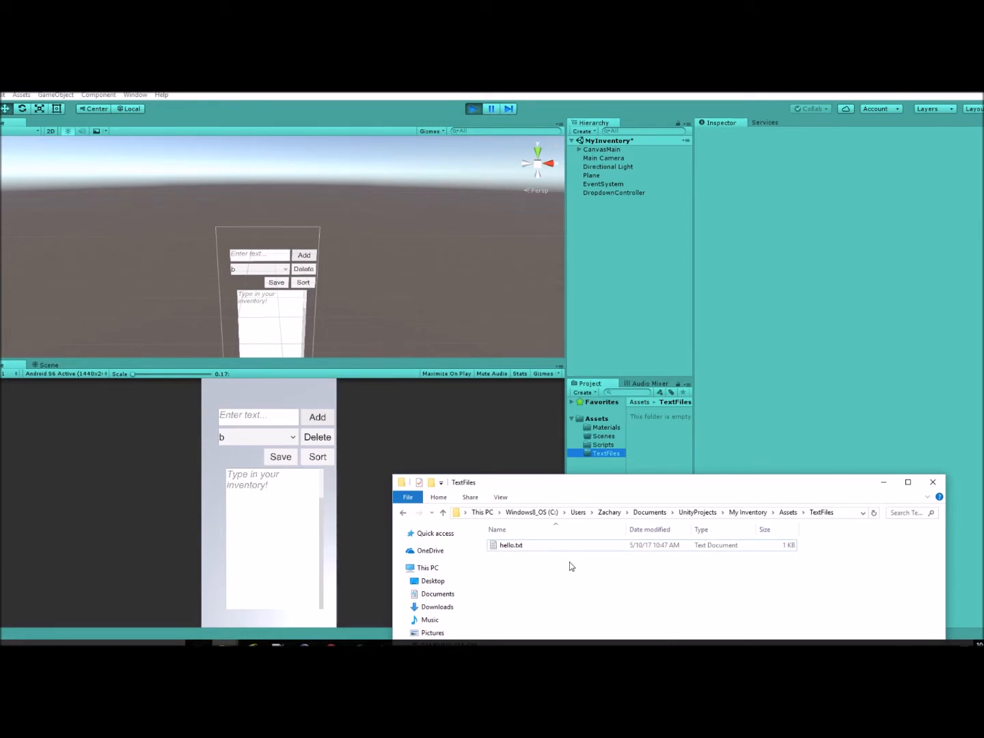
left_click(932, 481)
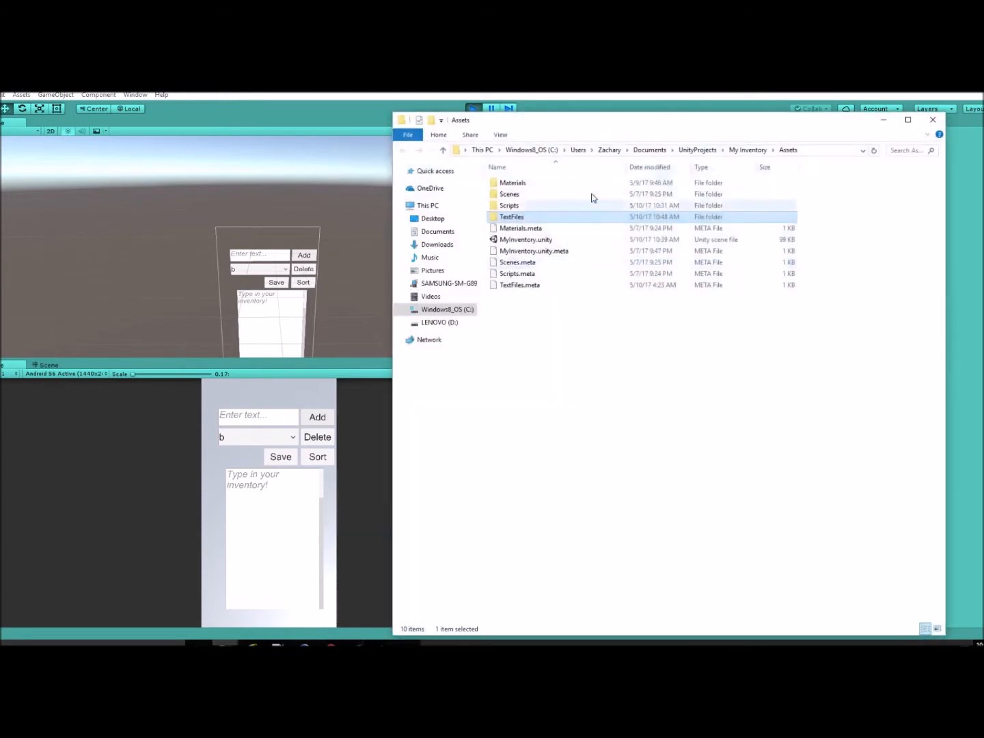
double_click(511, 216)
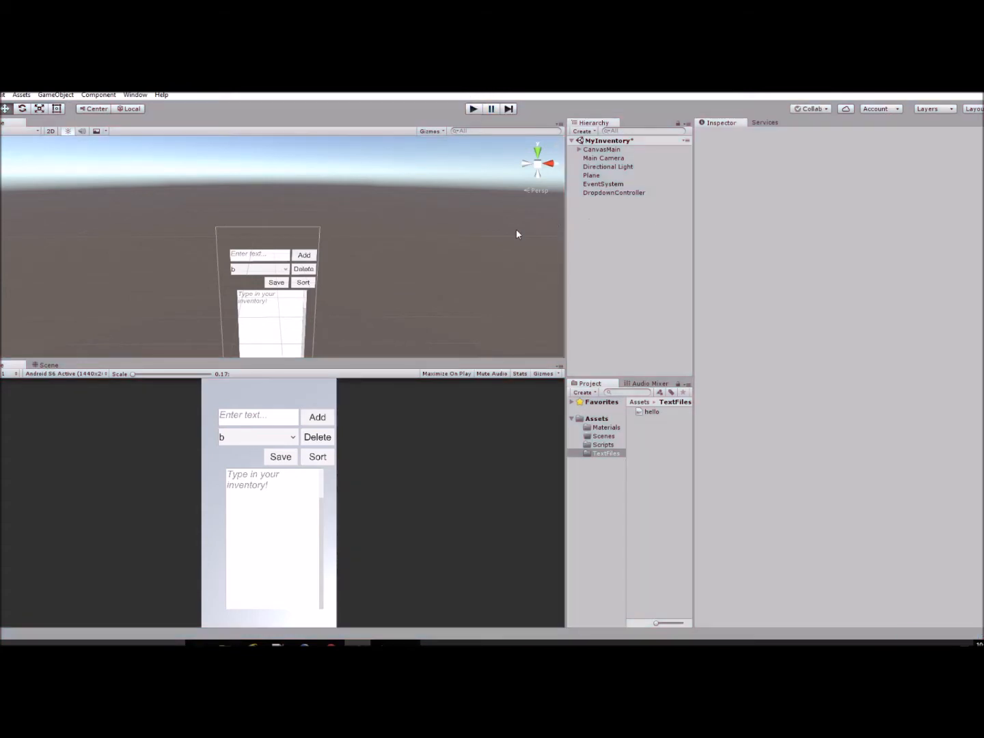
Step: Create a UI Button under CanvasMain and size it 360×180 at position -280/495
left_click(602, 149)
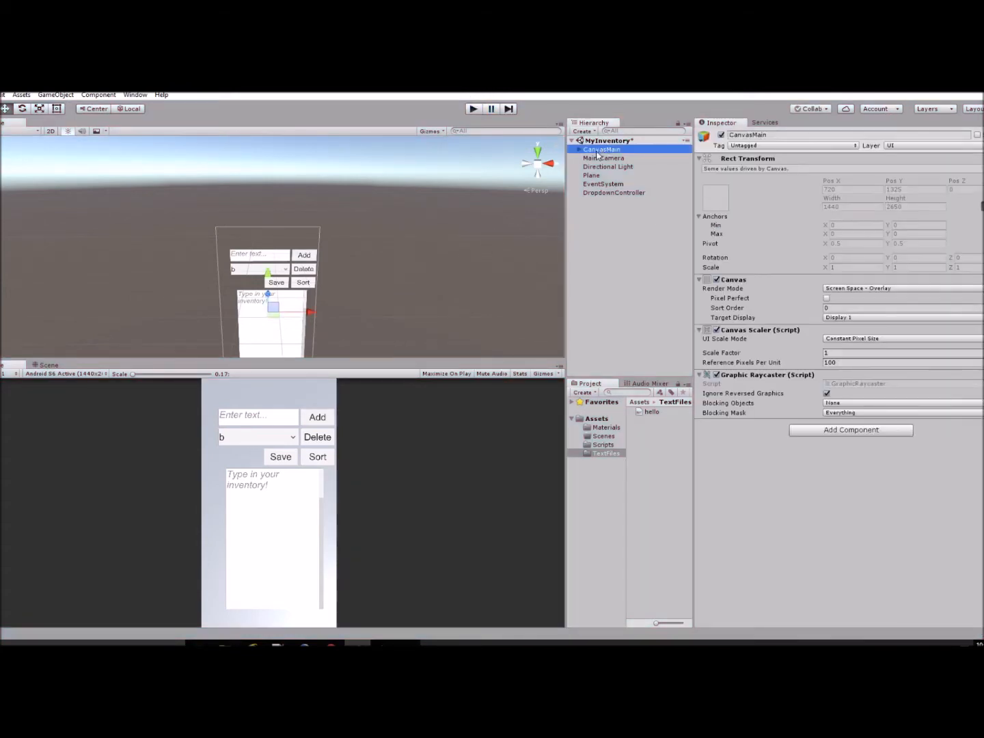
right_click(602, 149)
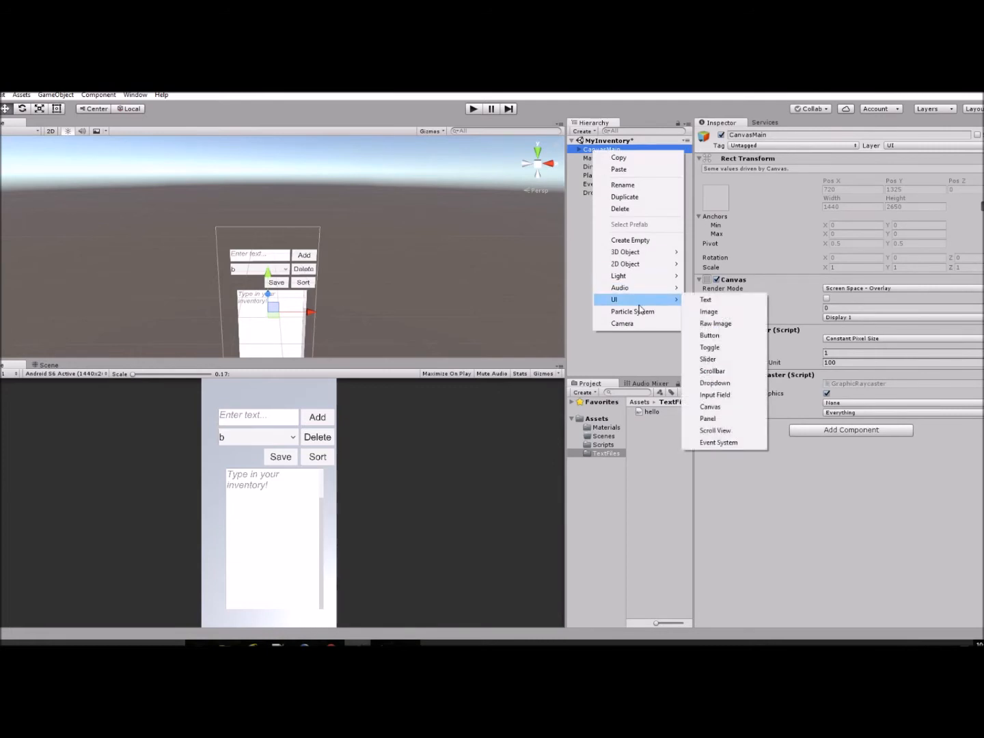
mouse_move(709, 347)
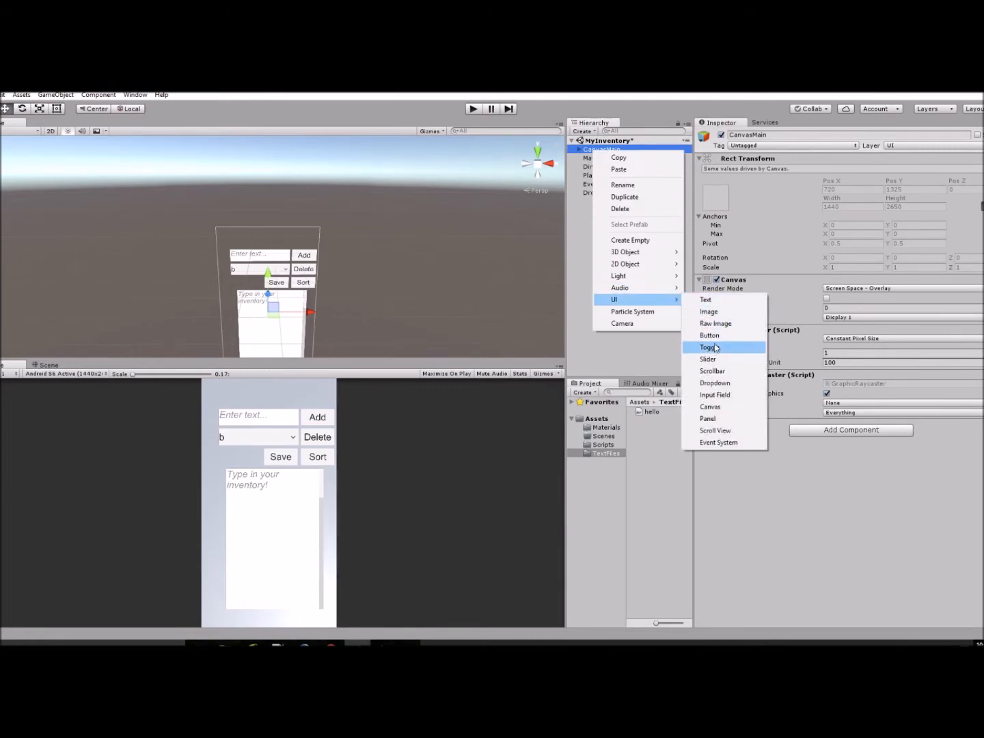
left_click(709, 335)
type("180")
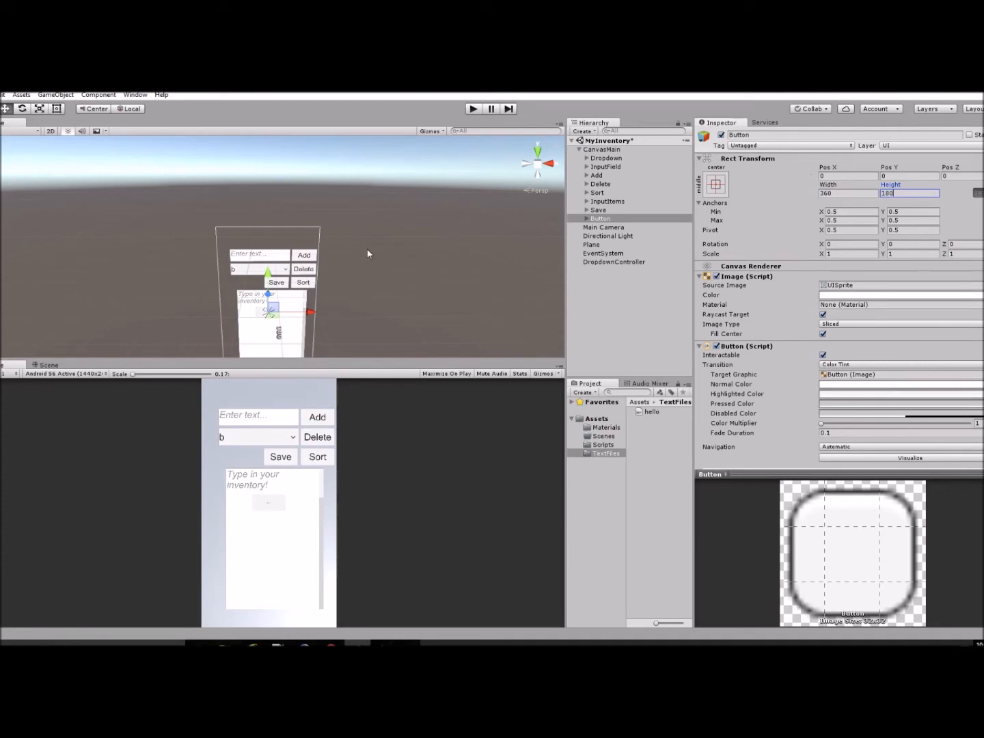
type("513")
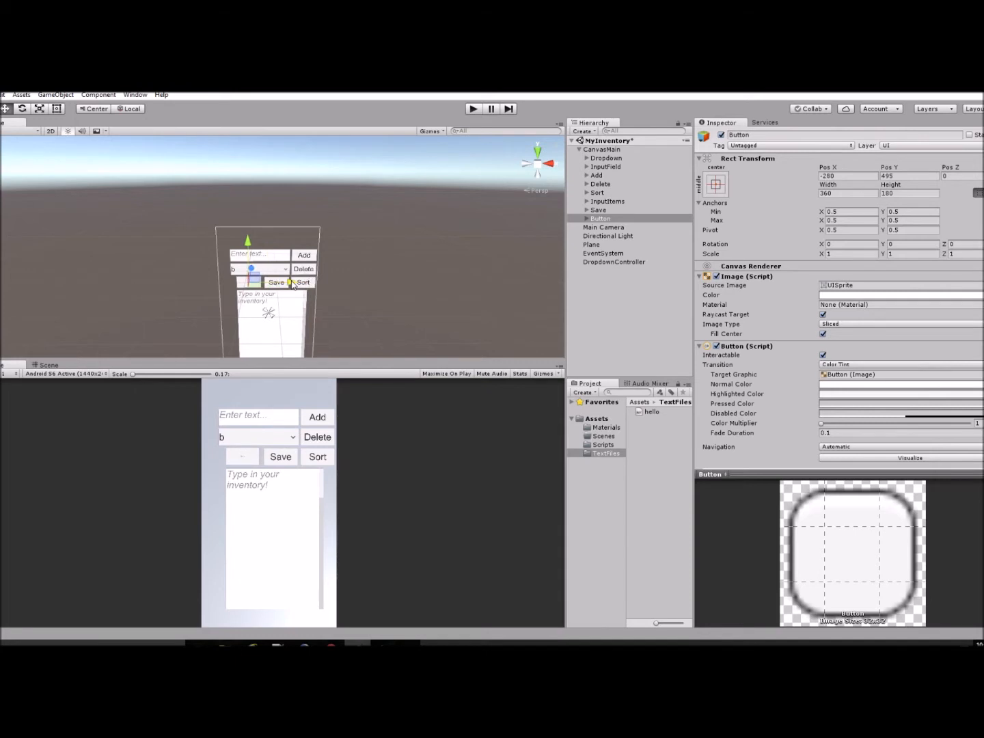
Step: Change the button's child label to 'Test' at font size 100
left_click(586, 219)
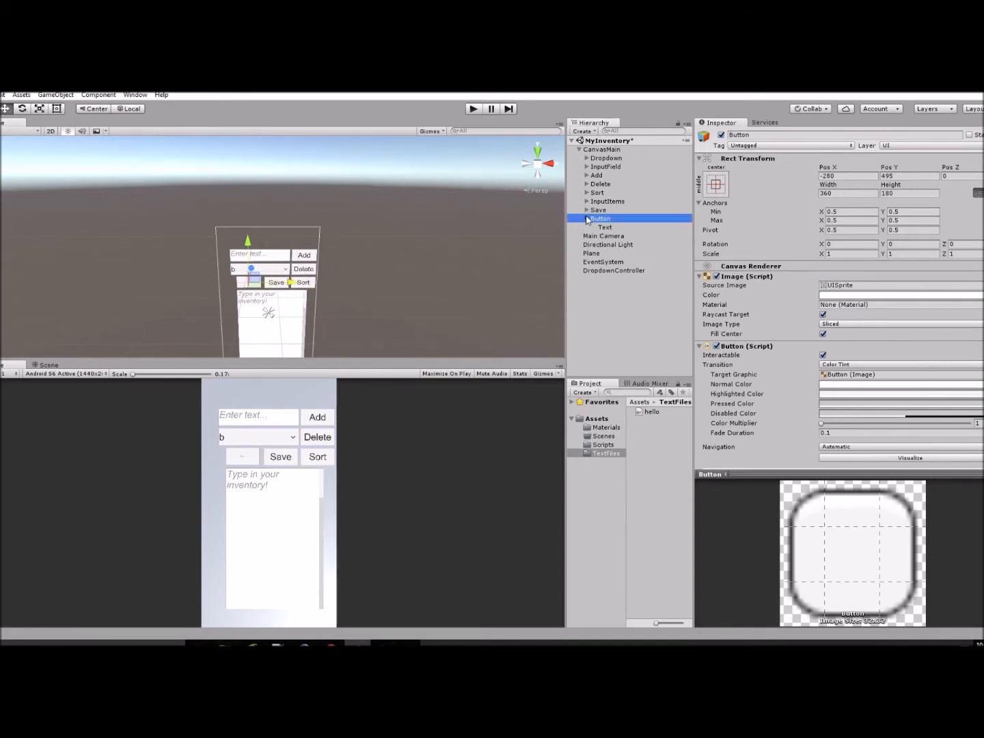
left_click(605, 227)
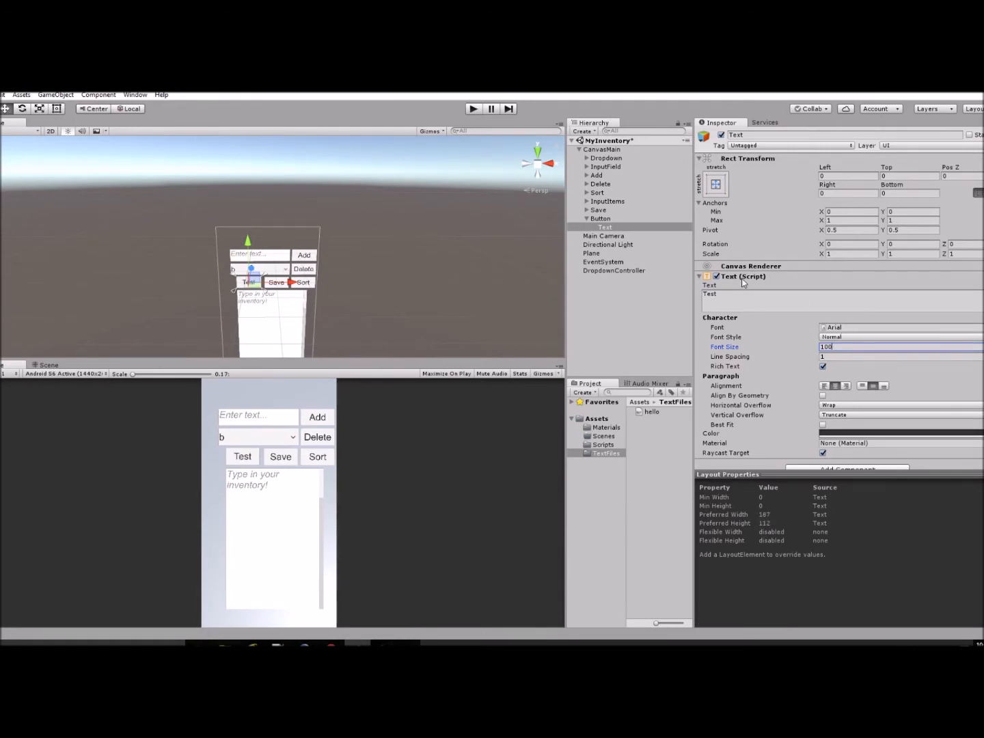
mouse_move(638, 231)
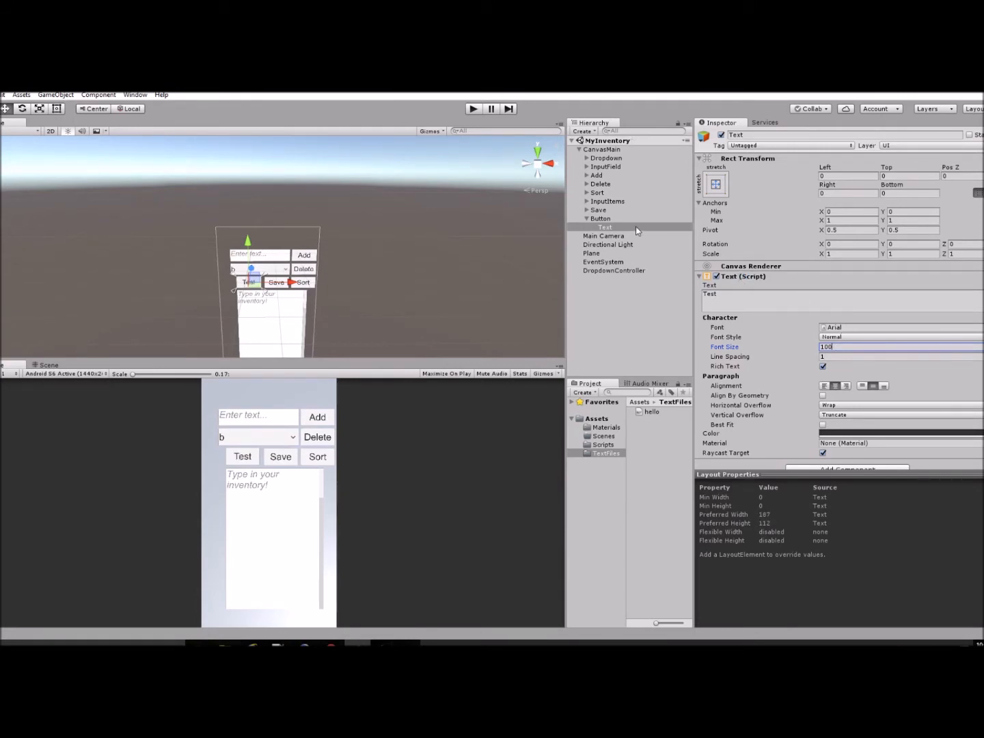
left_click(606, 290)
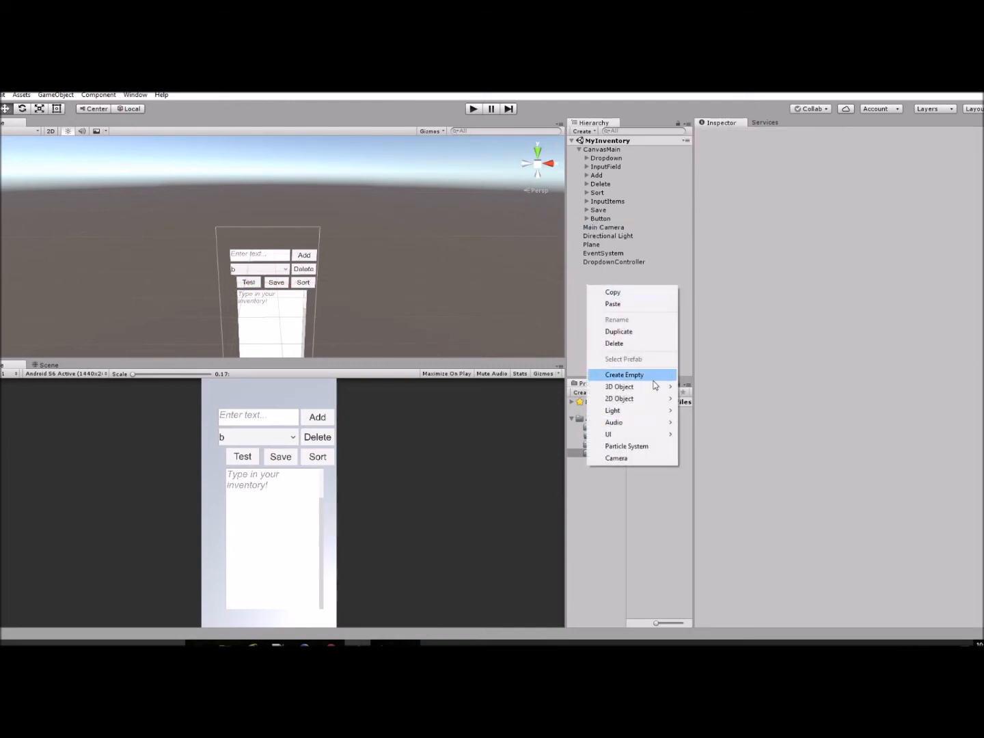
Step: Create an empty GameObject and rename it EmptyObjectTest
left_click(624, 375)
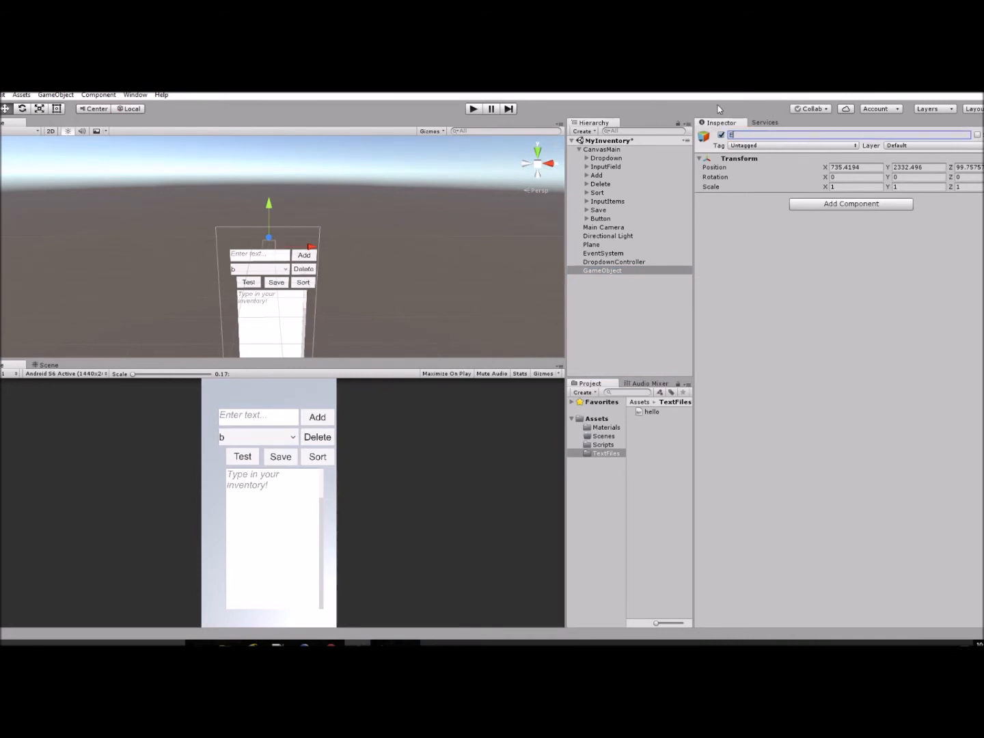
type("Empty")
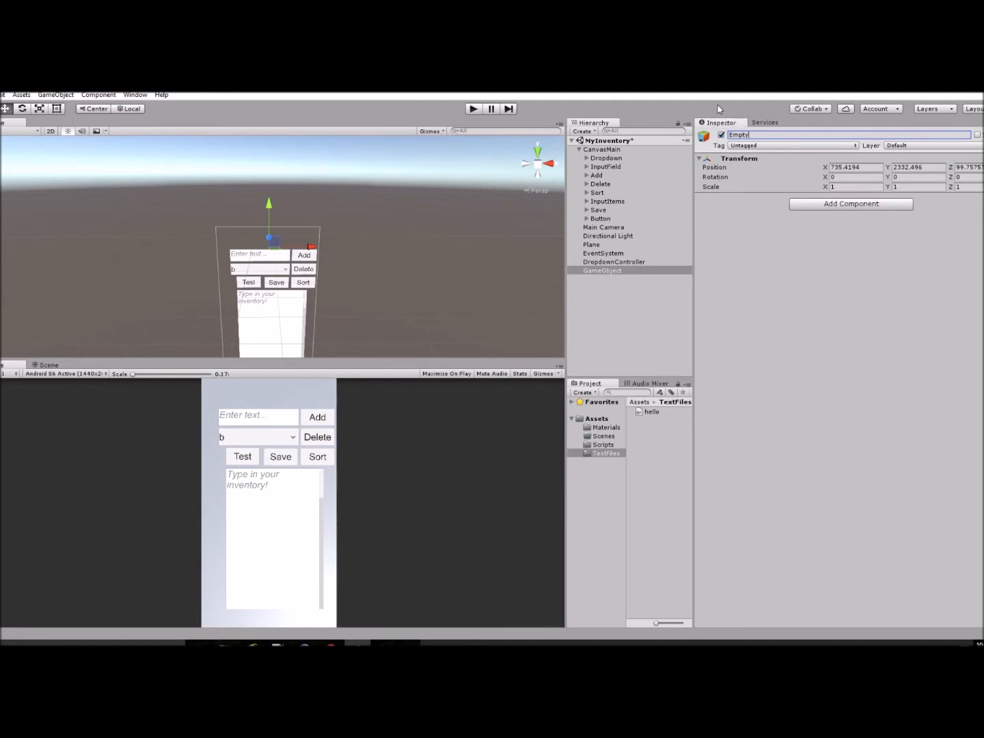
type("ObjectTes")
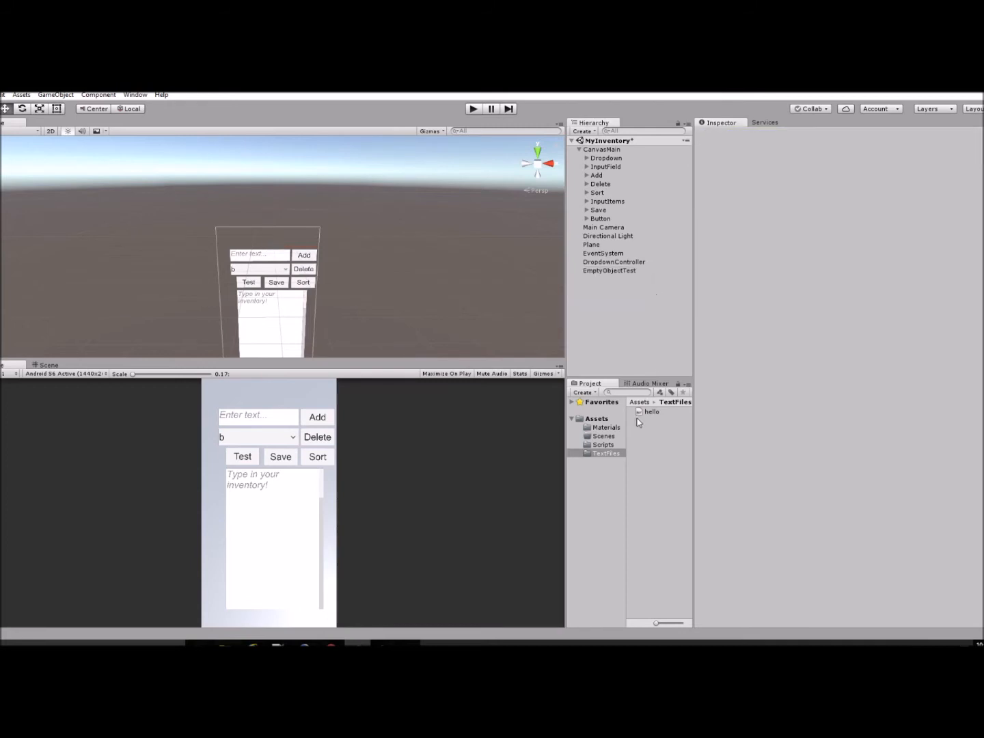
left_click(603, 444)
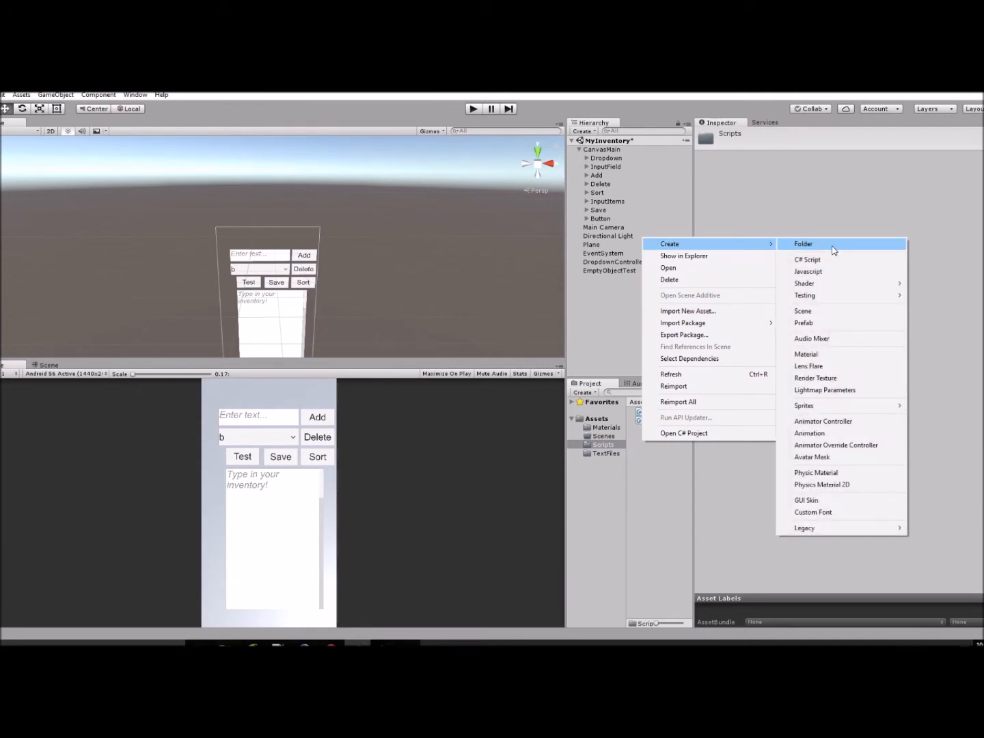
Step: Create the TestScript C# script in Scripts and open it in MonoDevelop
left_click(809, 259)
type("TestScript")
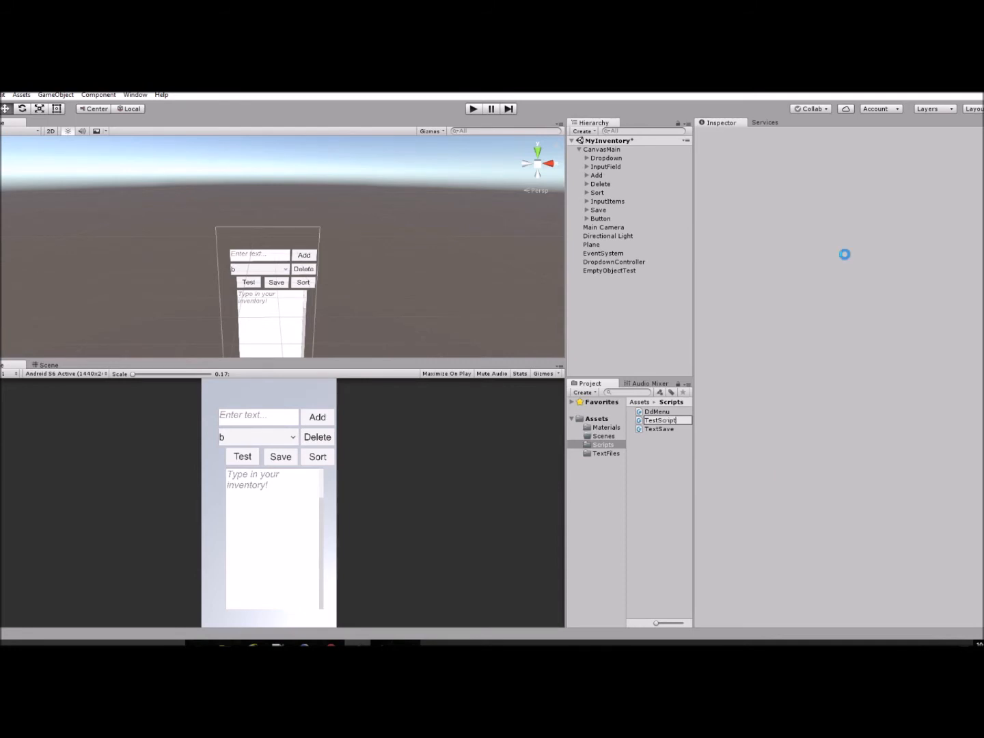
left_click(660, 421)
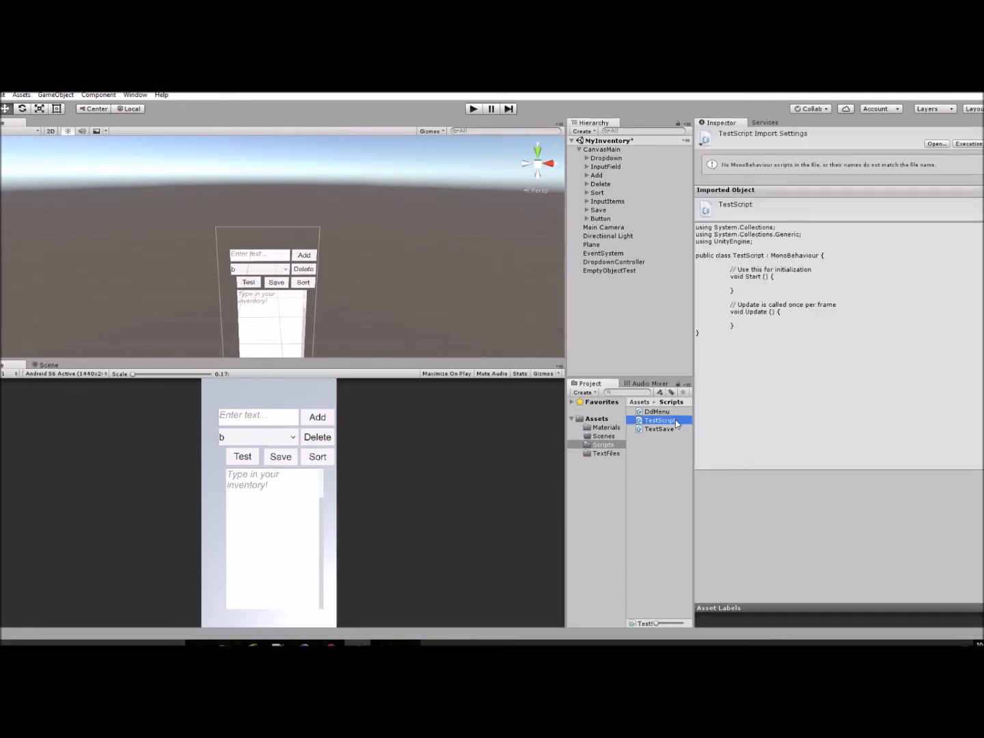
left_click(606, 453)
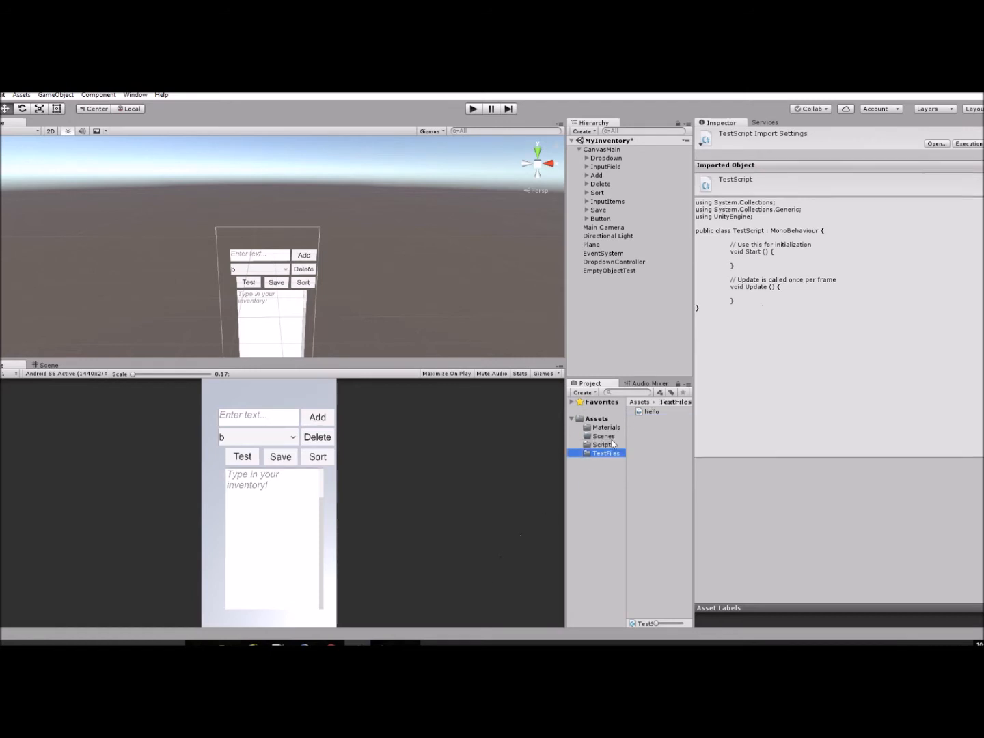
left_click(602, 444)
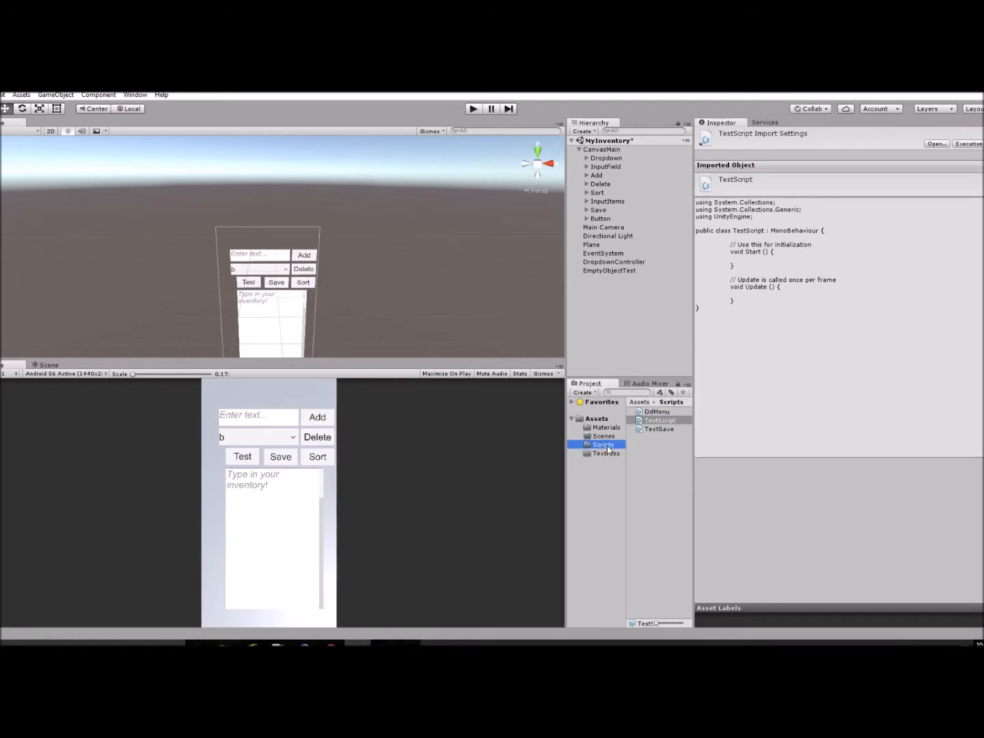
left_click(659, 420)
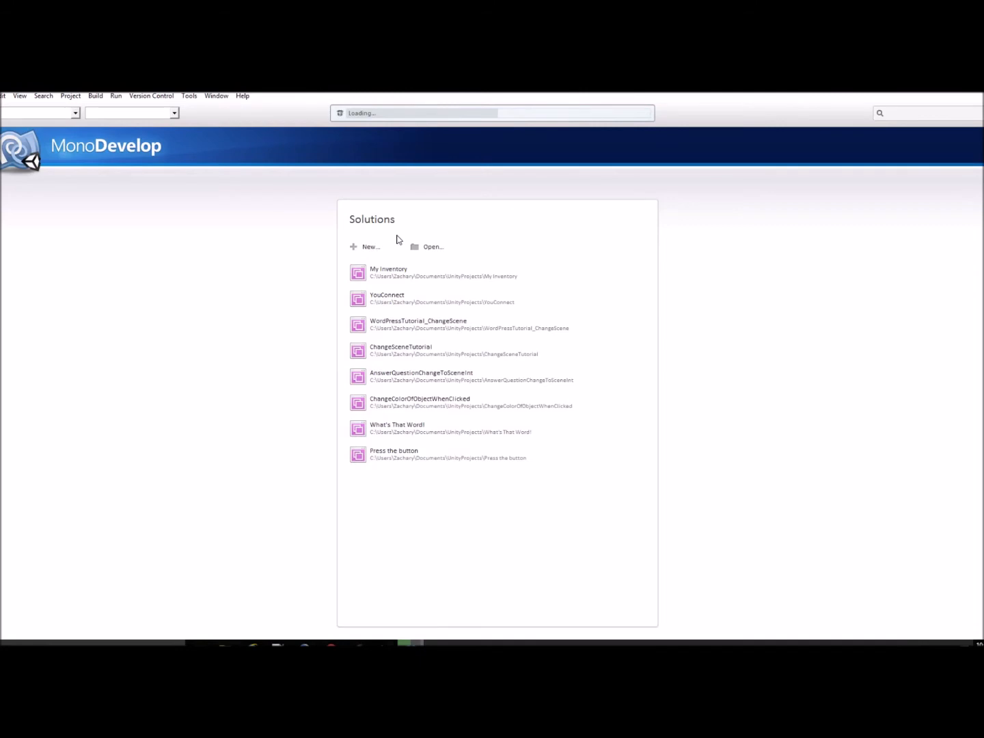
mouse_move(350, 198)
type("u")
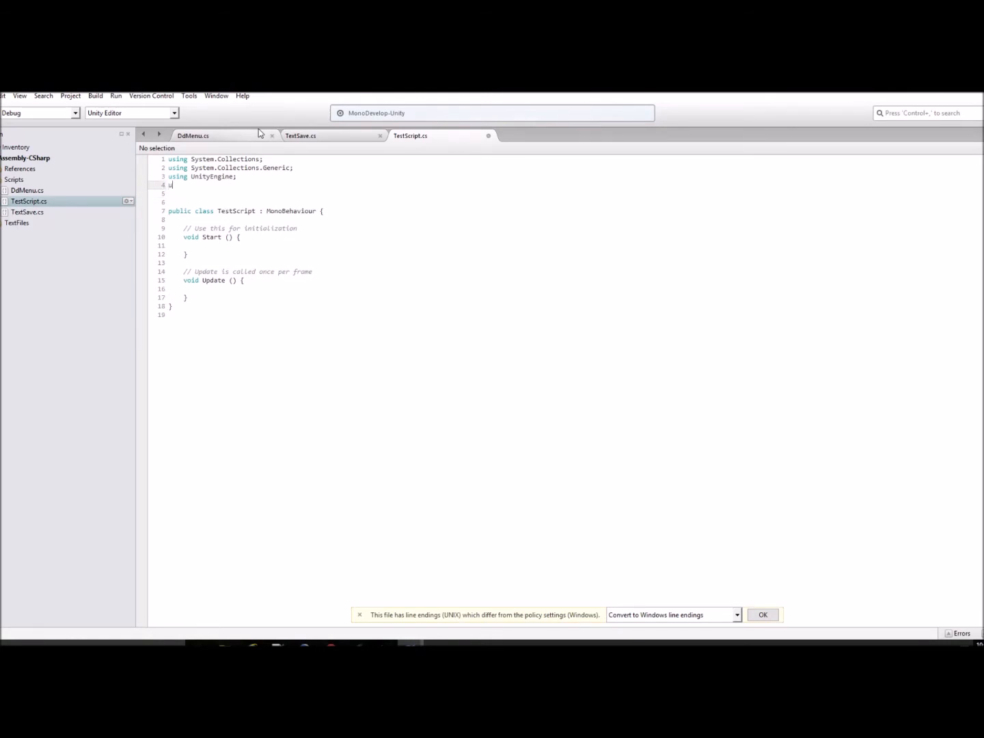
Step: Add 'using System.IO;' and 'using System.Text;' to TestScript
type("sing")
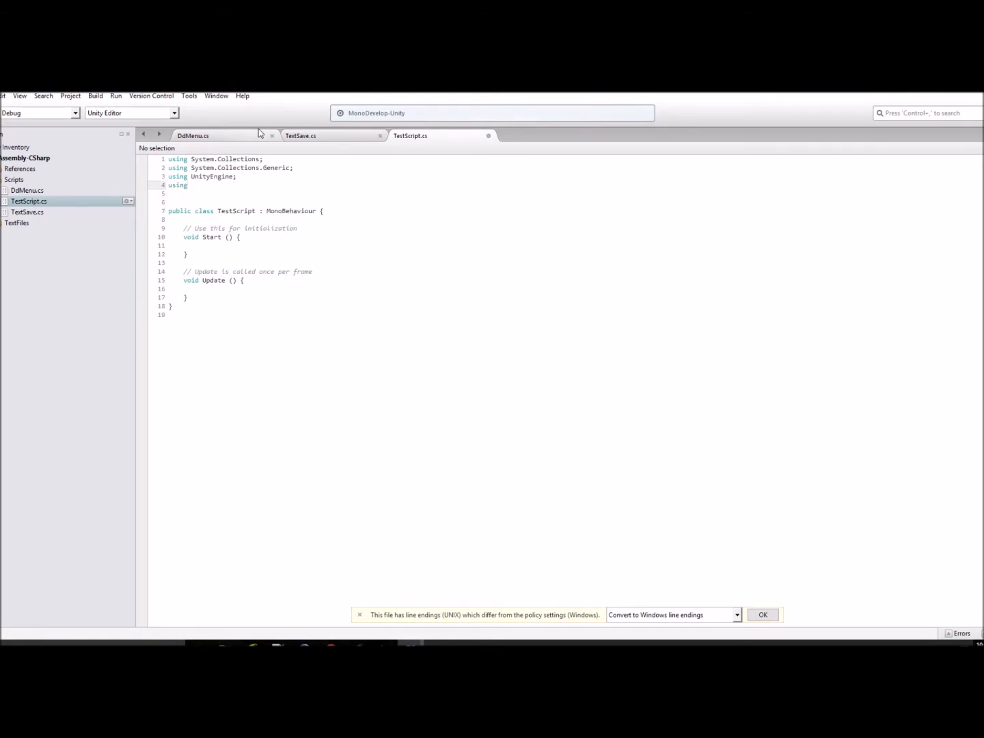
type("System.IO;")
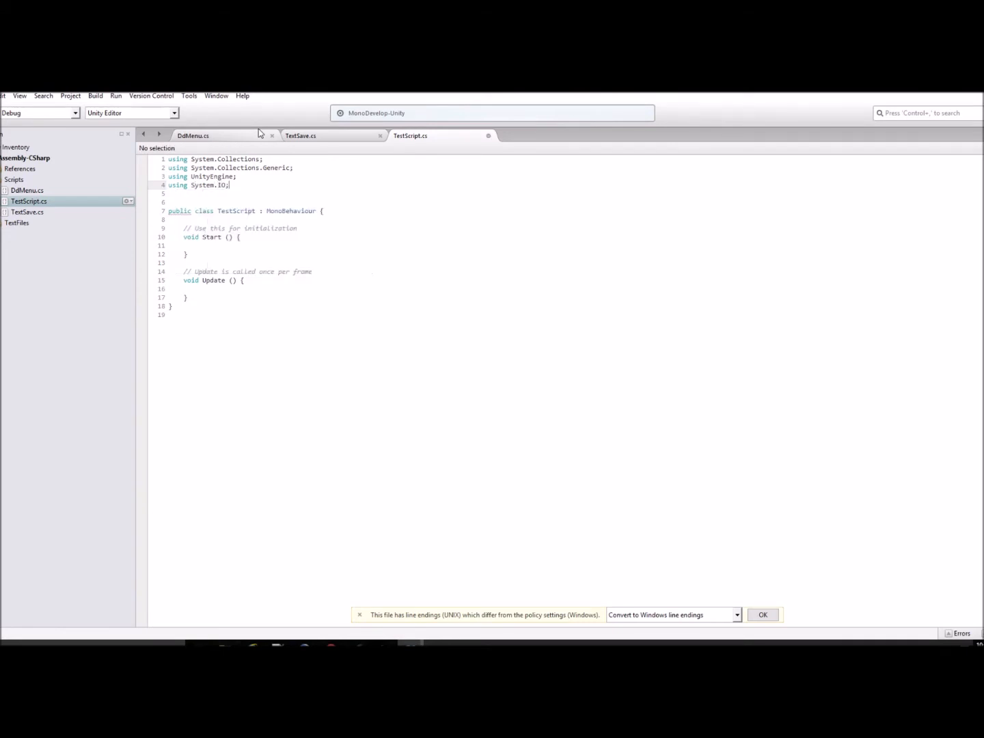
type("using S")
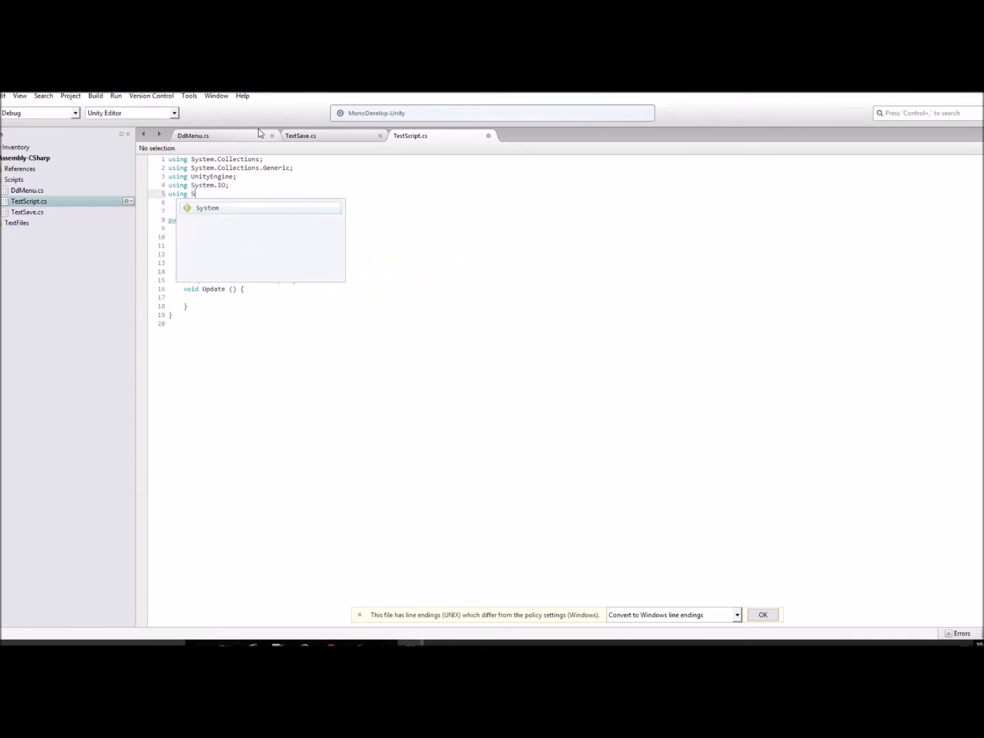
type("ystem.Text;")
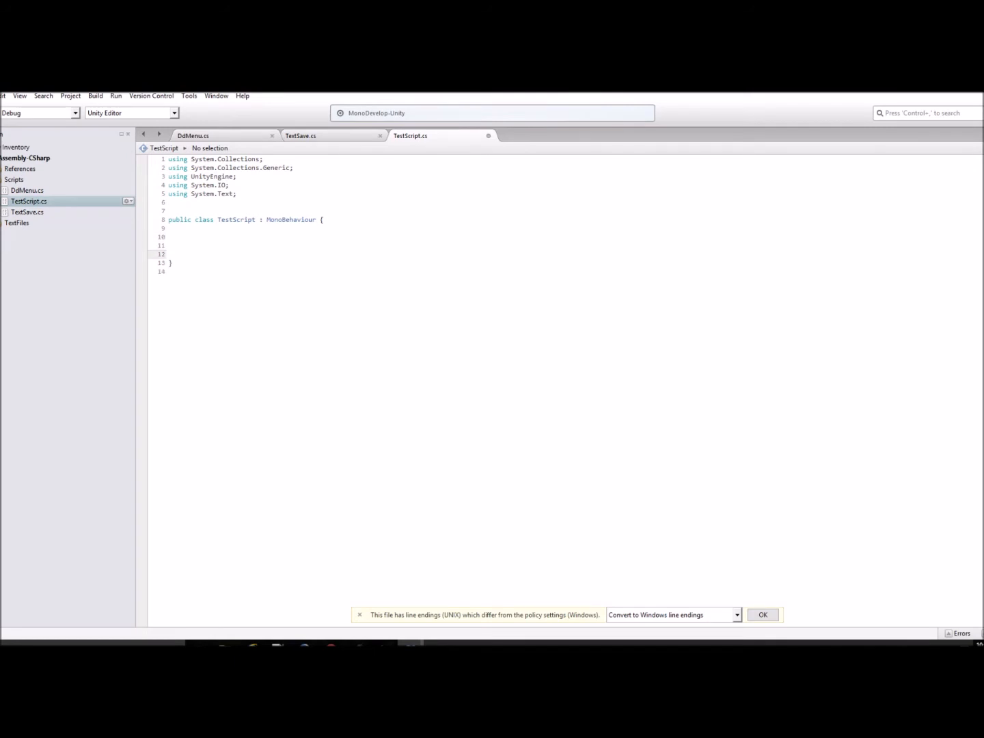
Step: Declare an empty 'public void test(){ }' method and begin a System. call inside
type("public void")
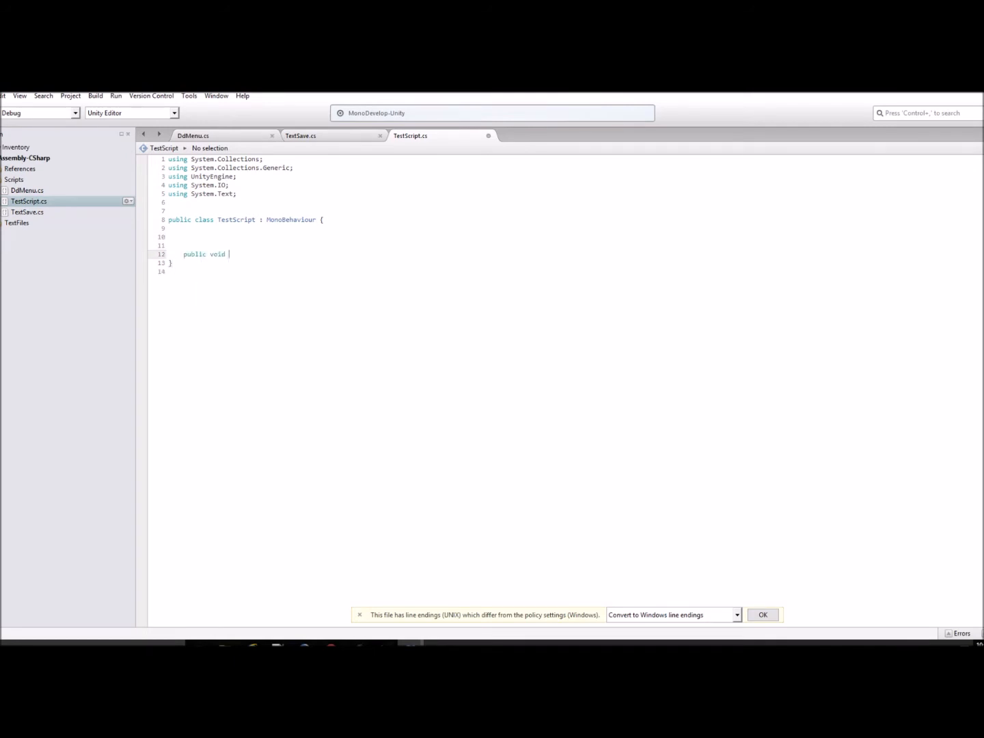
type("test")
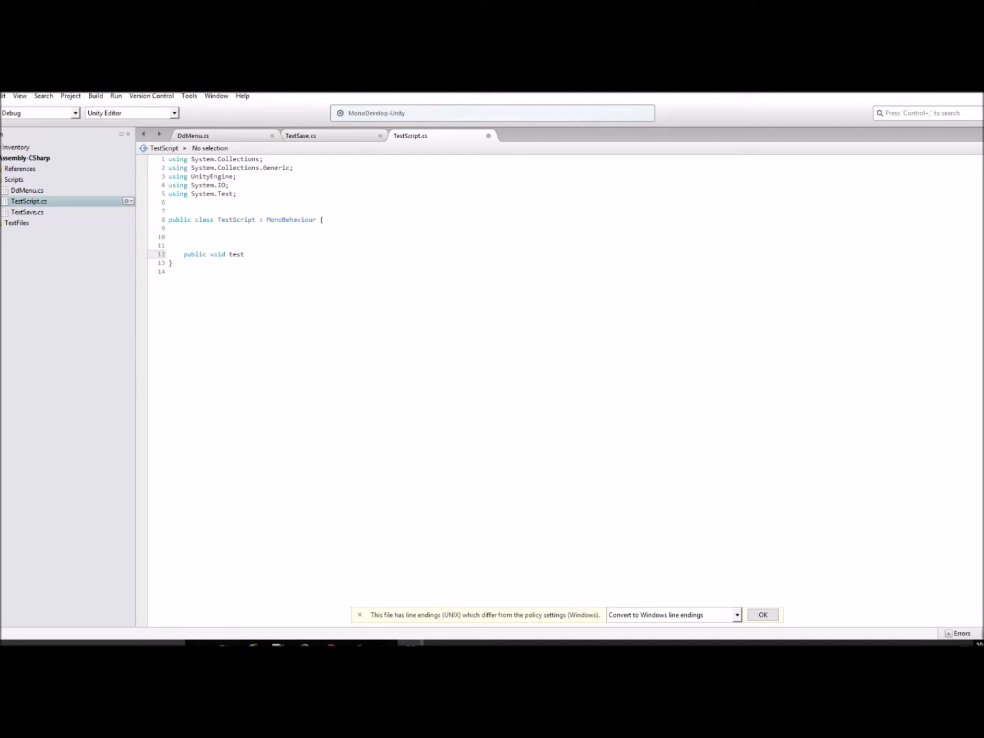
type("(){")
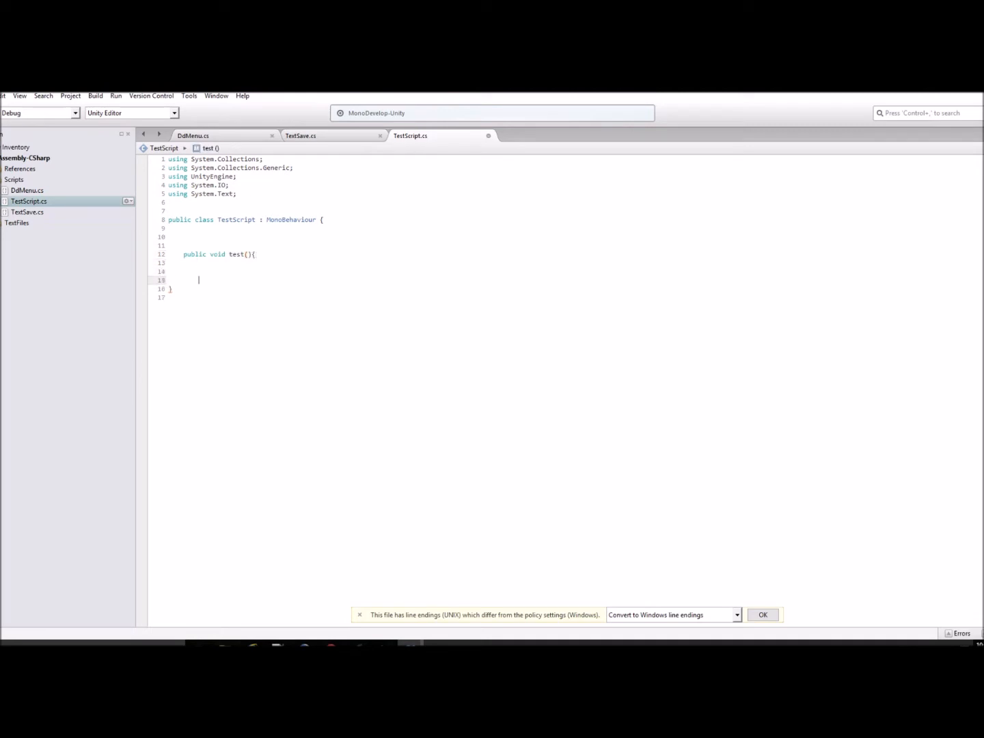
key("Return")
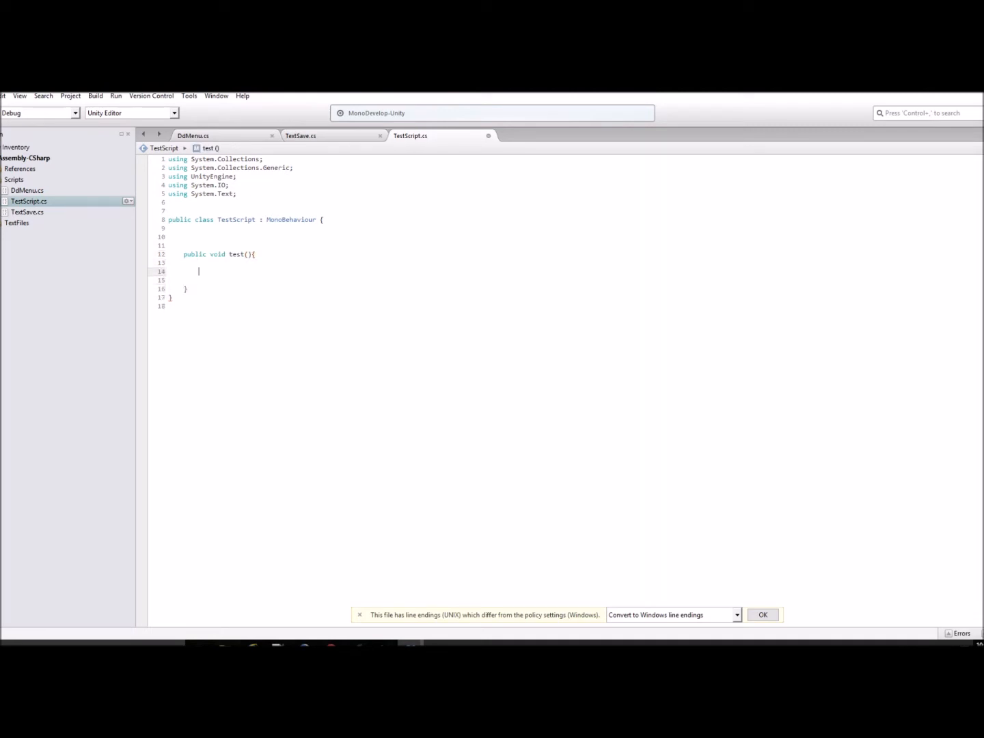
key("Return")
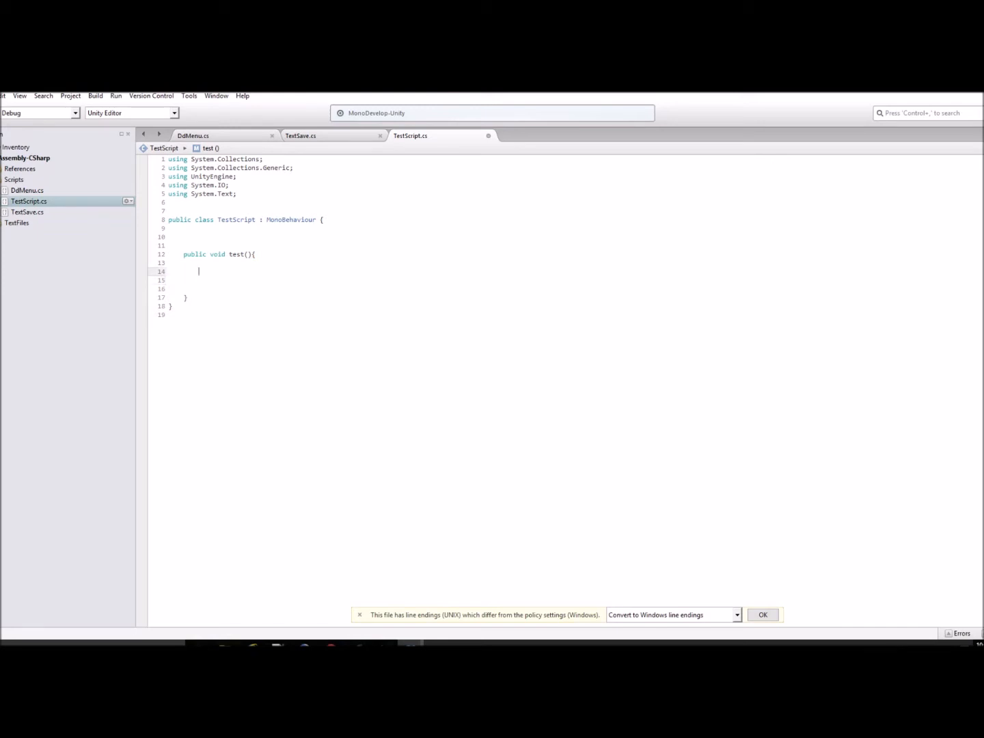
type("sys")
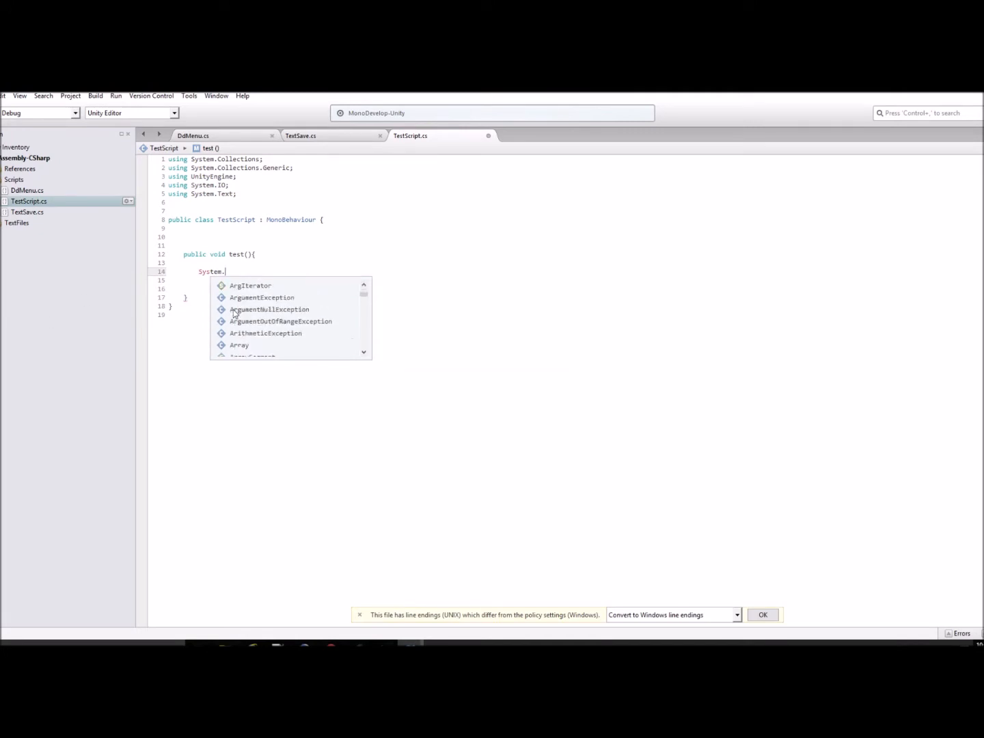
Step: Skim DdMenu.cs for reference, then return to TestScript.cs
scroll("down", 3)
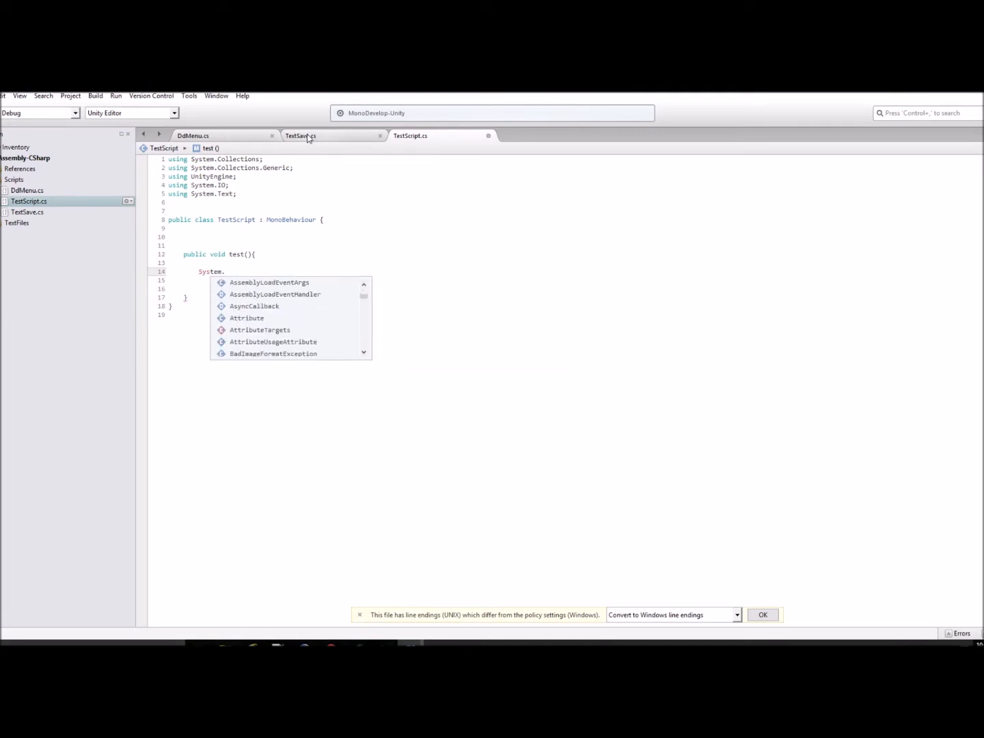
left_click(193, 136)
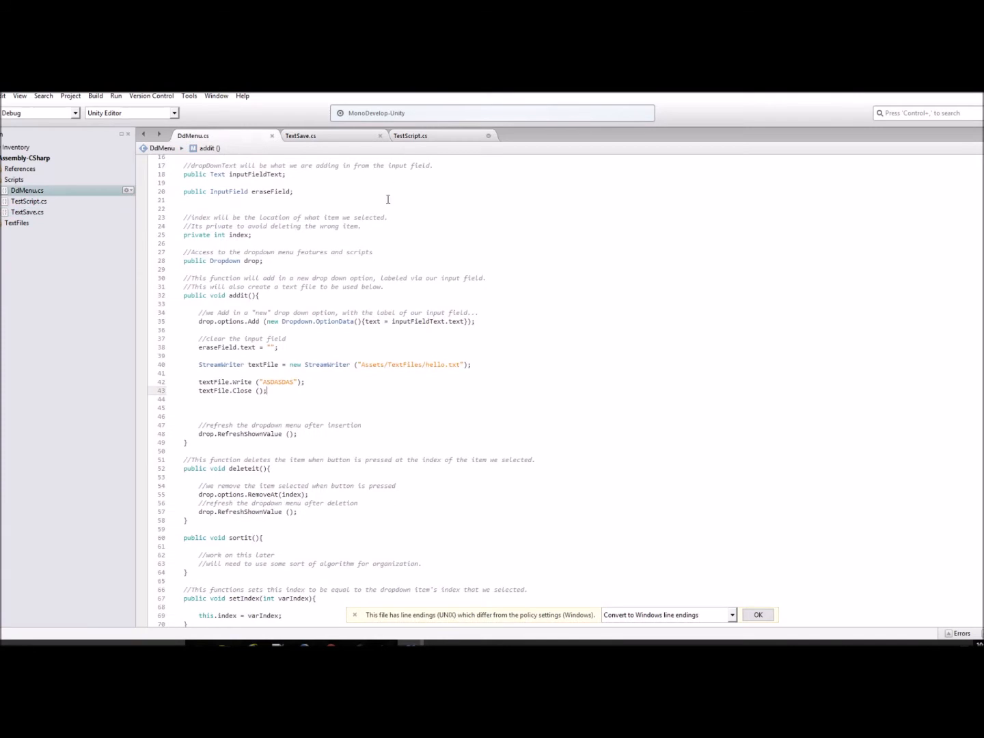
scroll("down", 3)
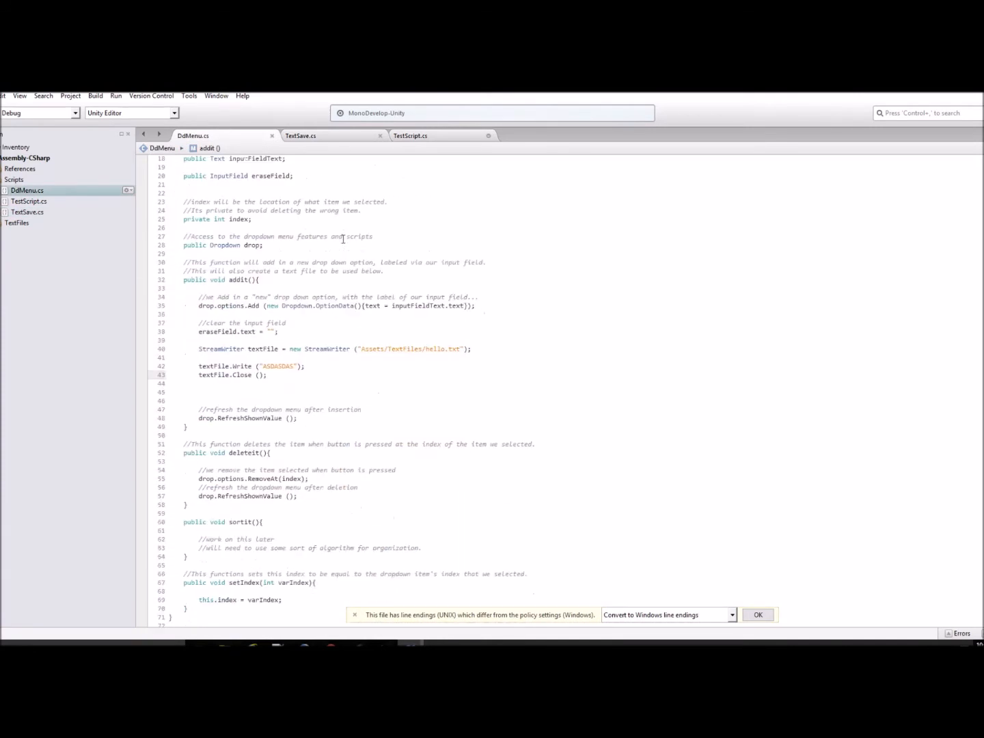
scroll("down", 3)
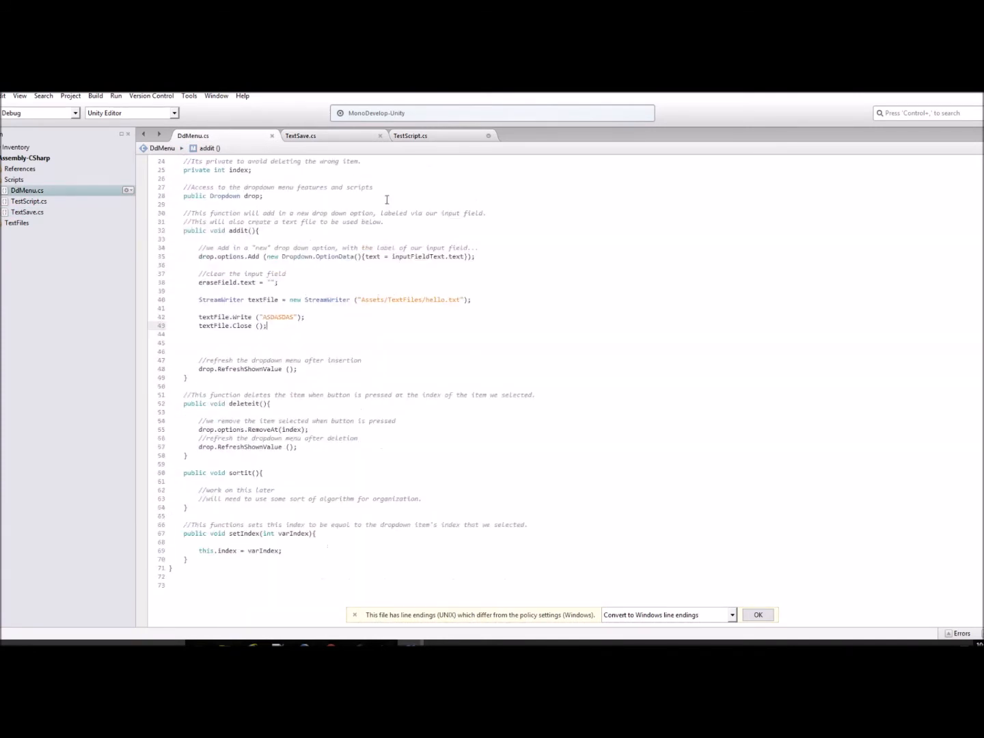
scroll("up", 3)
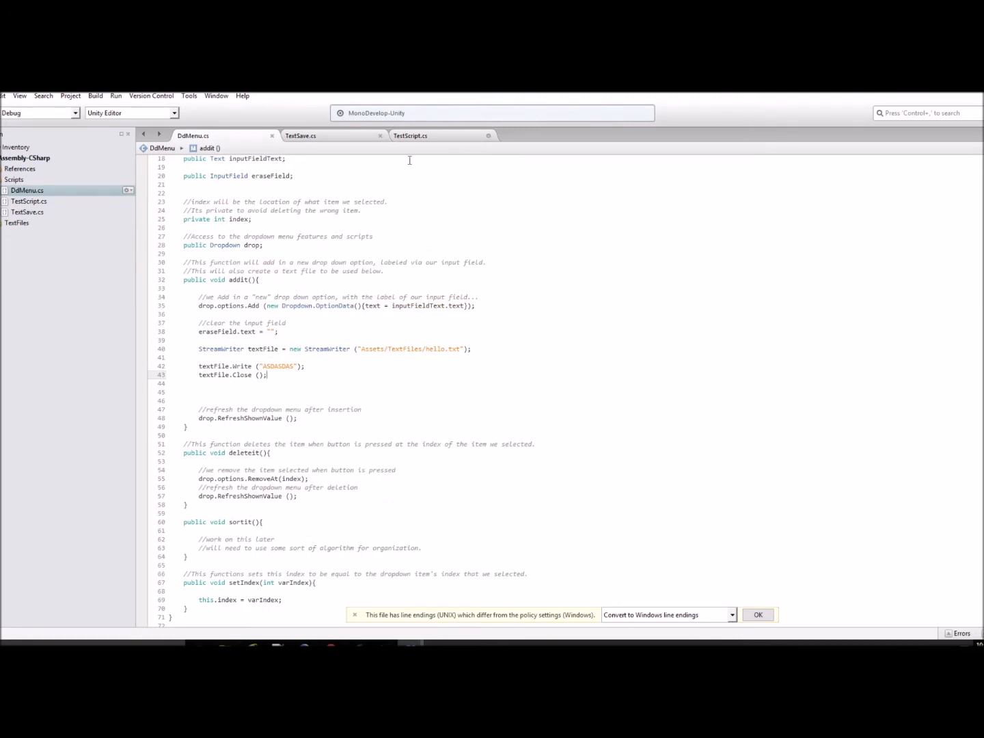
left_click(410, 135)
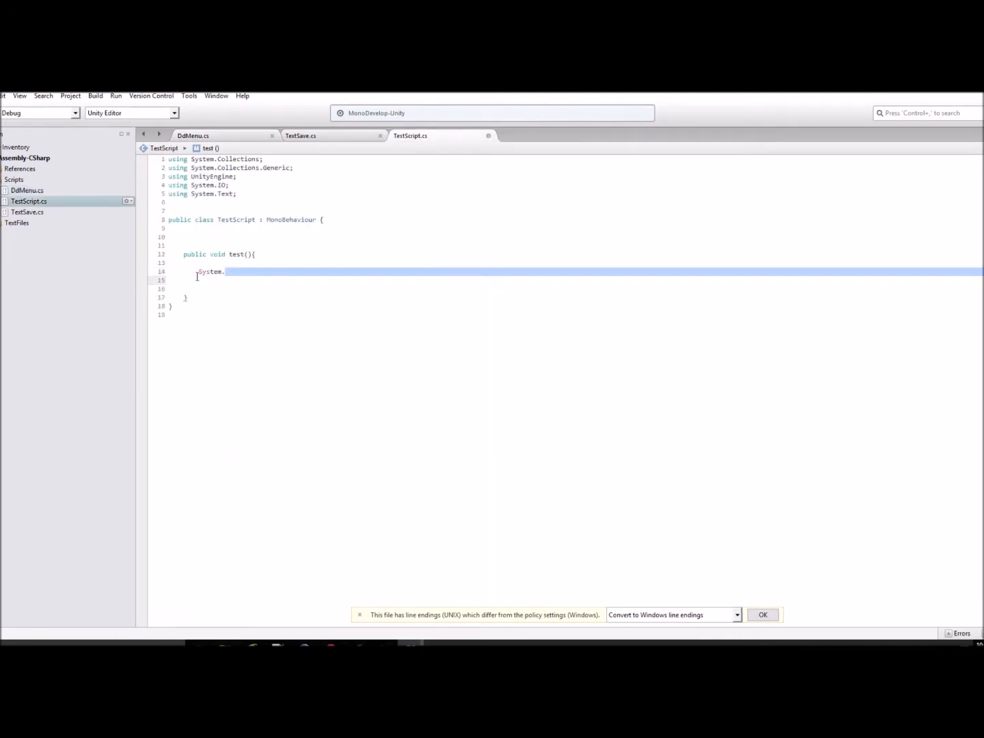
Step: Type 'StreamWriter testingText = new StreamWriter("")' on line 14 of test()
type("Stre")
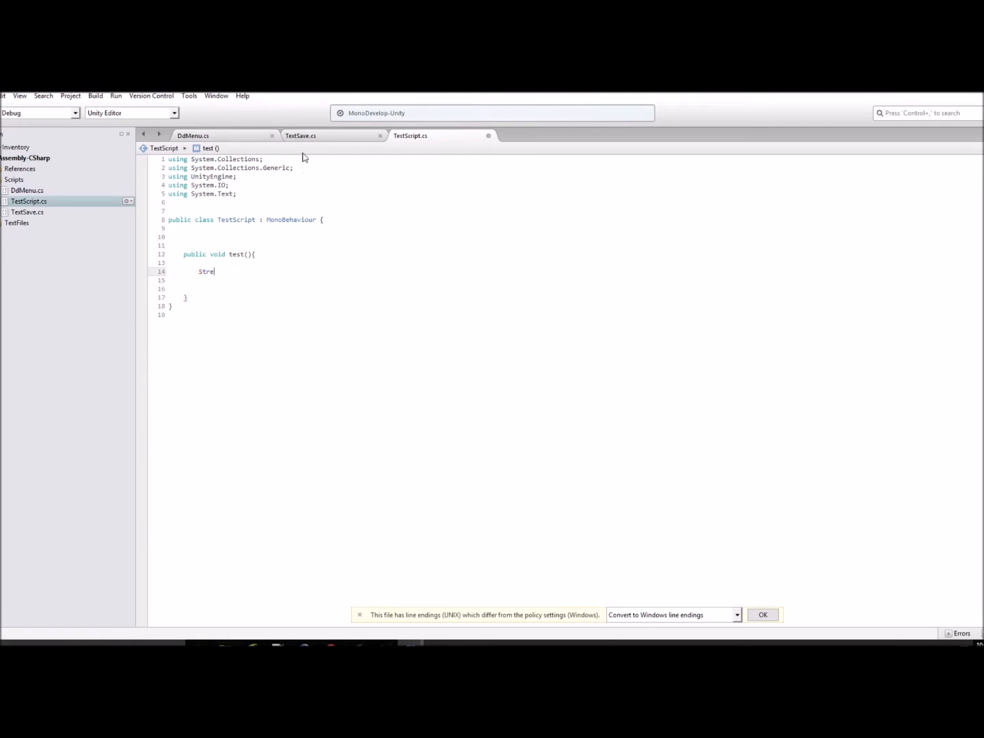
key("BackSpace")
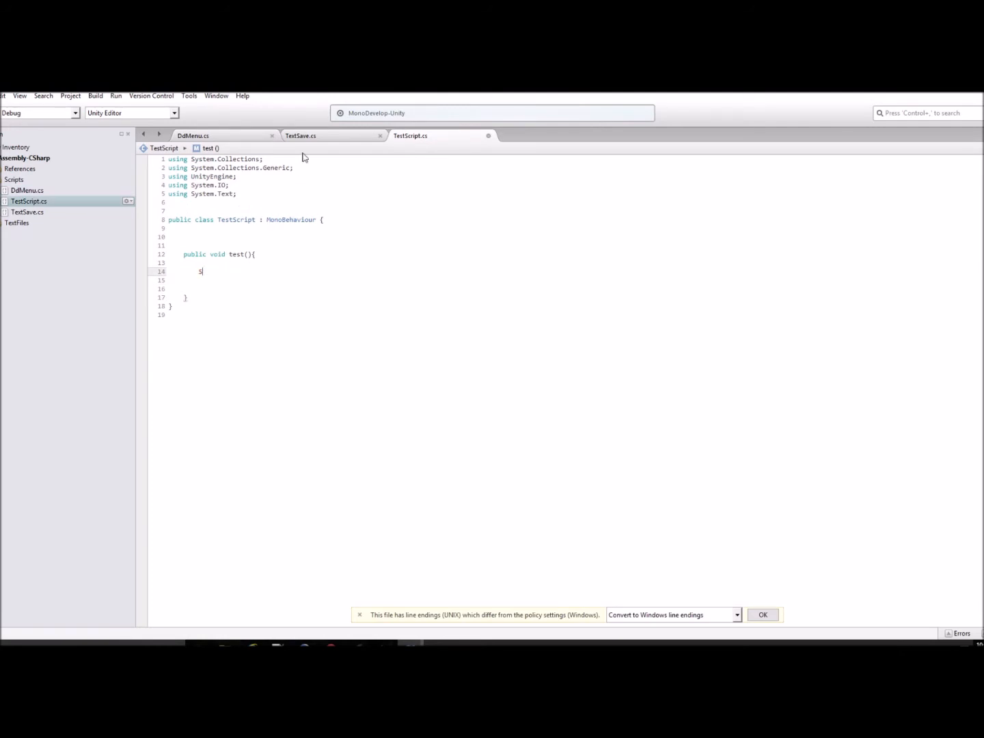
type("treamWriter")
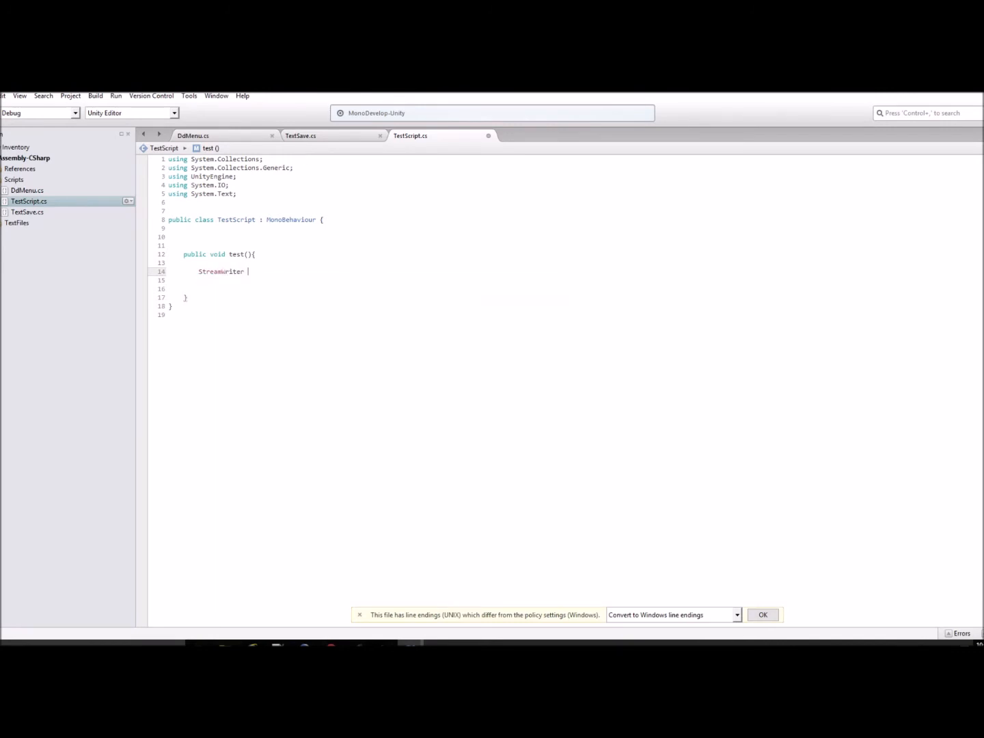
mouse_move(307, 154)
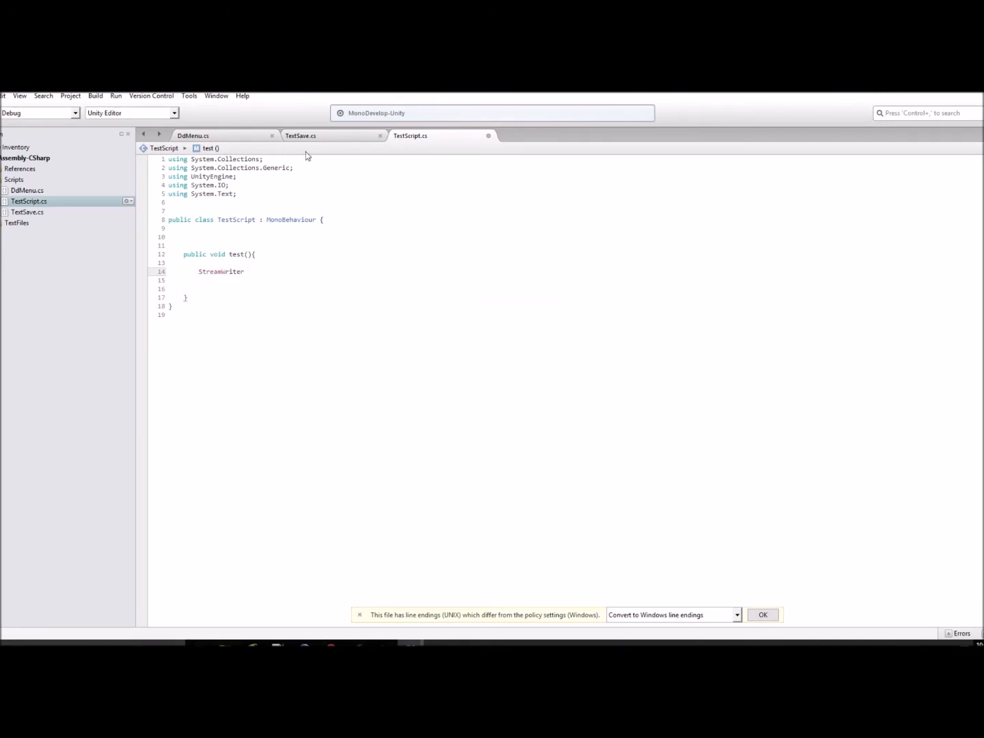
type("tesi")
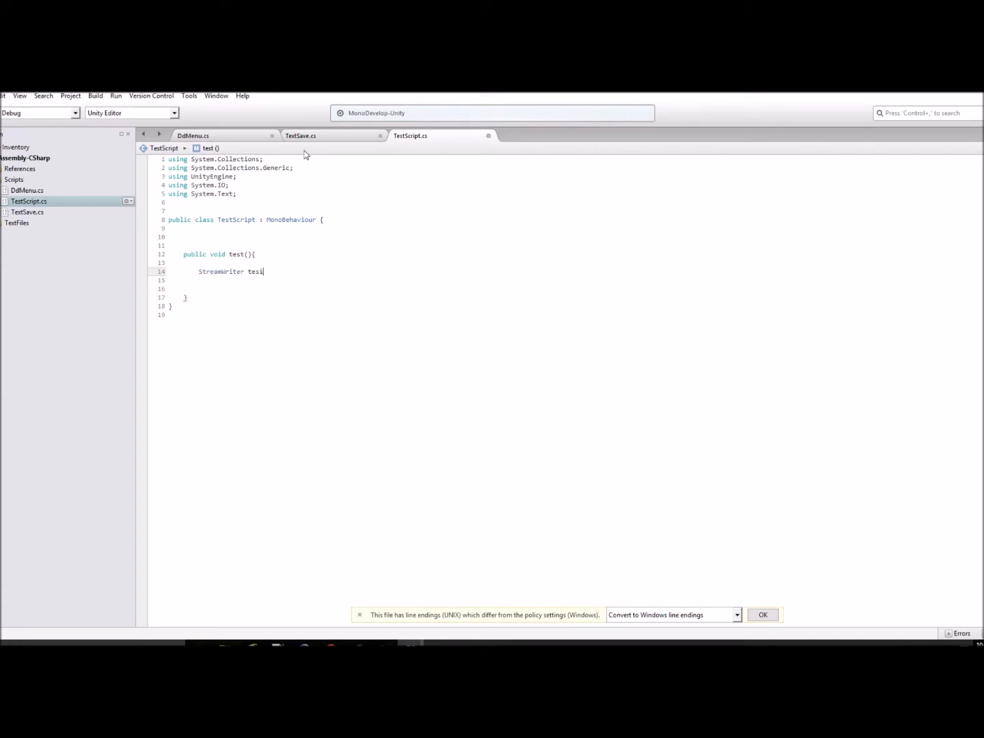
type("tingText")
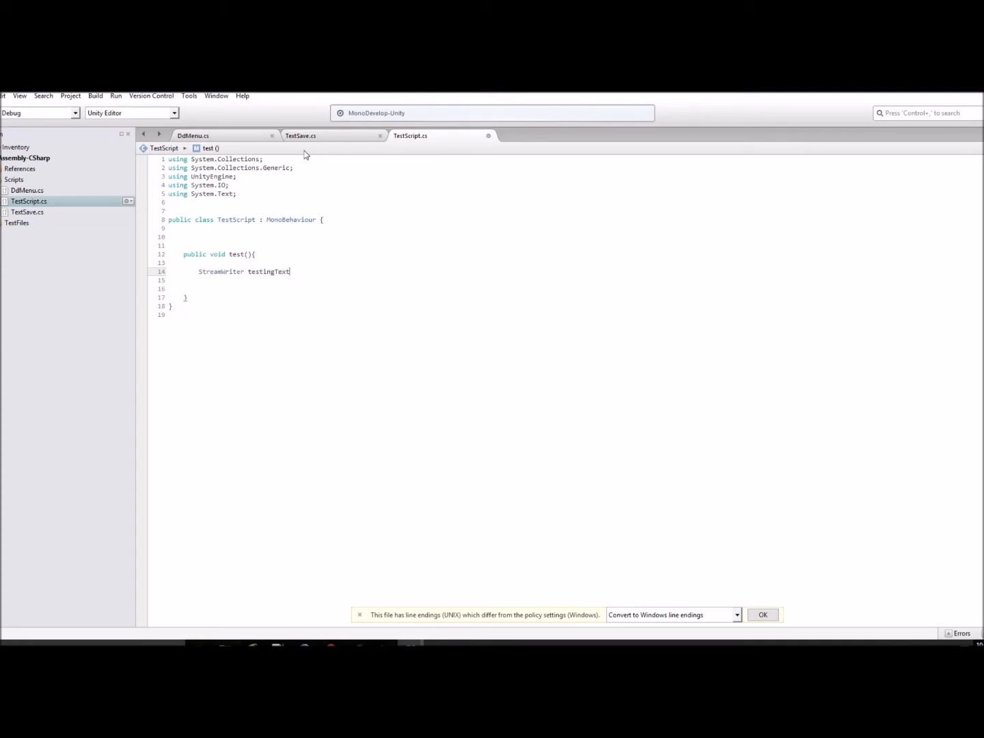
mouse_move(355, 270)
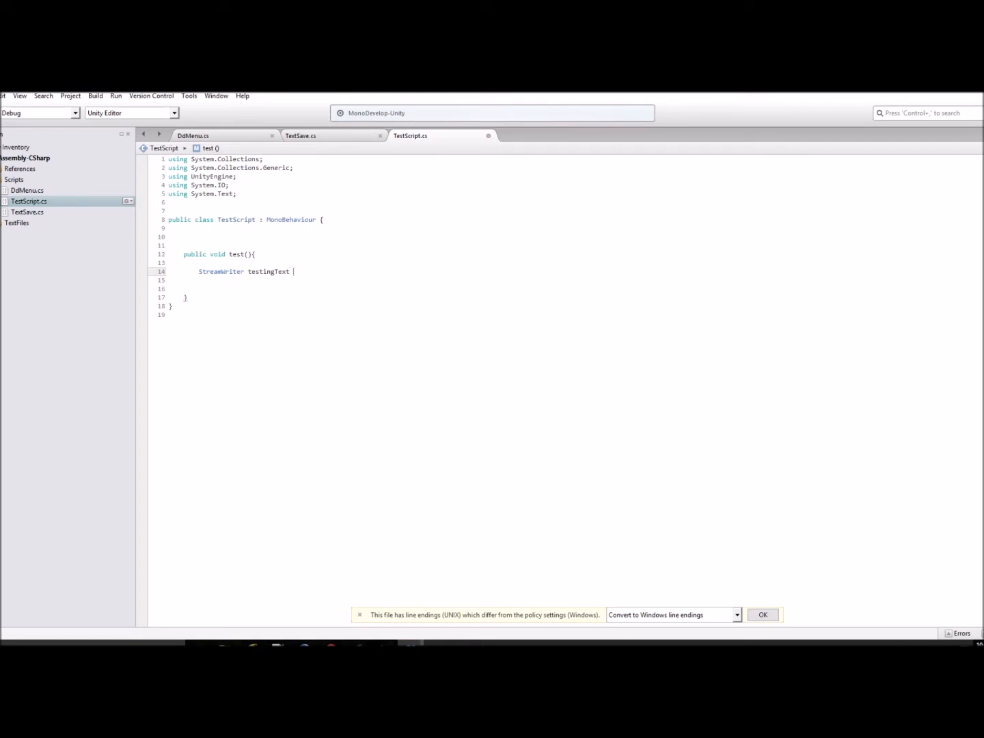
type("=")
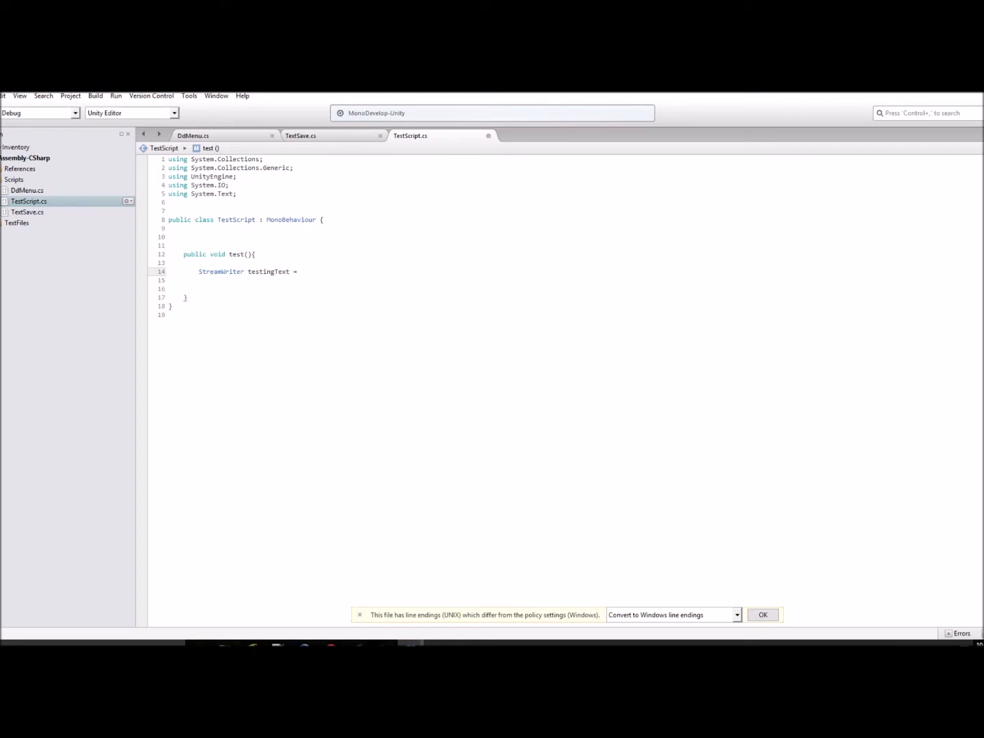
type("new")
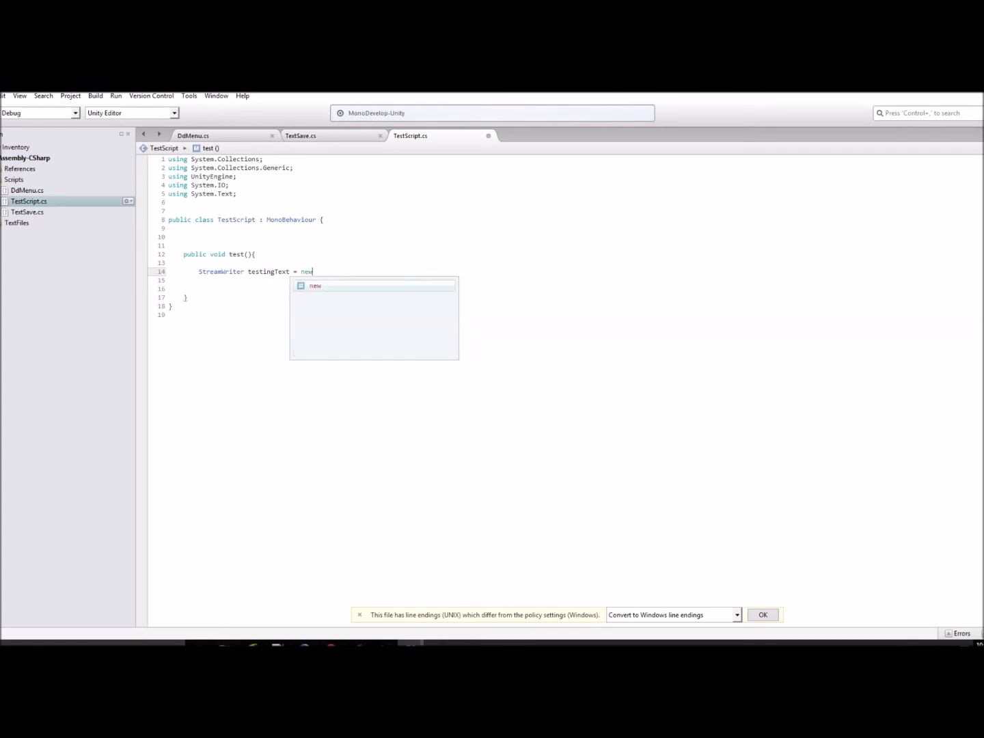
type("StreamWriter(")
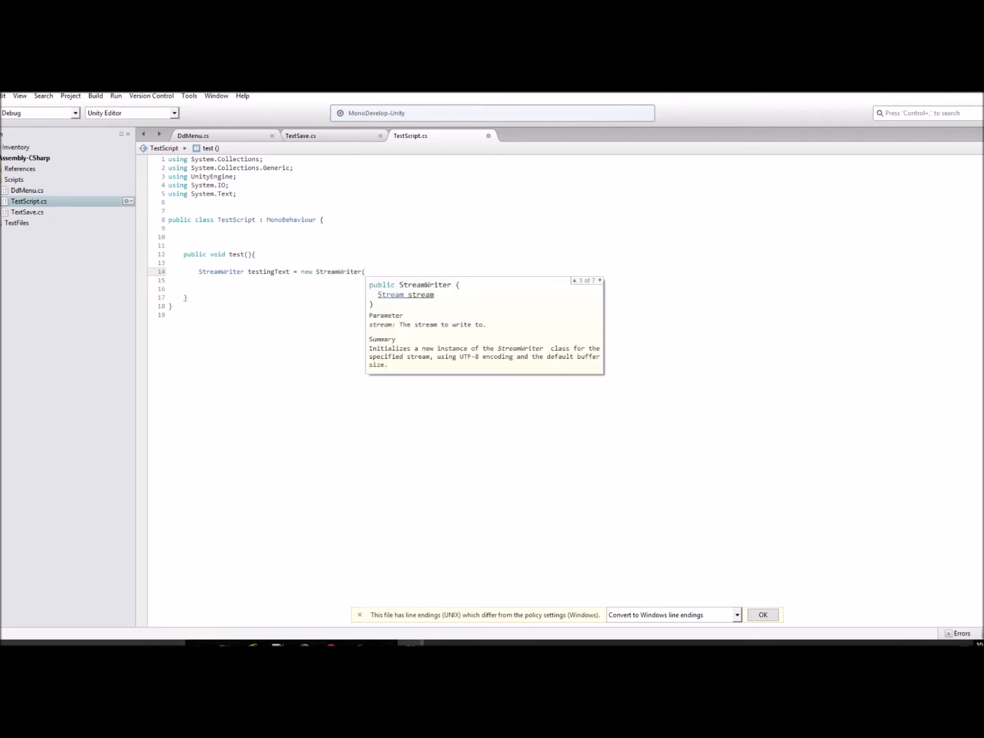
type("\"\"")
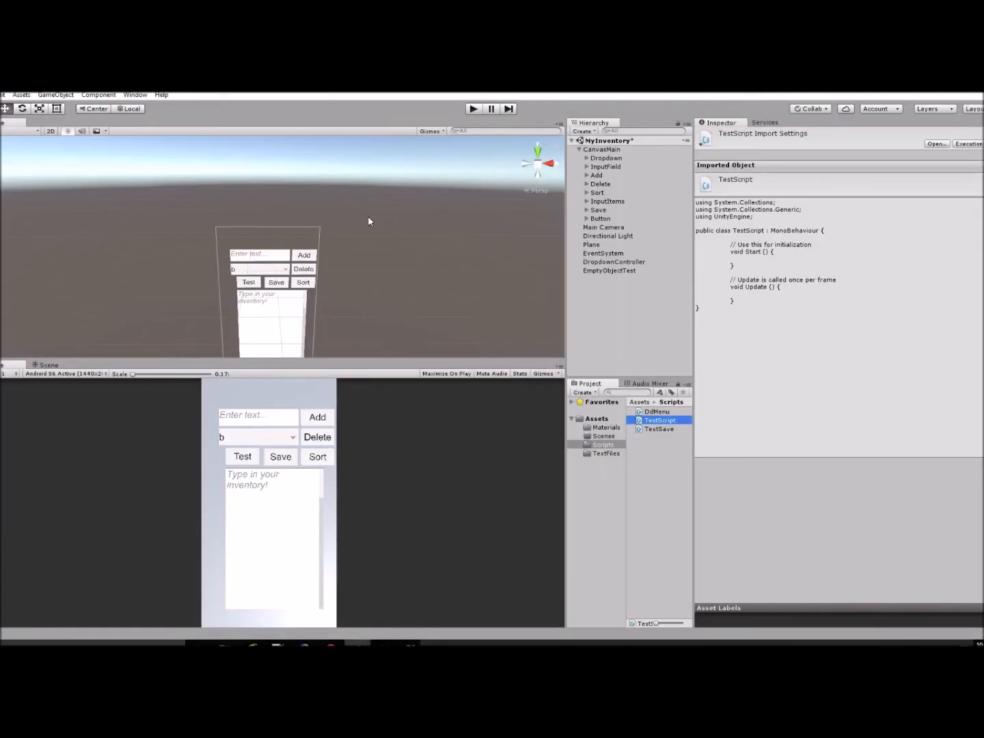
mouse_move(608, 462)
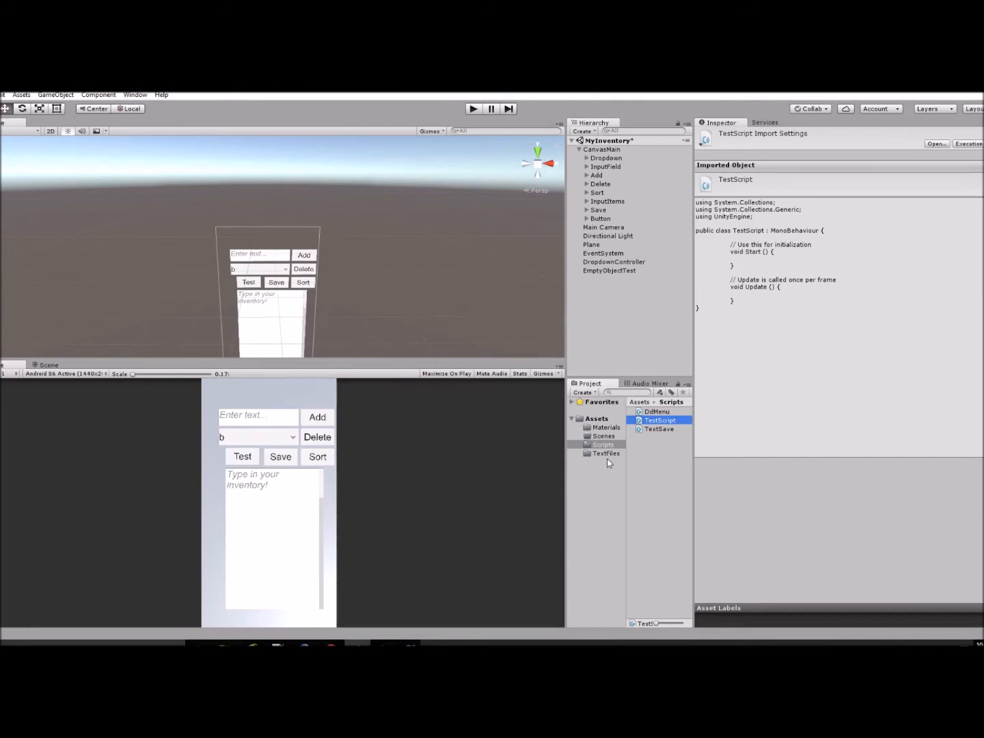
Step: View the TextFiles folder under Assets, showing the hello file
left_click(606, 453)
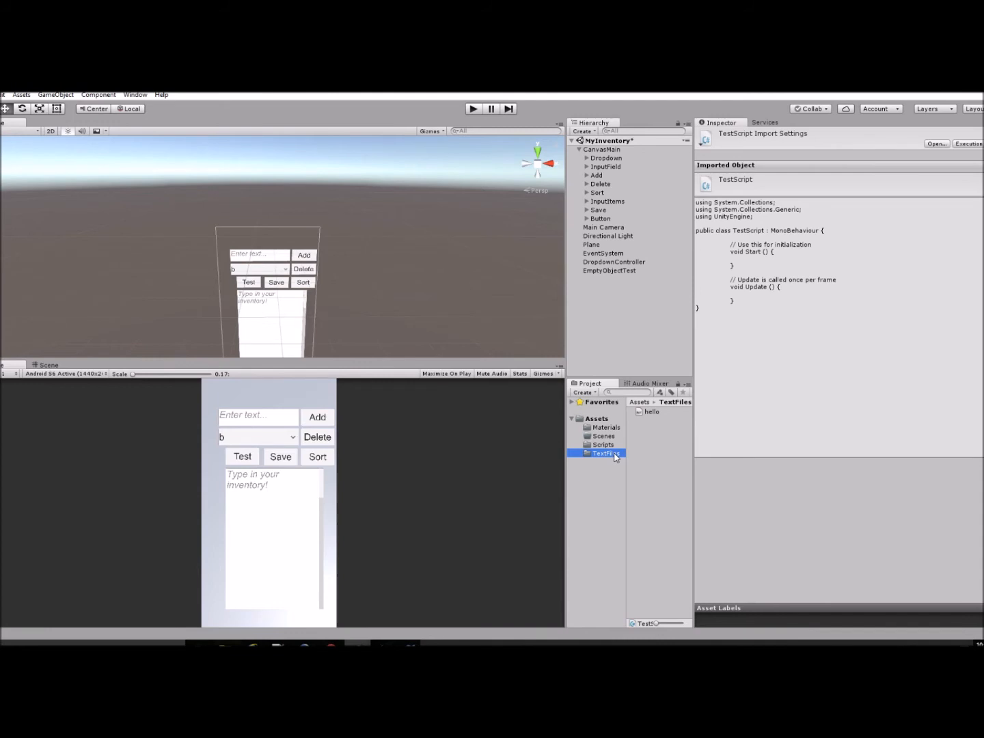
mouse_move(670, 422)
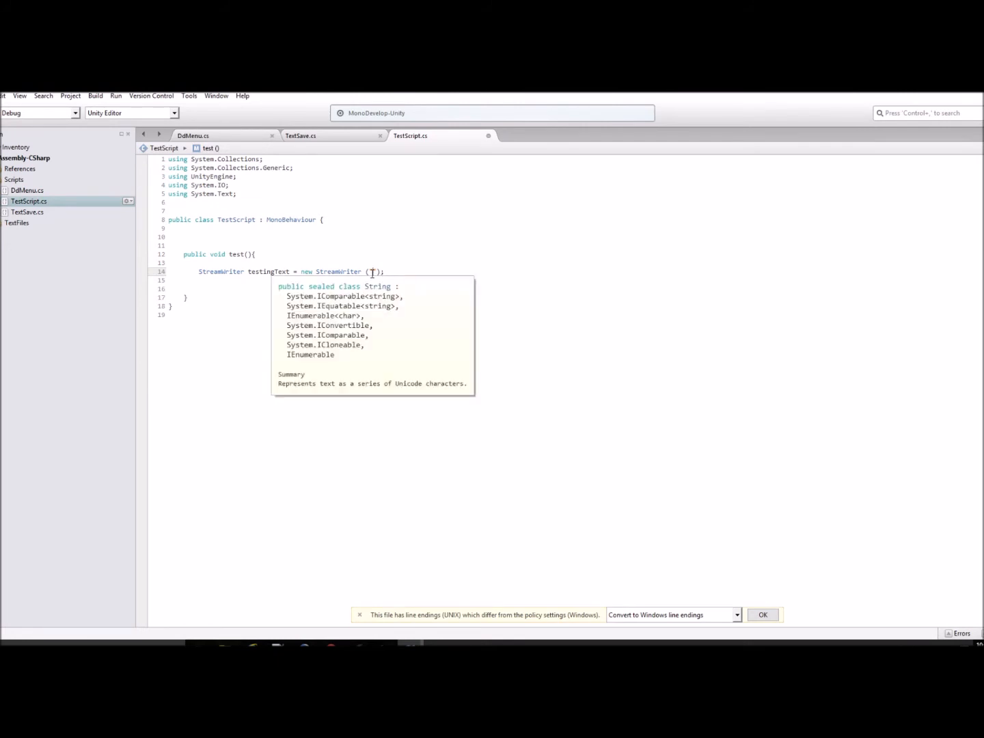
Step: Point the StreamWriter at "Assets/TextFiles/text.txt", end it with a semicolon, and add a new line
type("\"Assets")
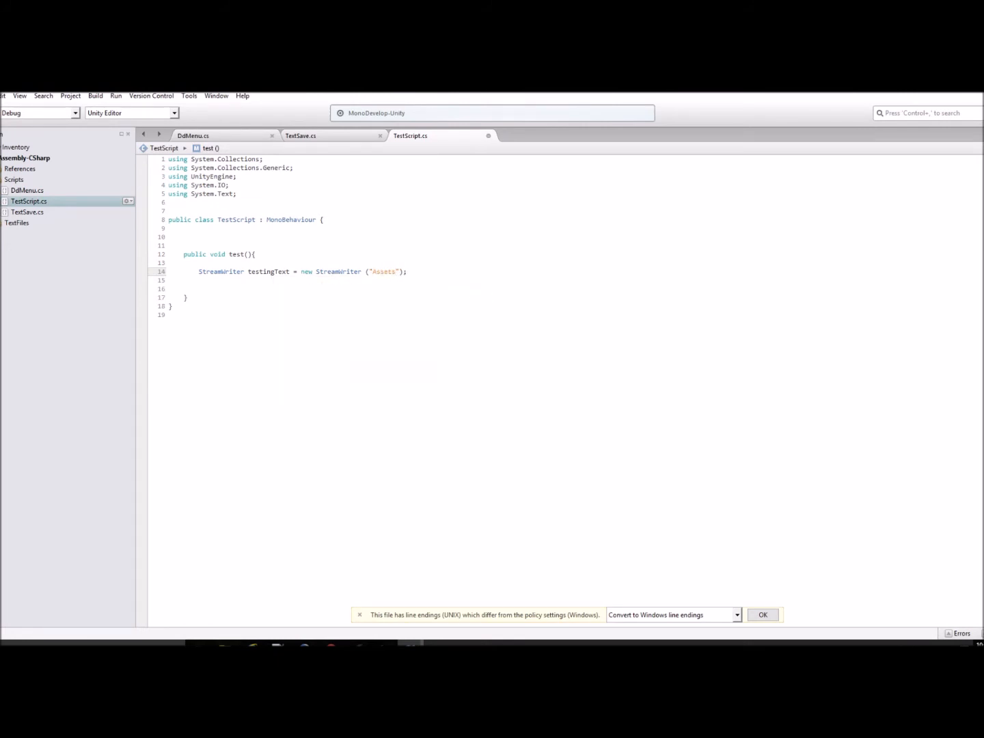
type("/Te")
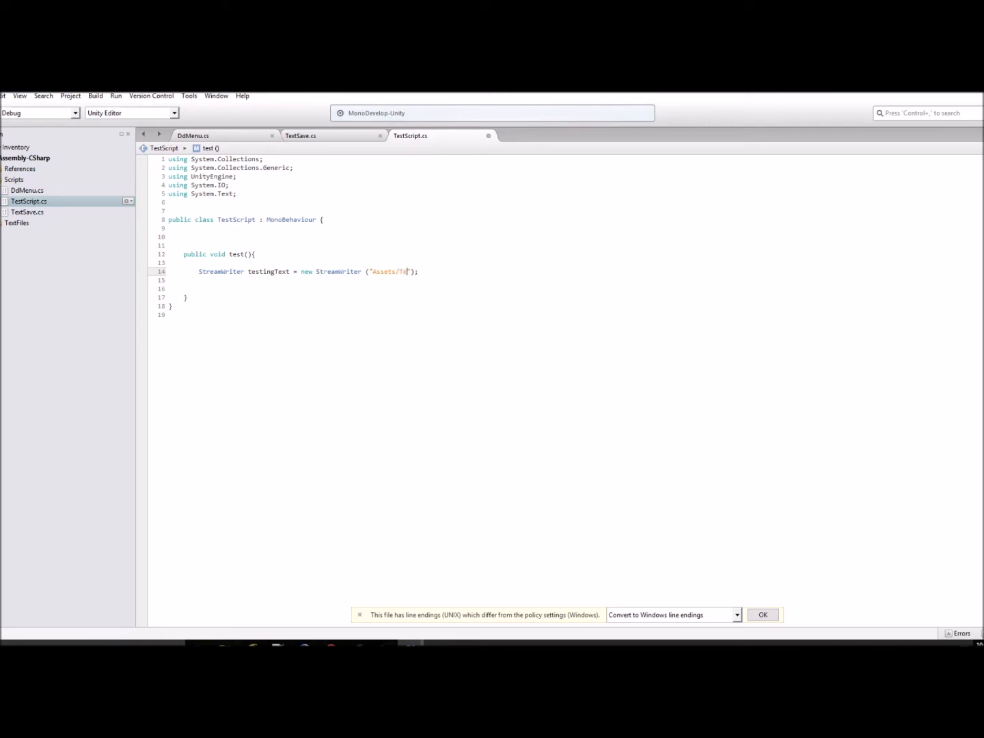
type("xtFile")
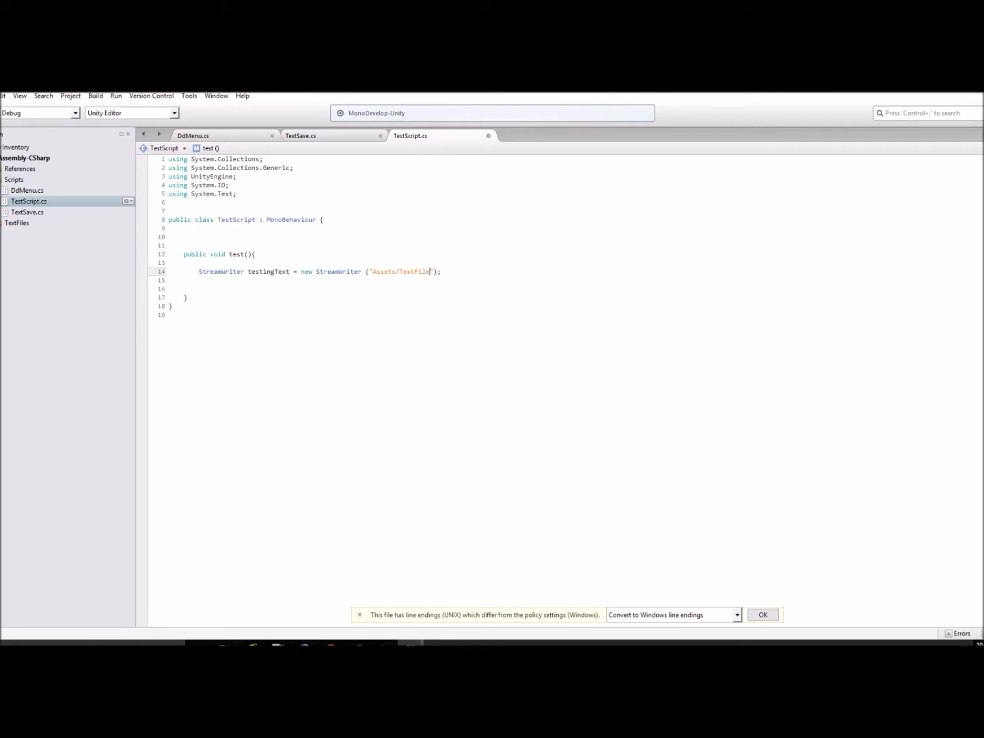
type("s/")
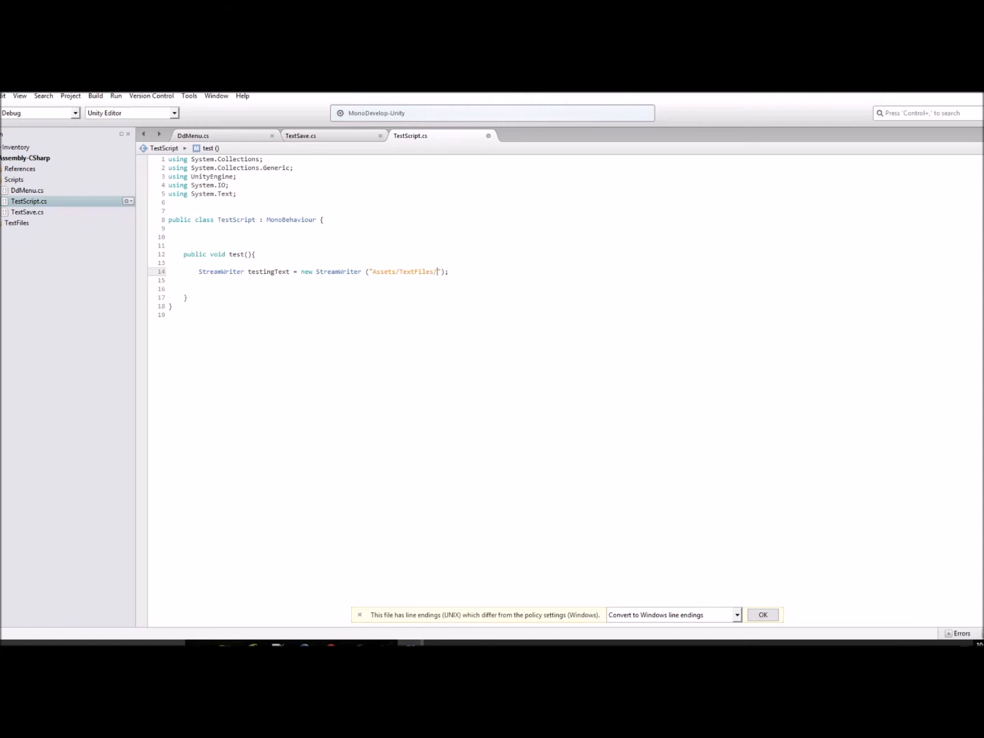
type("text.txt")
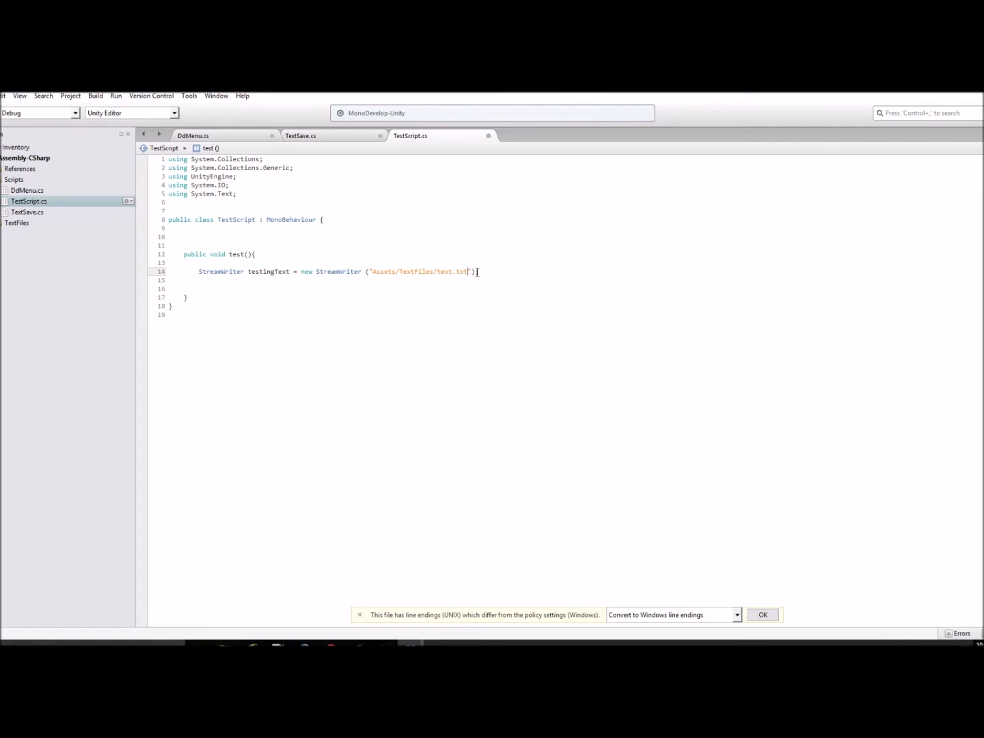
type(";")
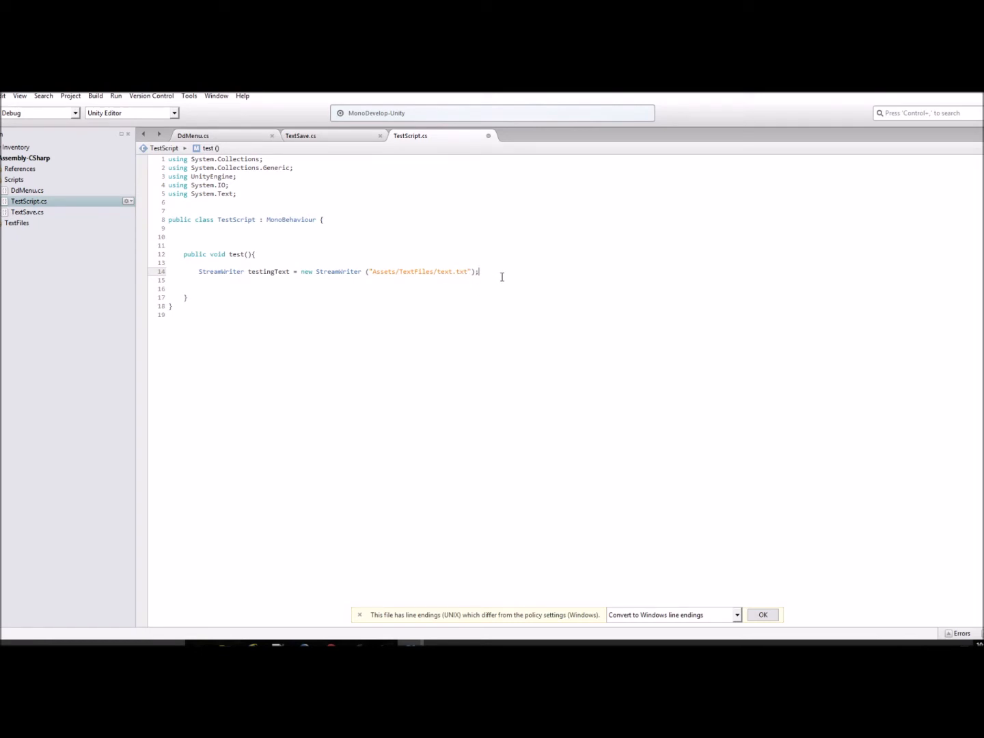
key("enter")
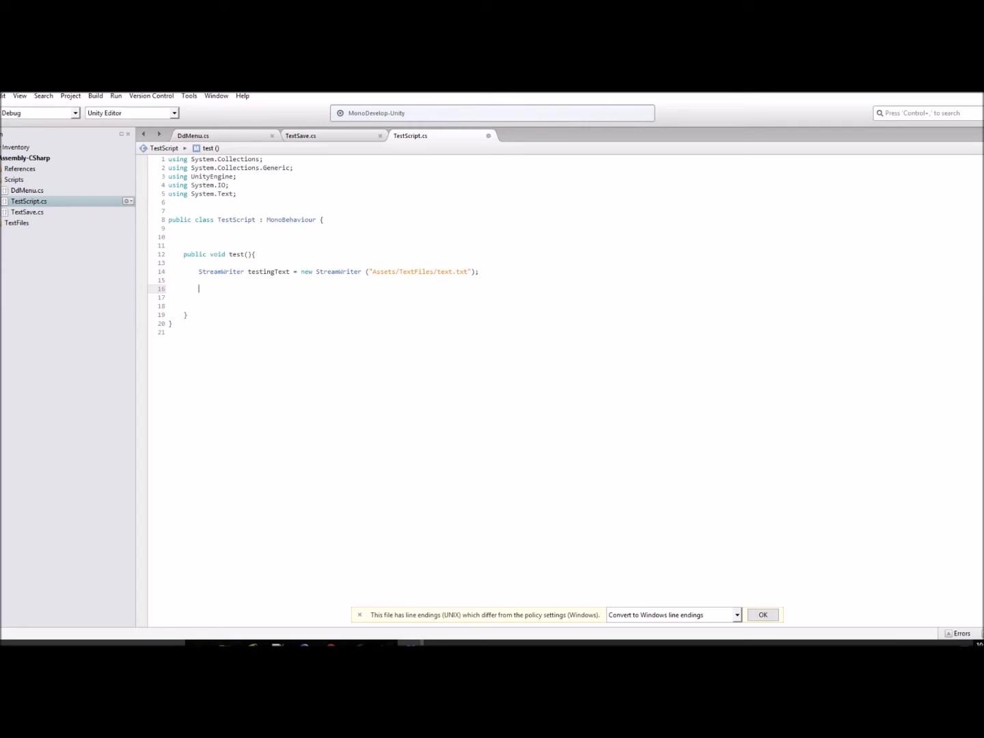
left_click(194, 136)
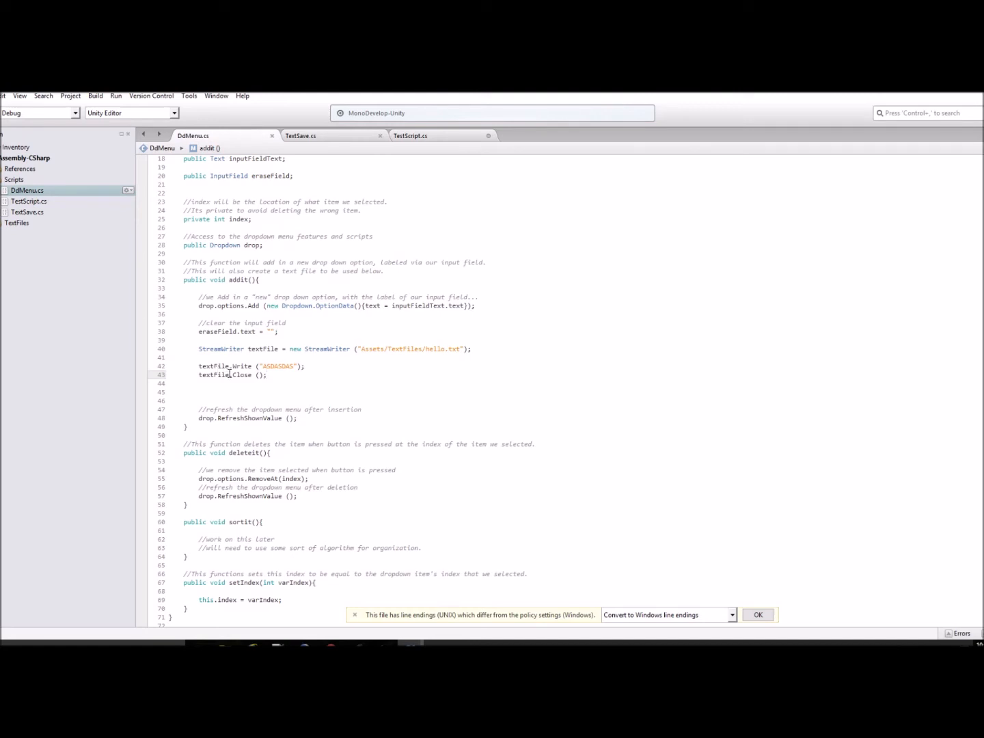
Step: Add 'testingText.Write("asdf");' below the StreamWriter declaration
left_click(410, 136)
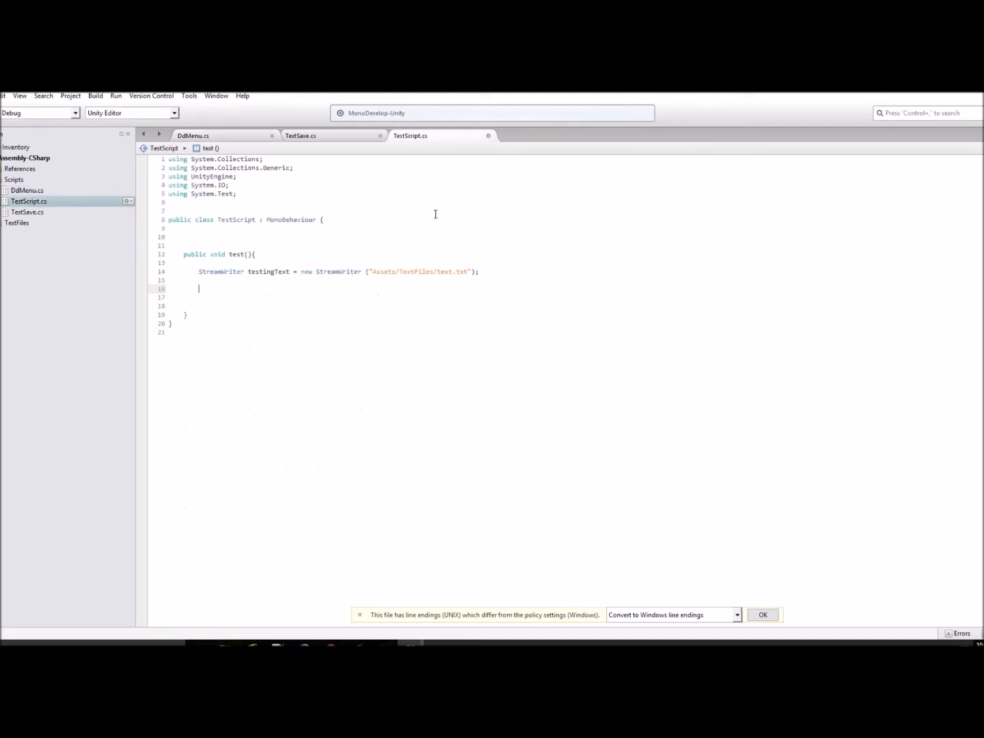
type("textF")
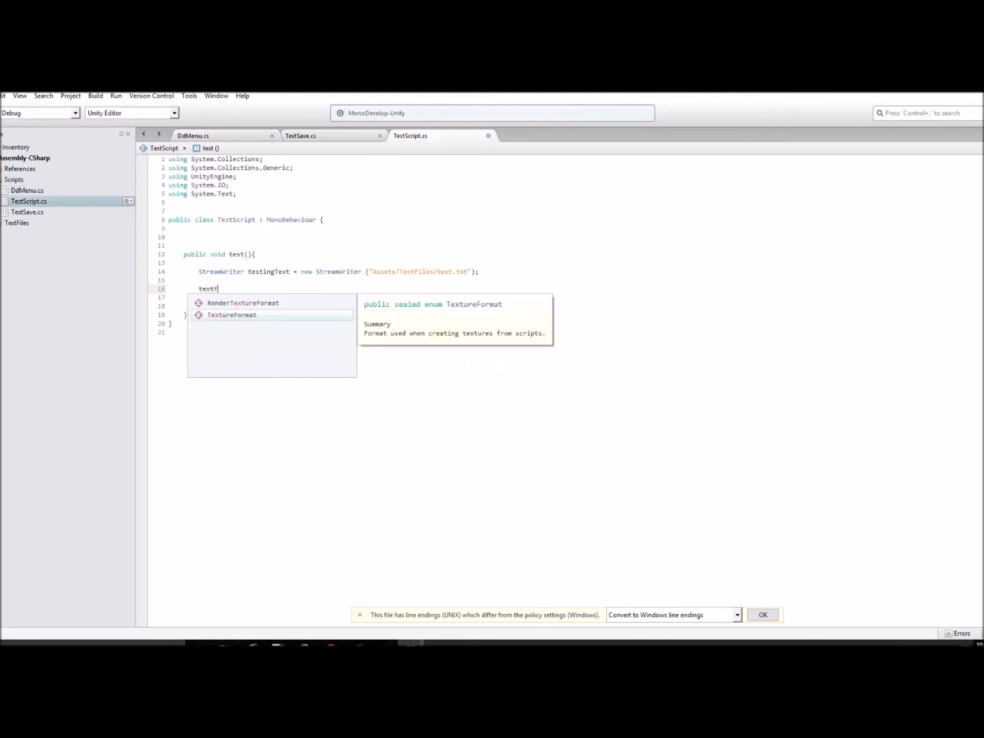
key("Backspace")
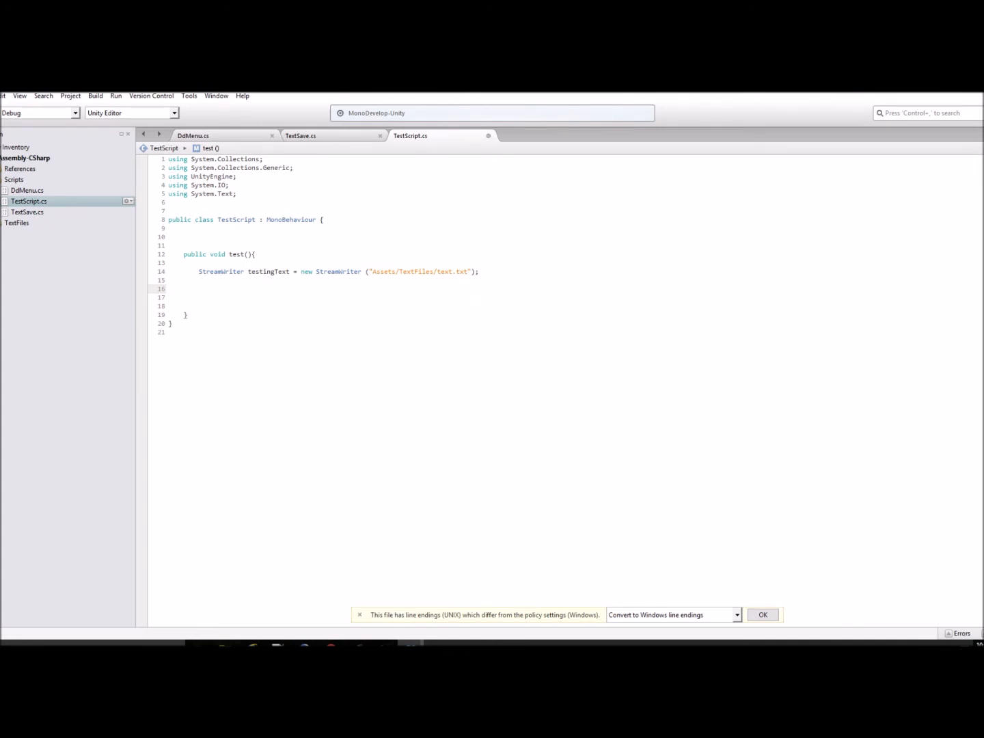
double_click(268, 271)
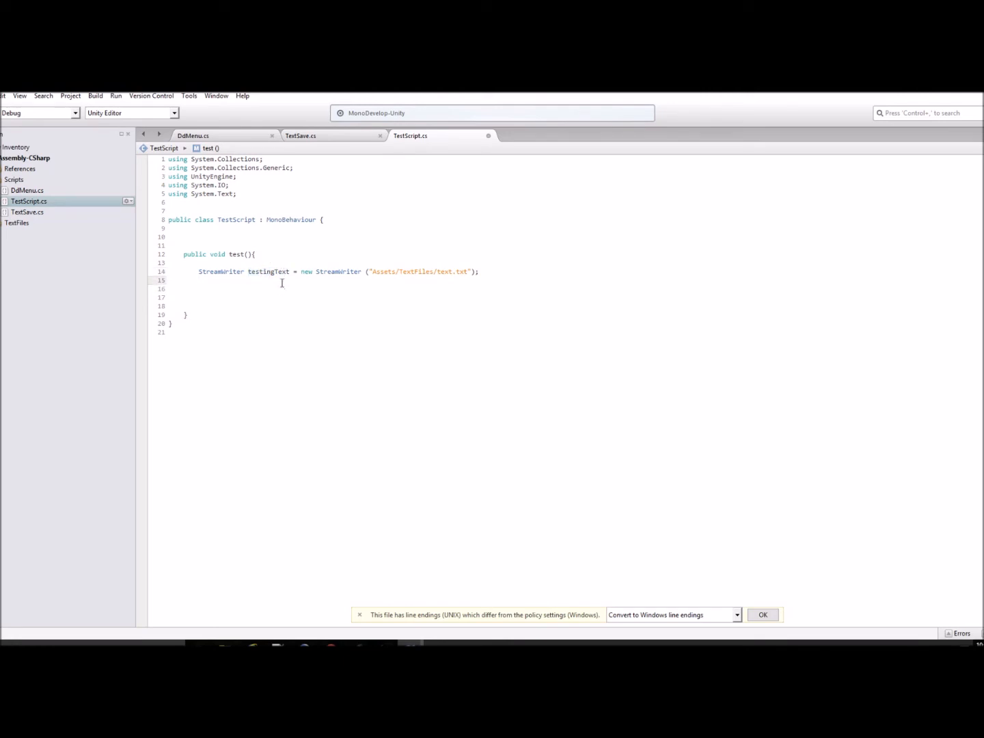
type("testing")
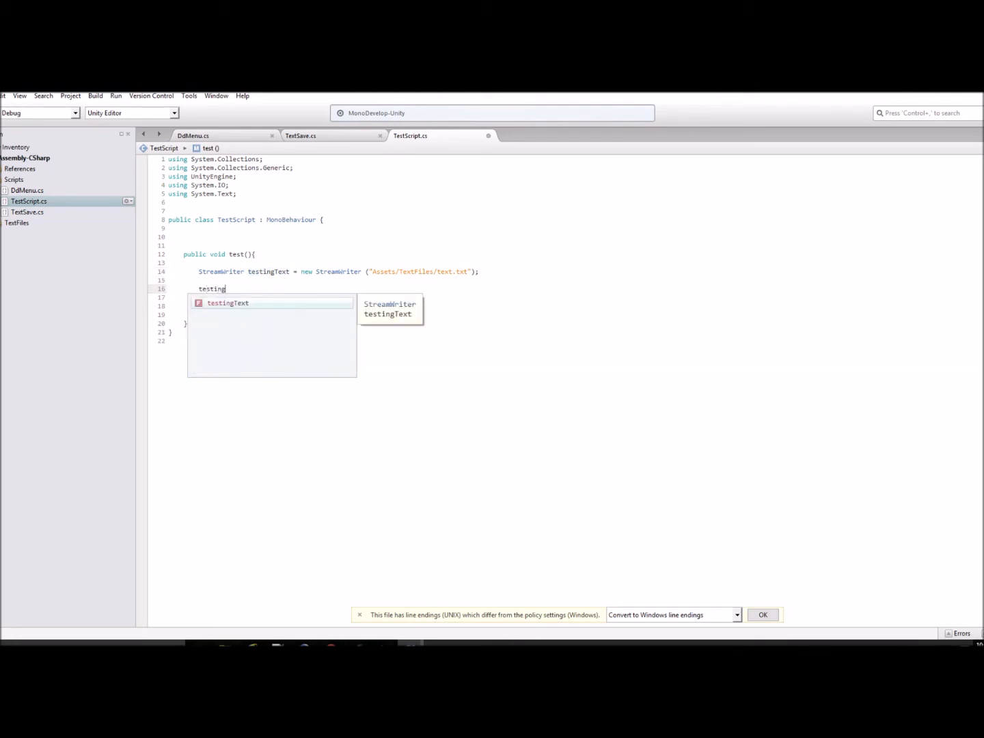
type("Text.wr")
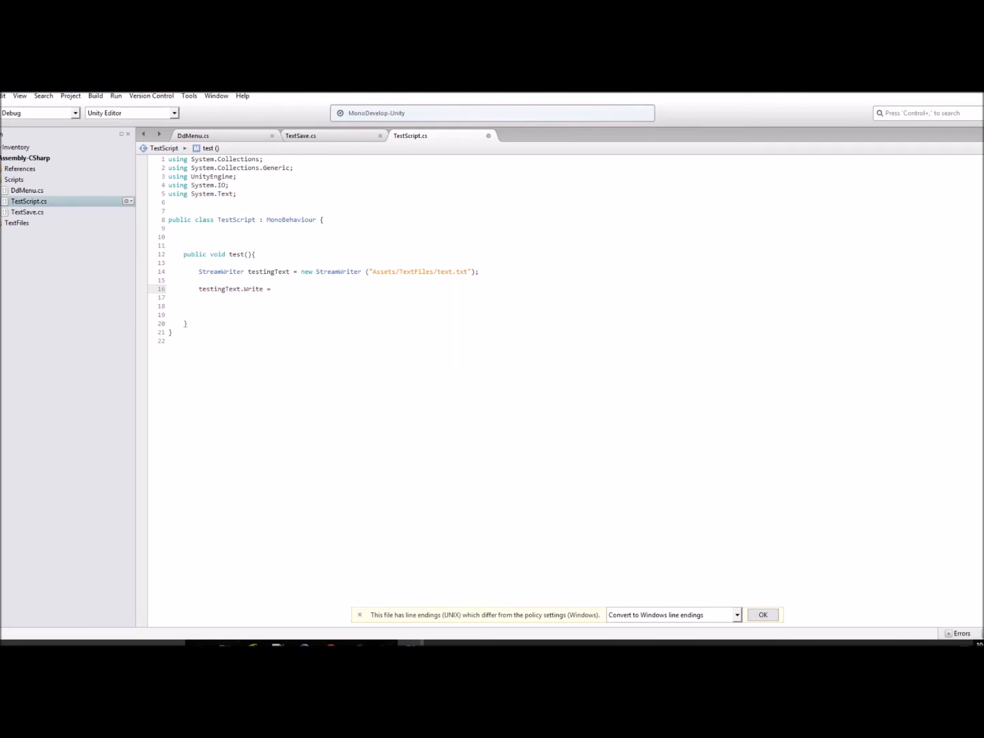
type("\"asdf")
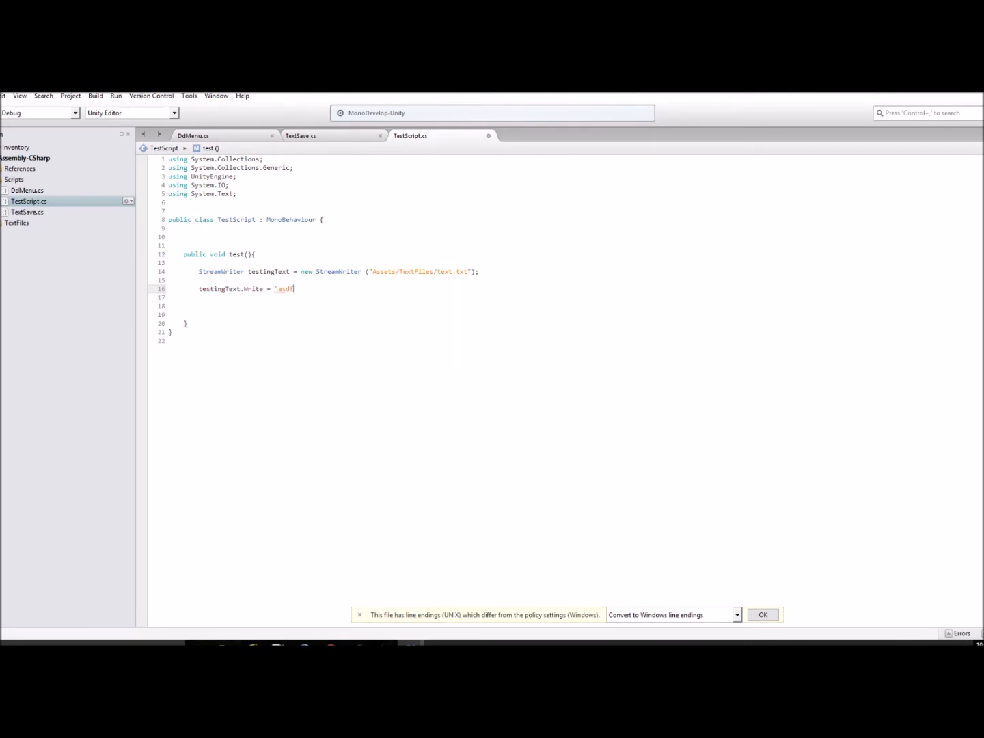
type("\";")
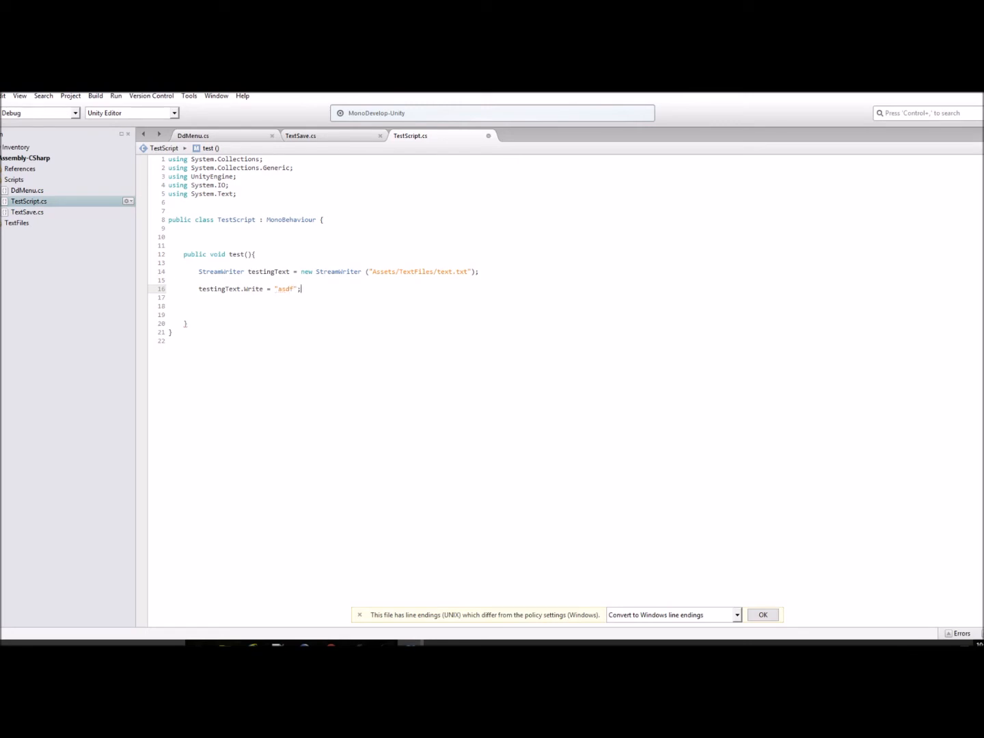
Step: Add 'testingText.Close();' and retype the misplaced "asdf" argument
type("t")
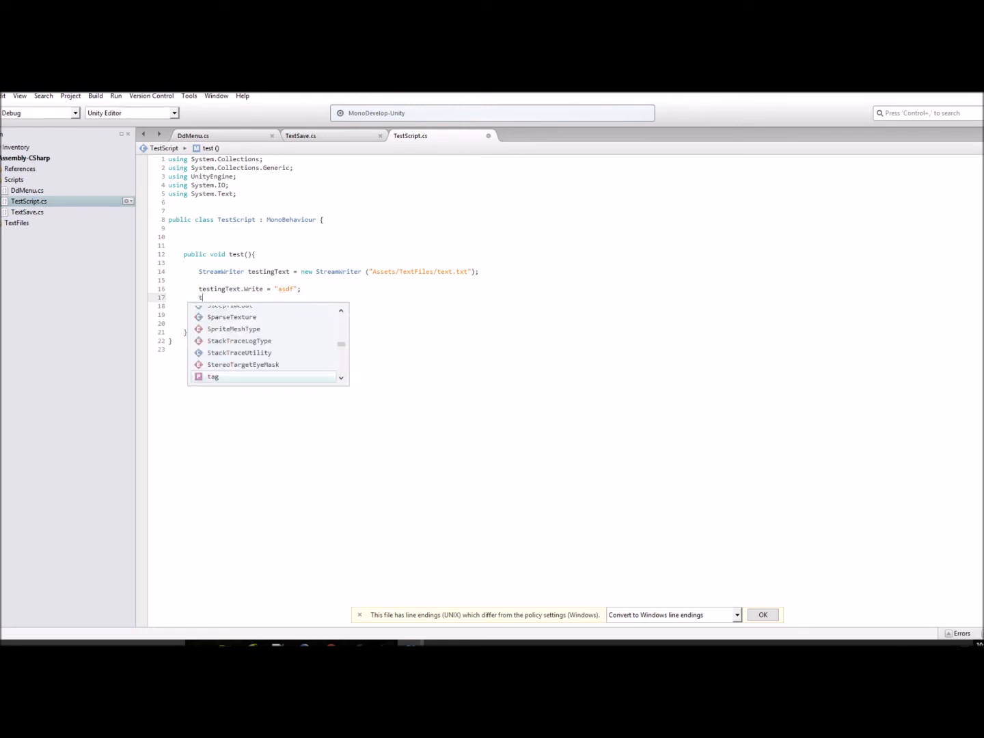
type("est")
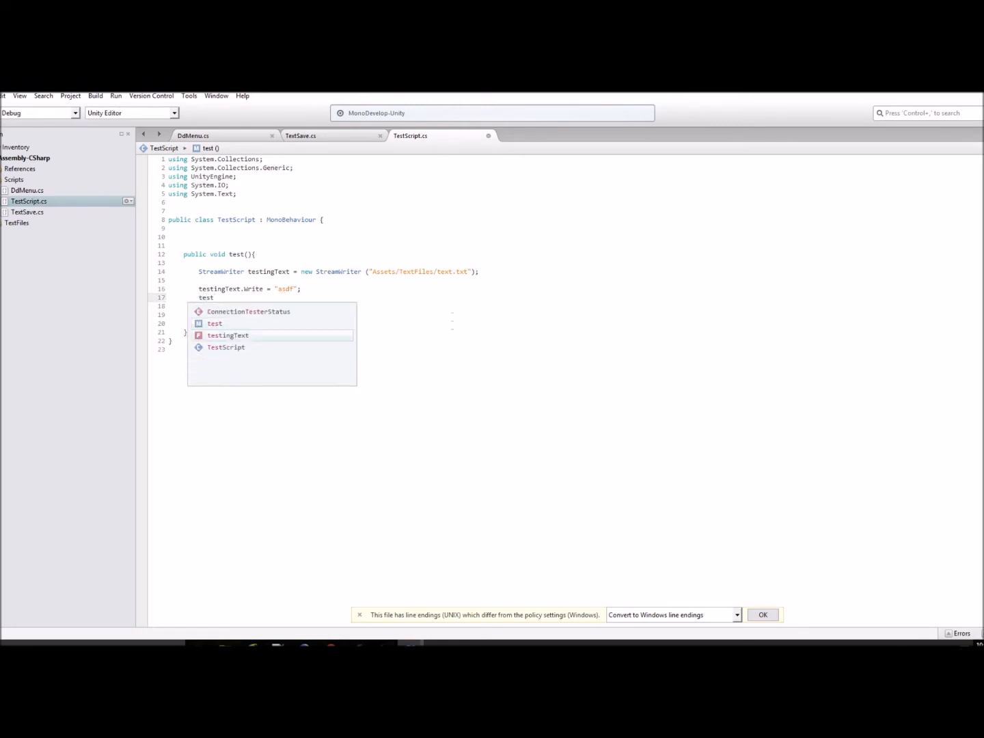
type("testingText.Close")
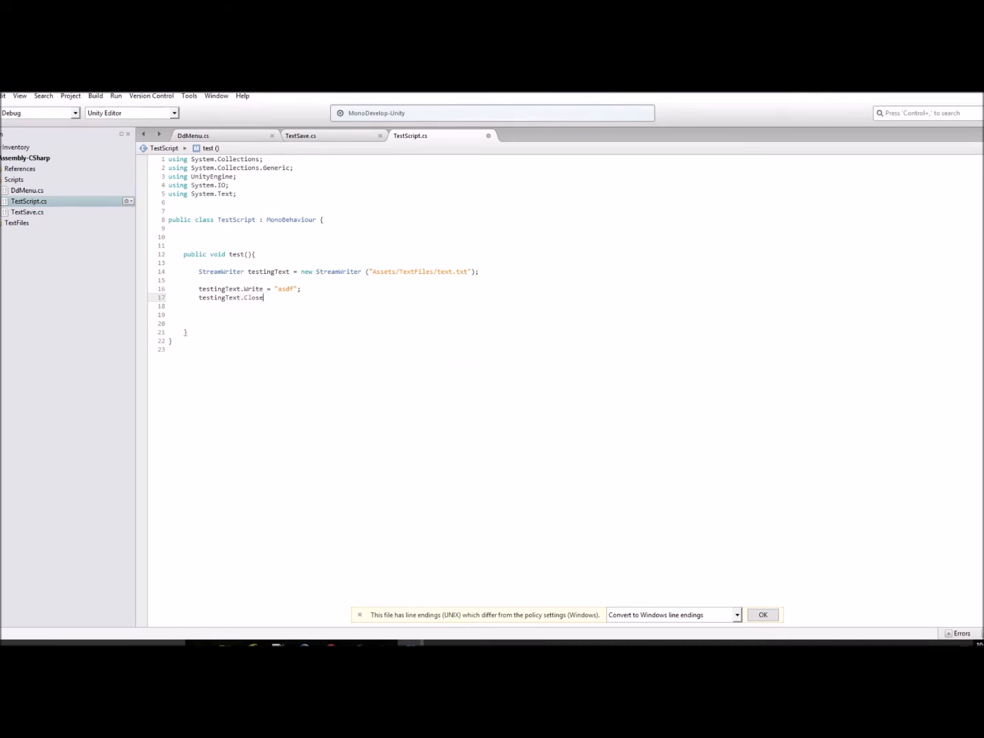
type("();")
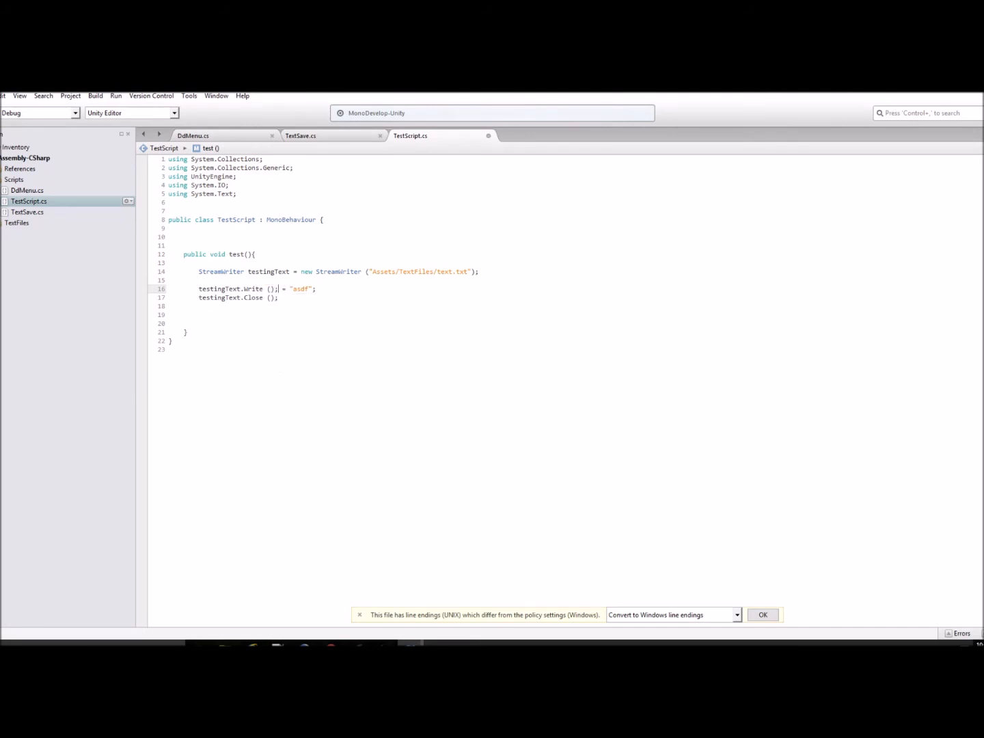
double_click(299, 289)
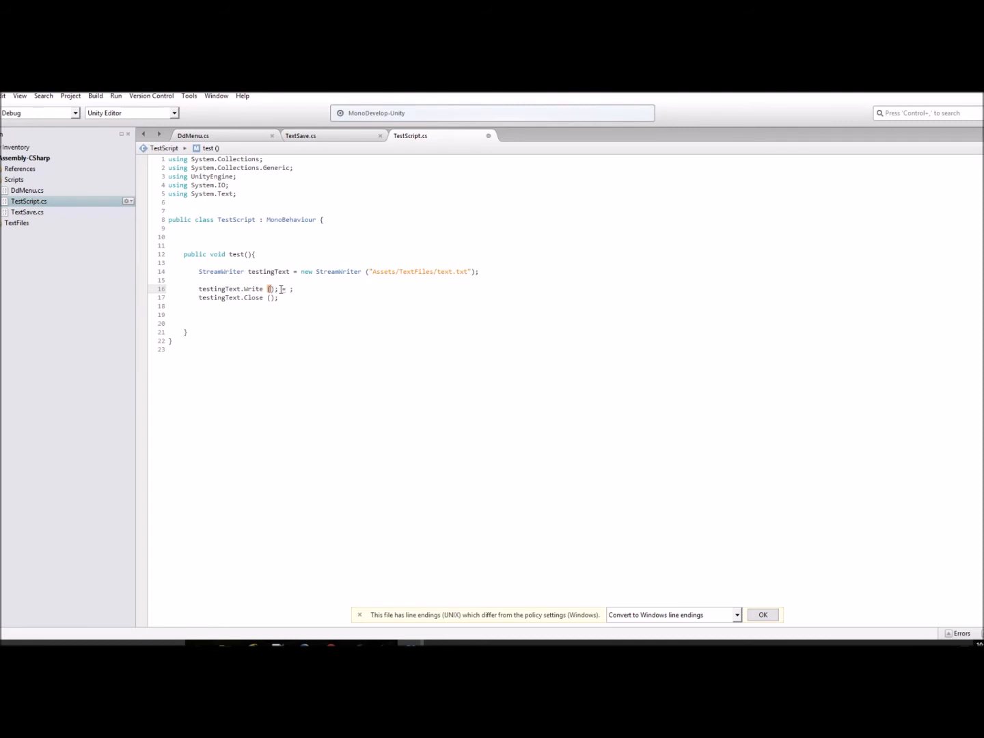
type("\"asdf\"")
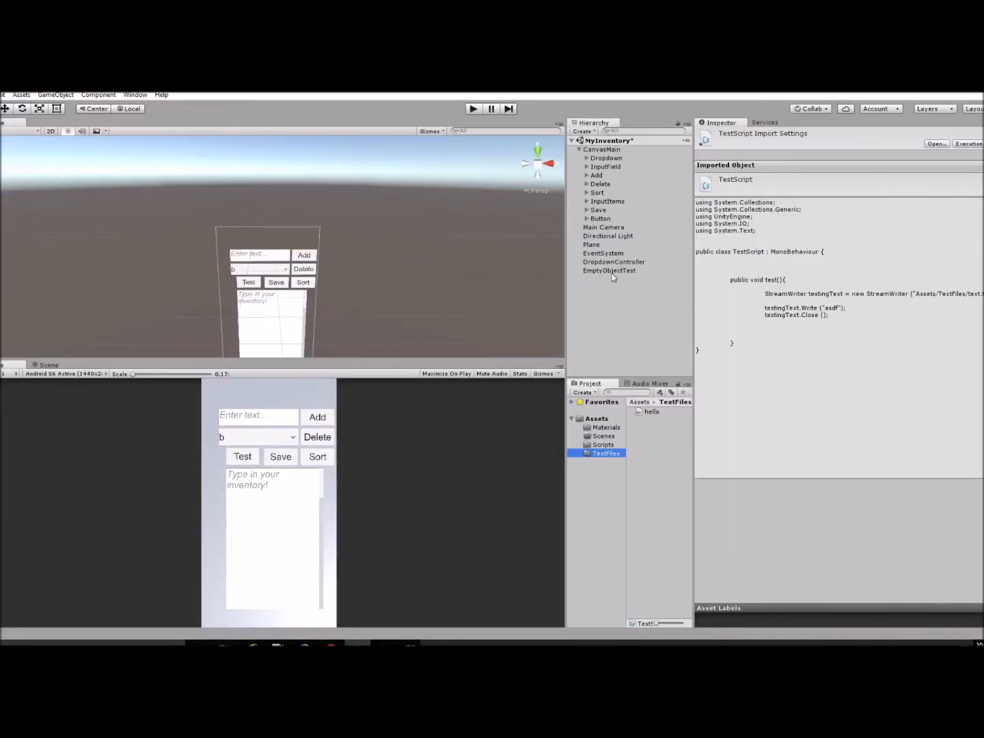
Step: Attach TestScript from the Scripts folder to the EmptyObjectTest object
left_click(609, 270)
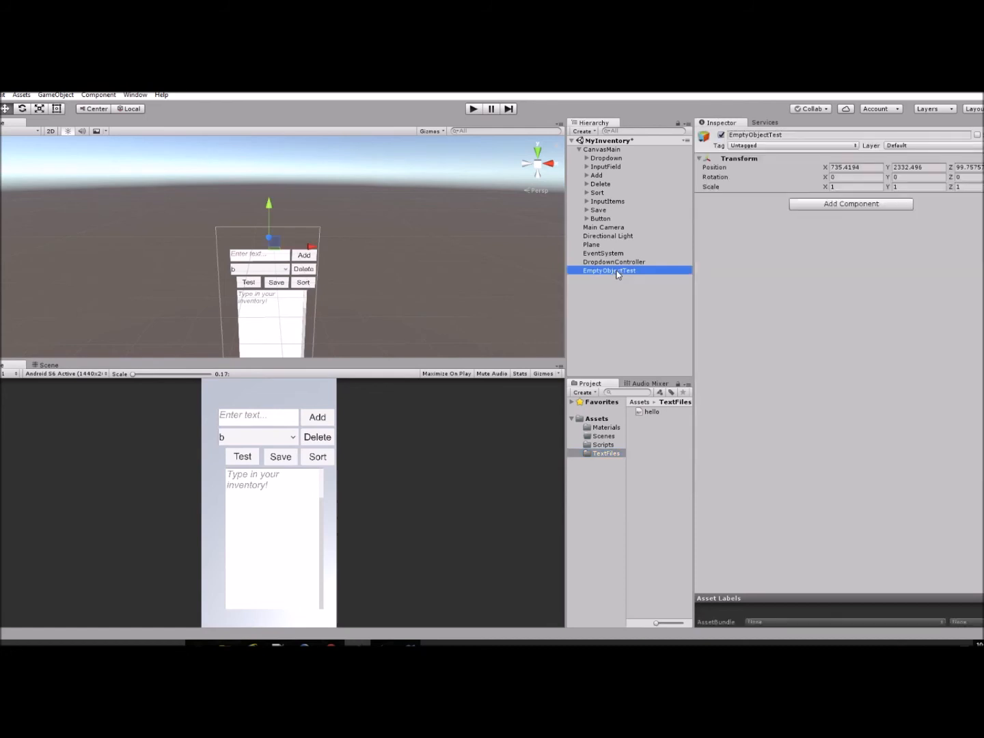
left_click(604, 445)
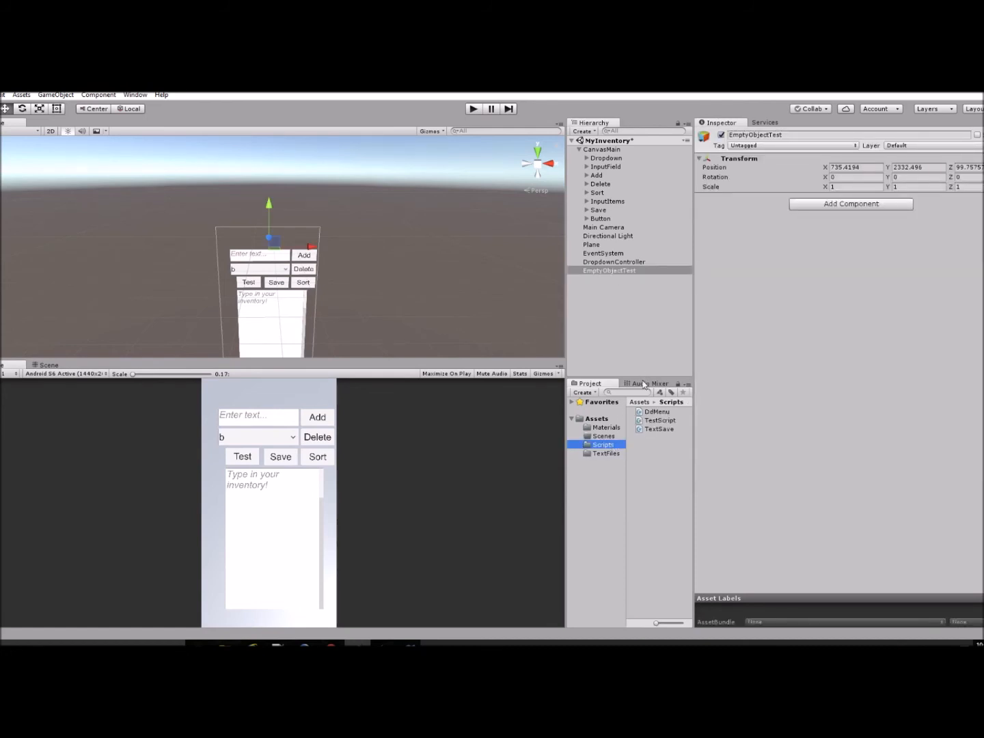
left_click(658, 420)
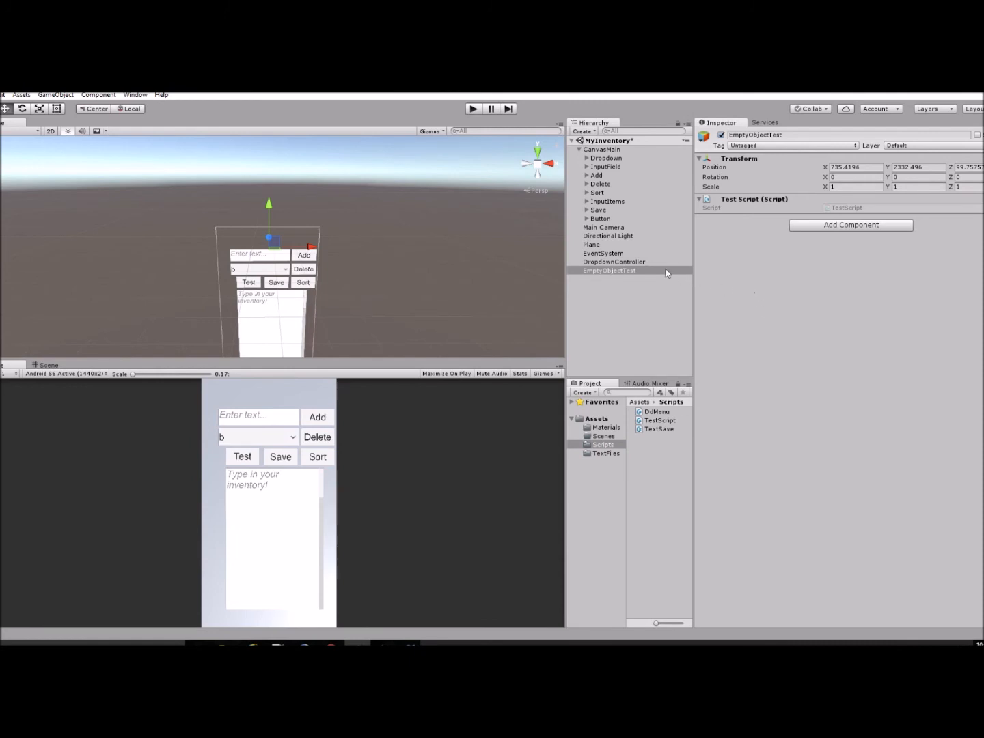
mouse_move(453, 247)
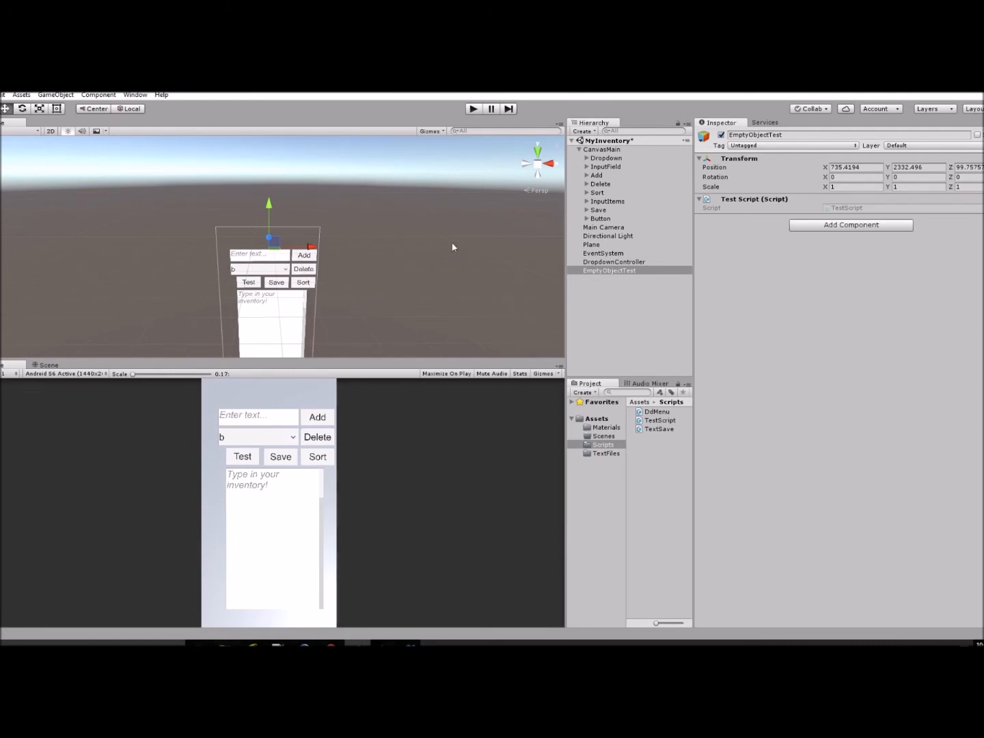
Step: Rename the Button object to Test and display its settings
left_click(600, 218)
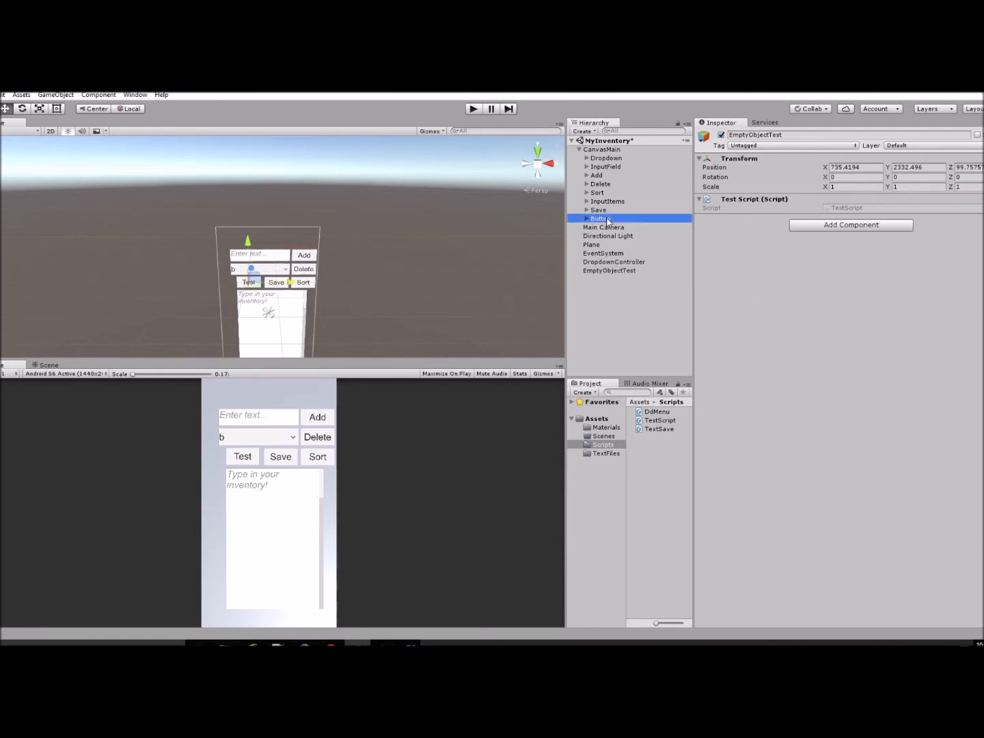
left_click(600, 218)
type("Test")
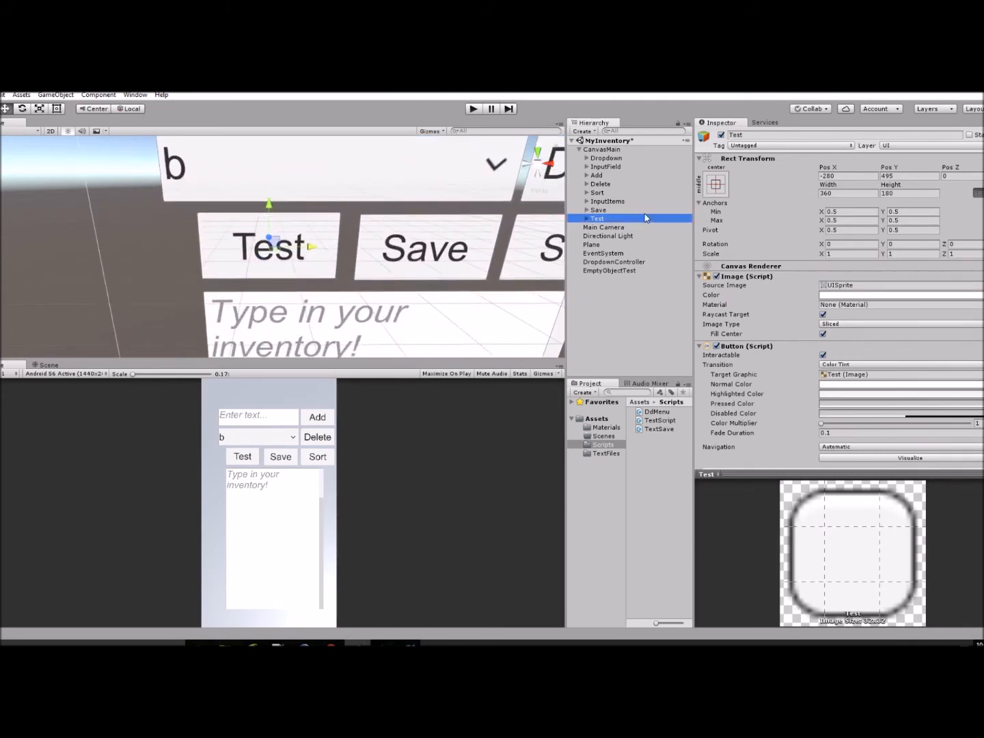
left_click(609, 271)
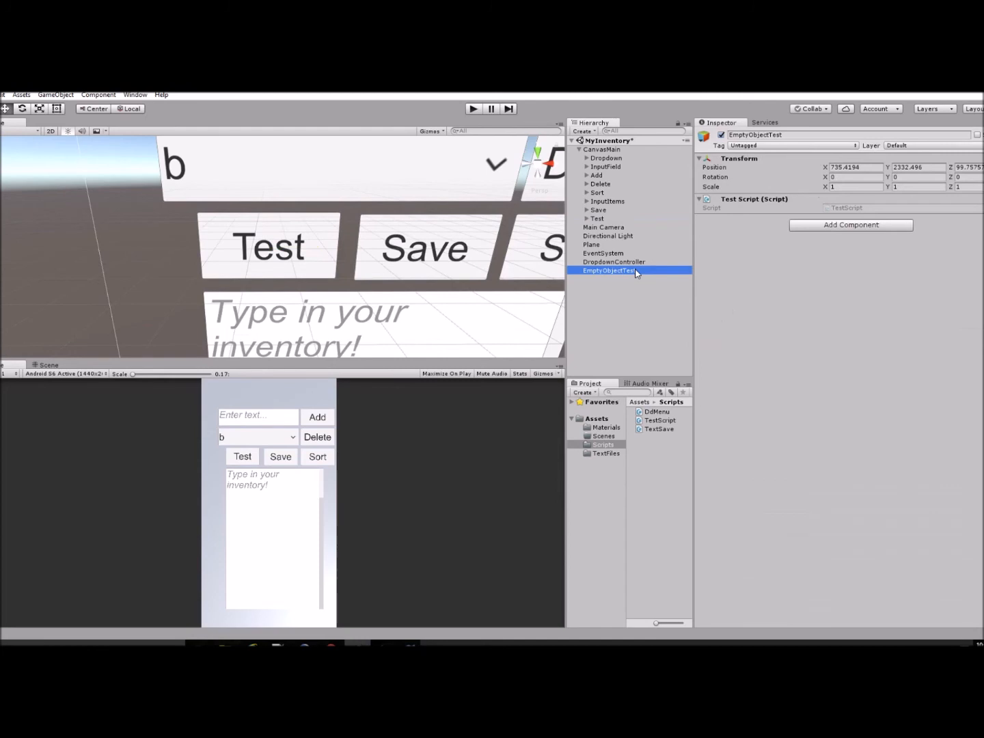
mouse_move(621, 273)
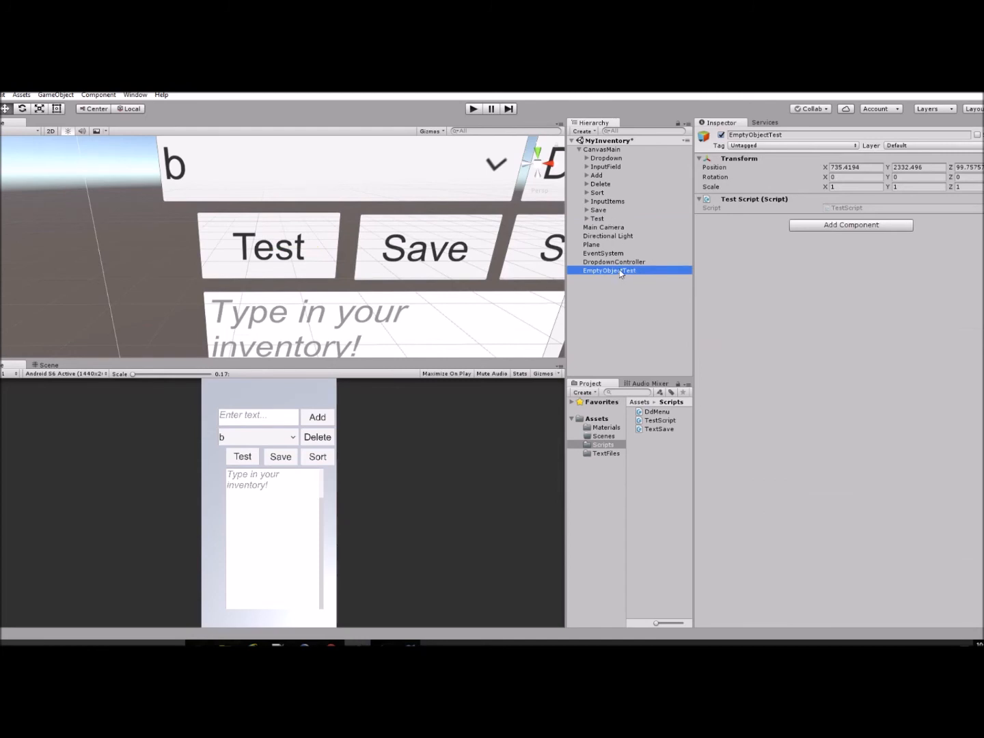
mouse_move(628, 258)
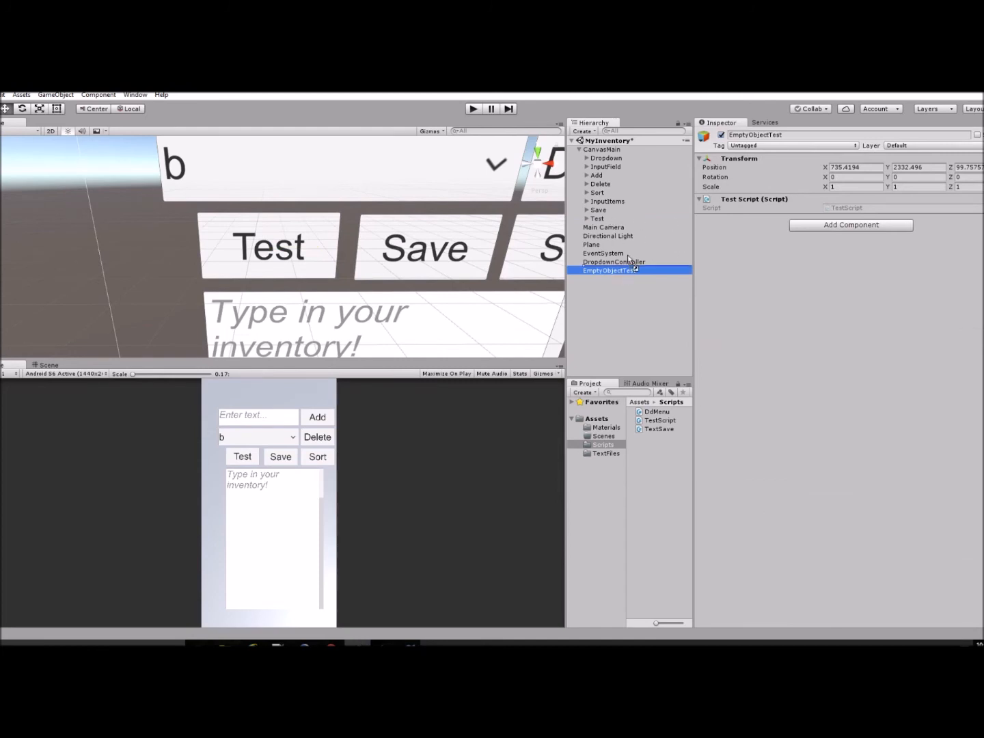
left_click(598, 218)
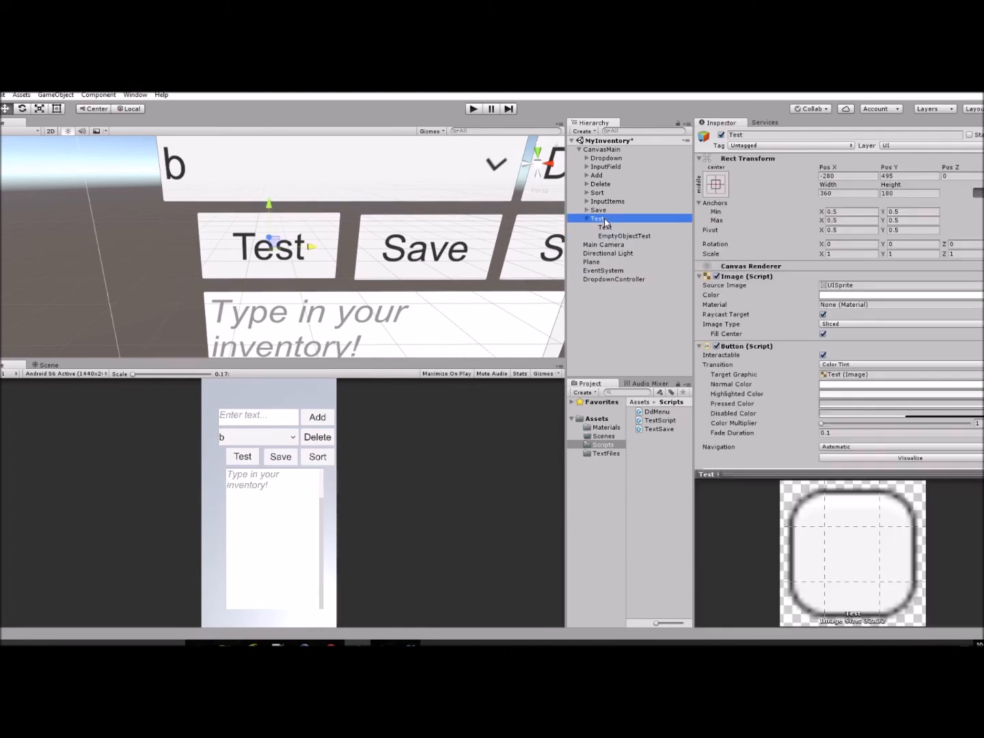
left_click(623, 235)
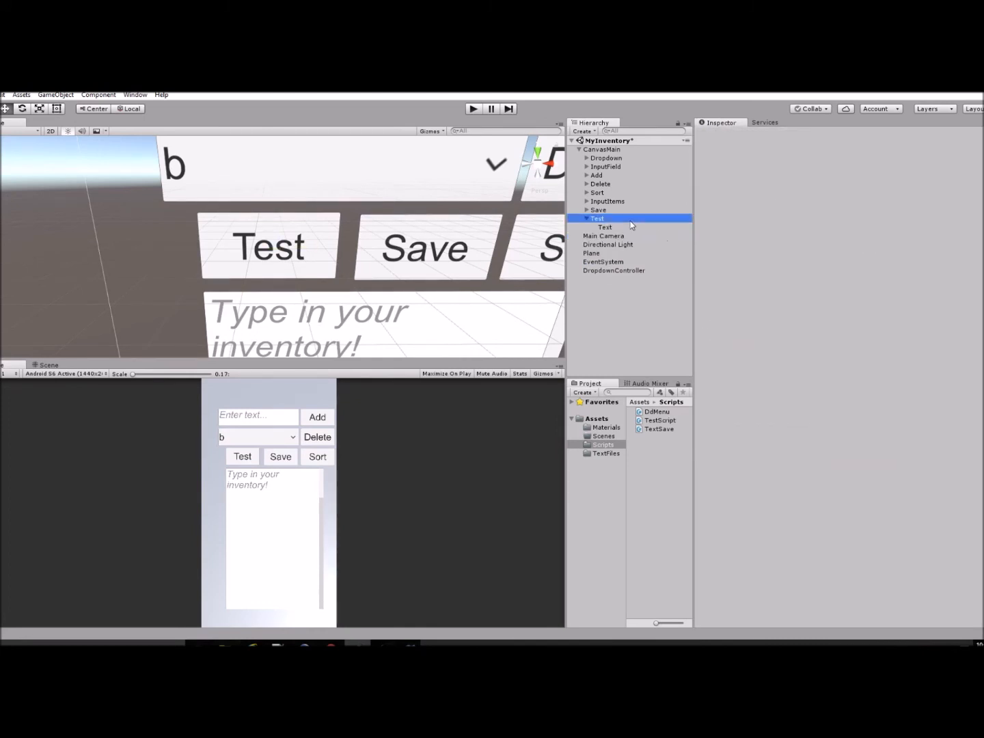
left_click(596, 217)
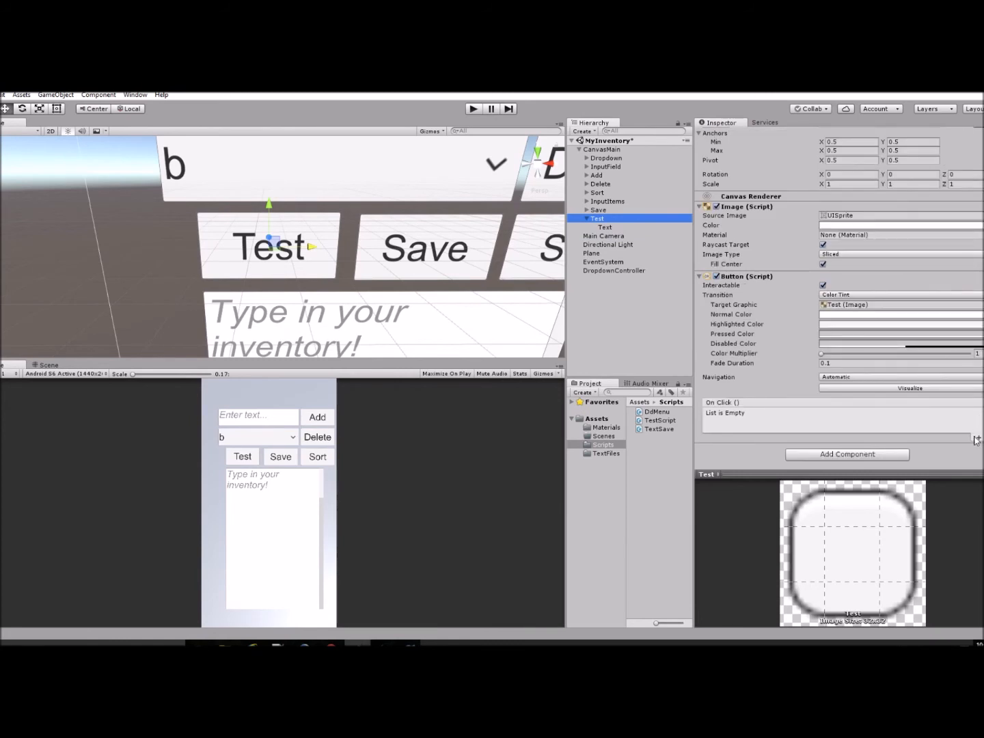
Step: Add an On Click entry on the Test button targeting EmptyObjectTest with TestScript.test()
left_click(586, 218)
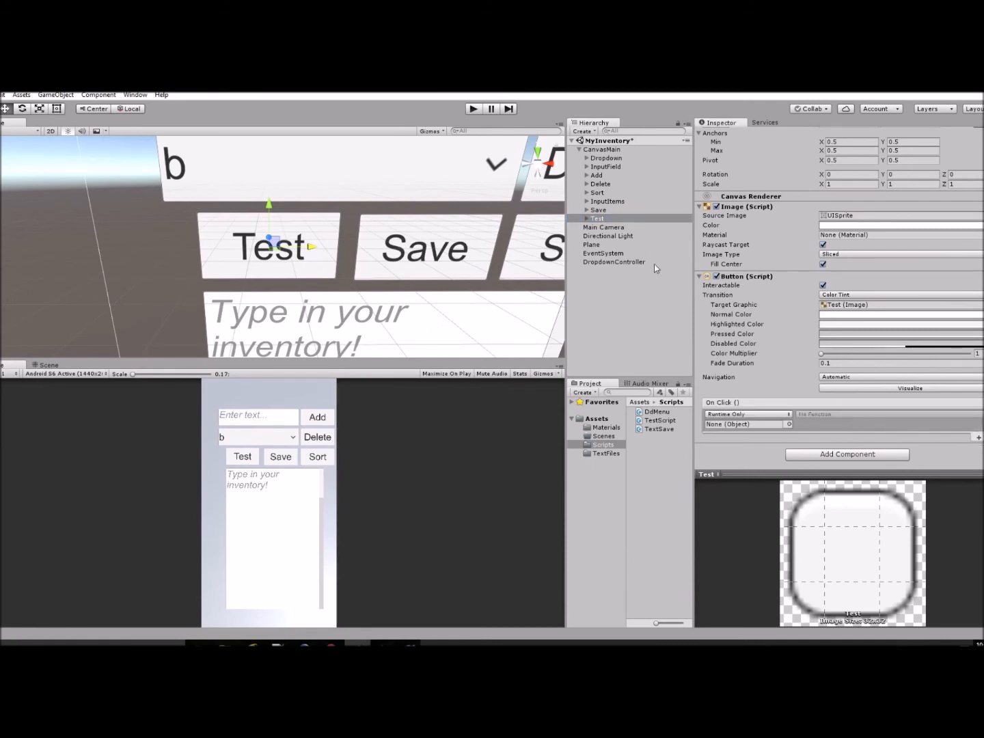
left_click(614, 262)
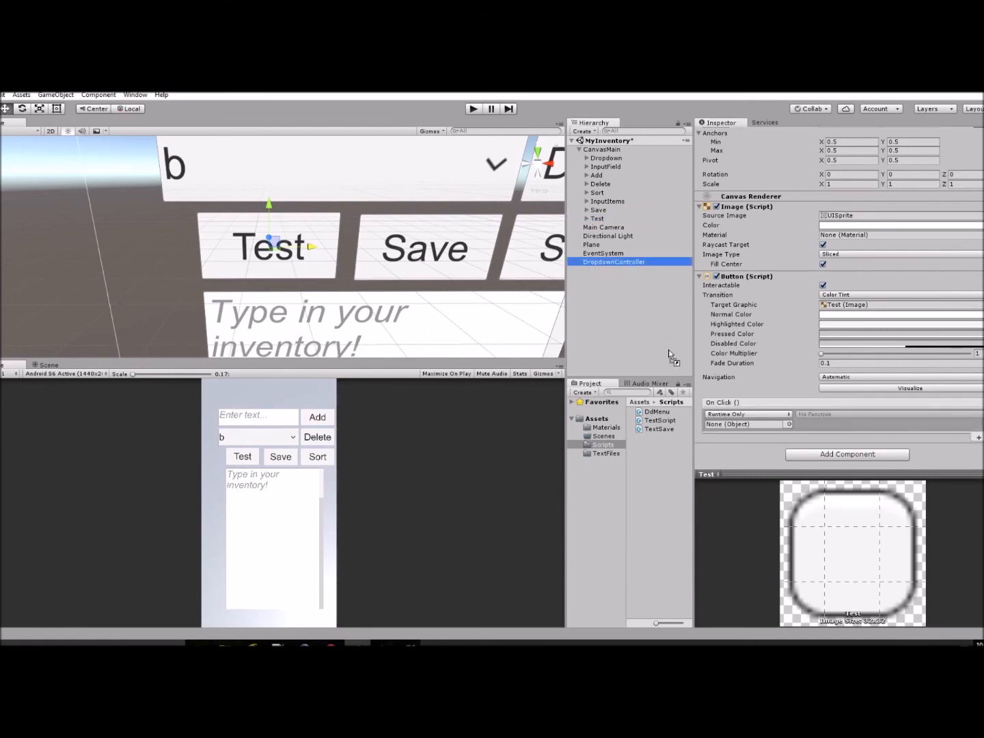
left_click(614, 261)
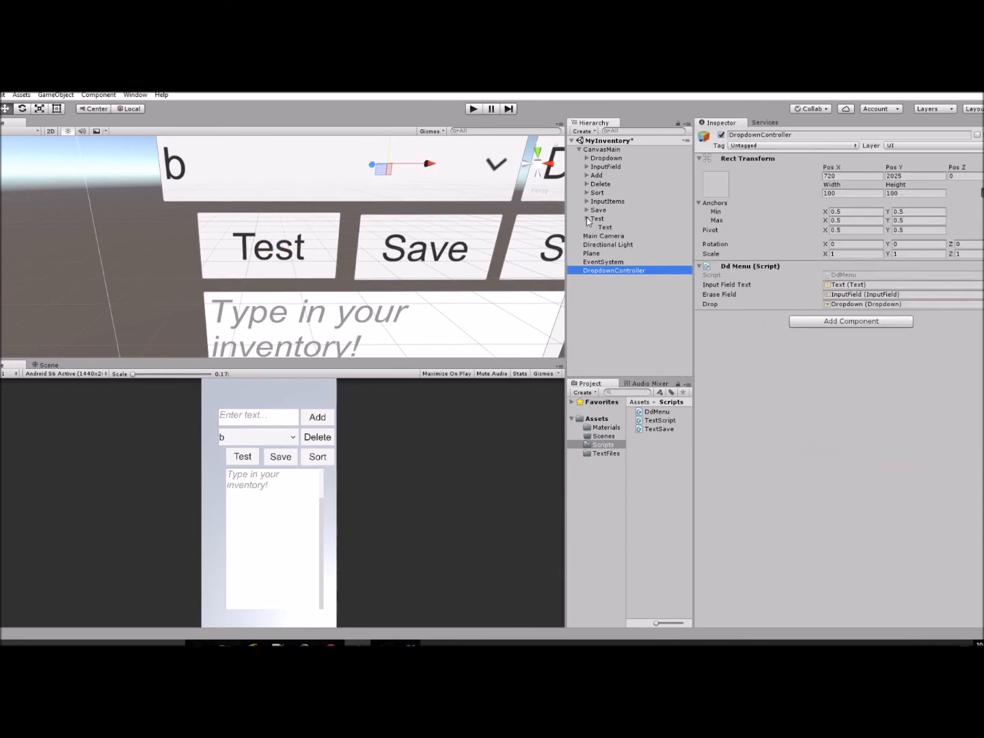
left_click(598, 218)
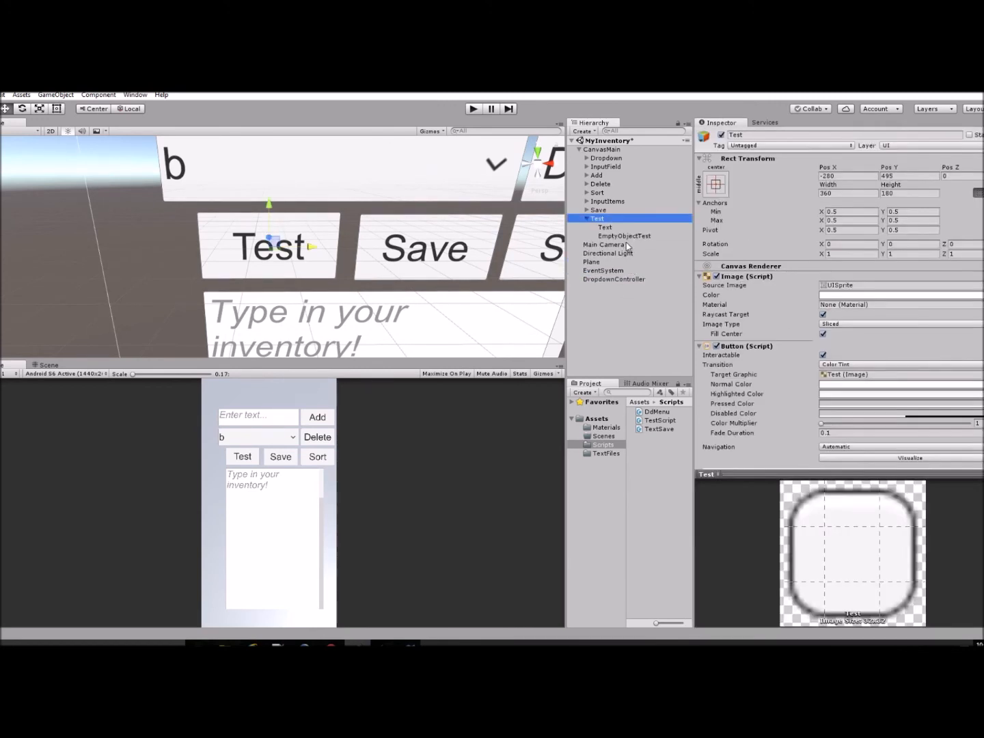
left_click(609, 279)
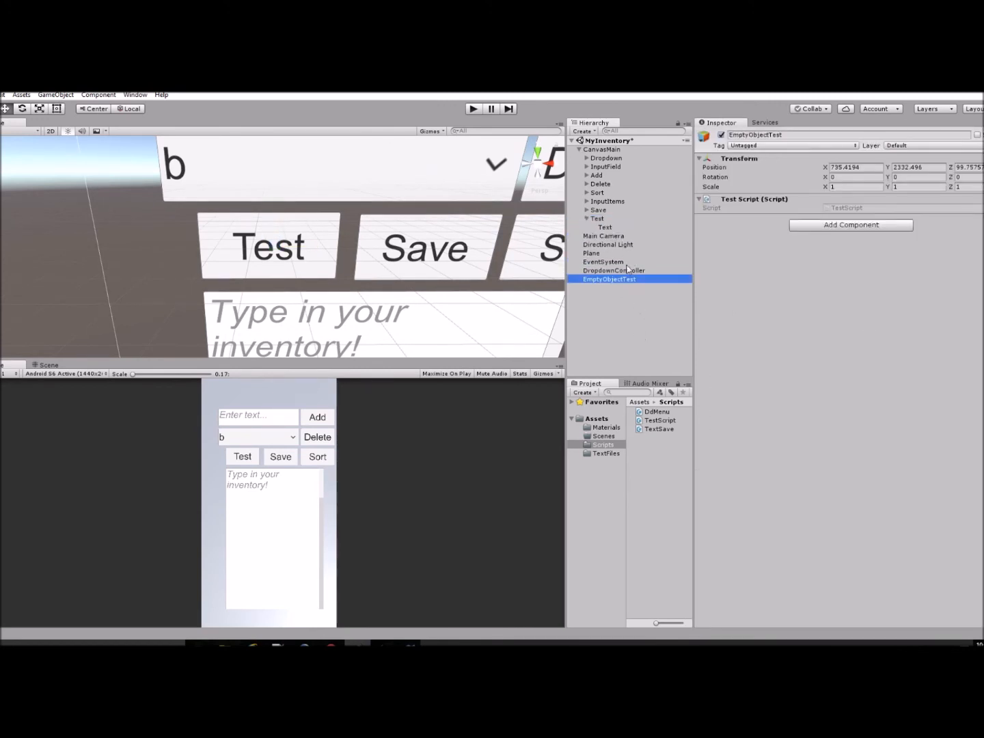
left_click(597, 218)
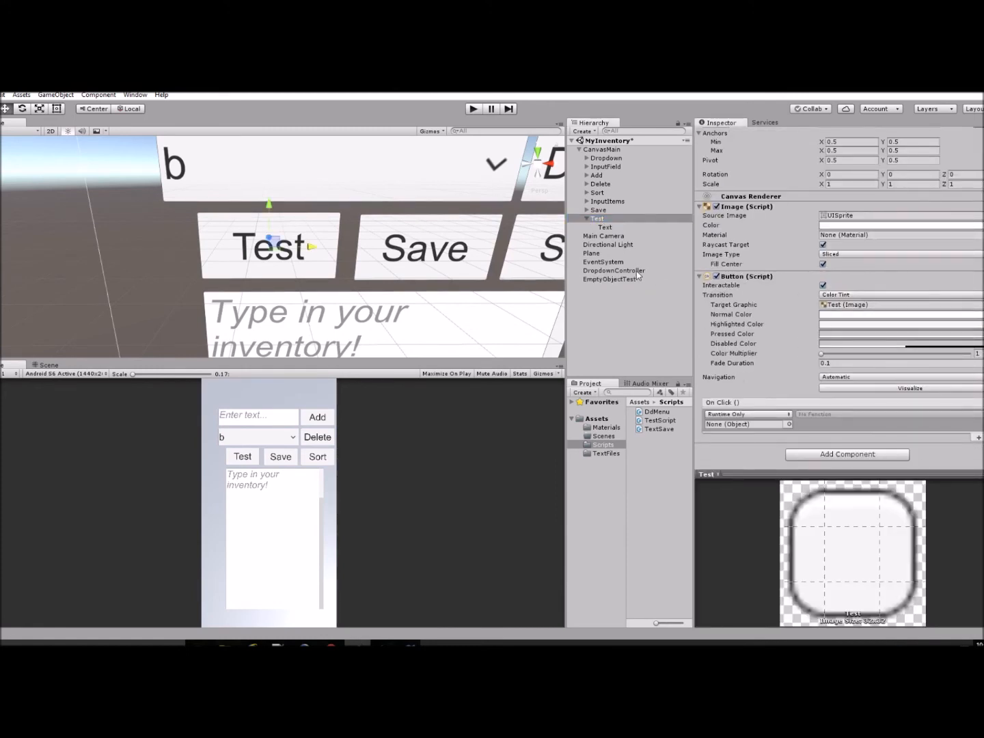
left_click(745, 423)
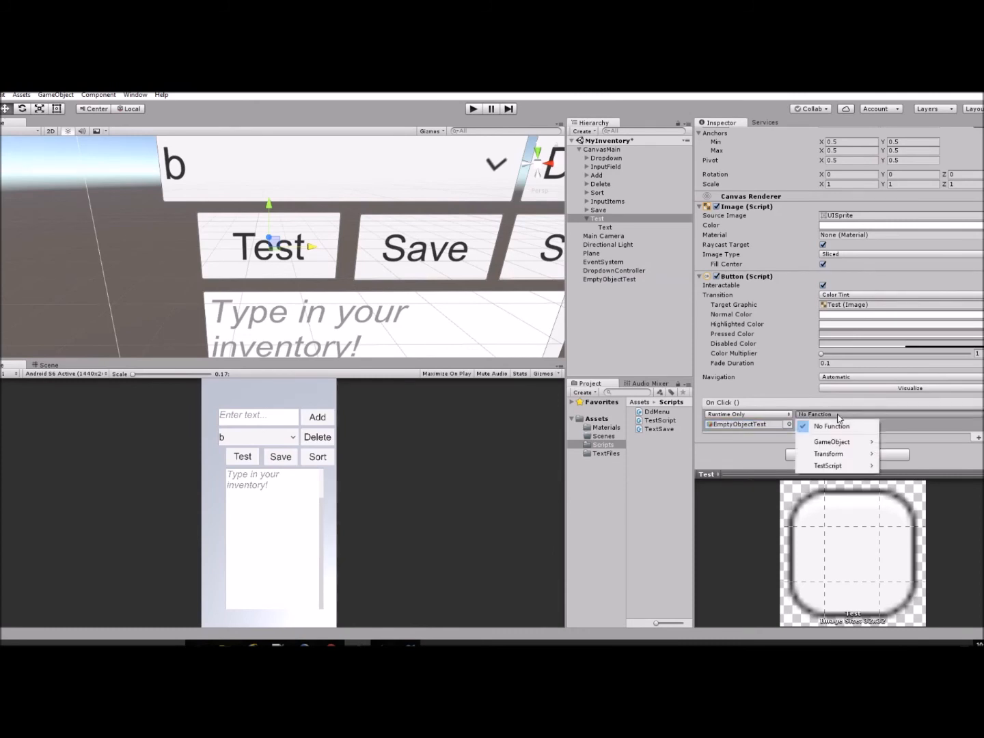
mouse_move(831, 442)
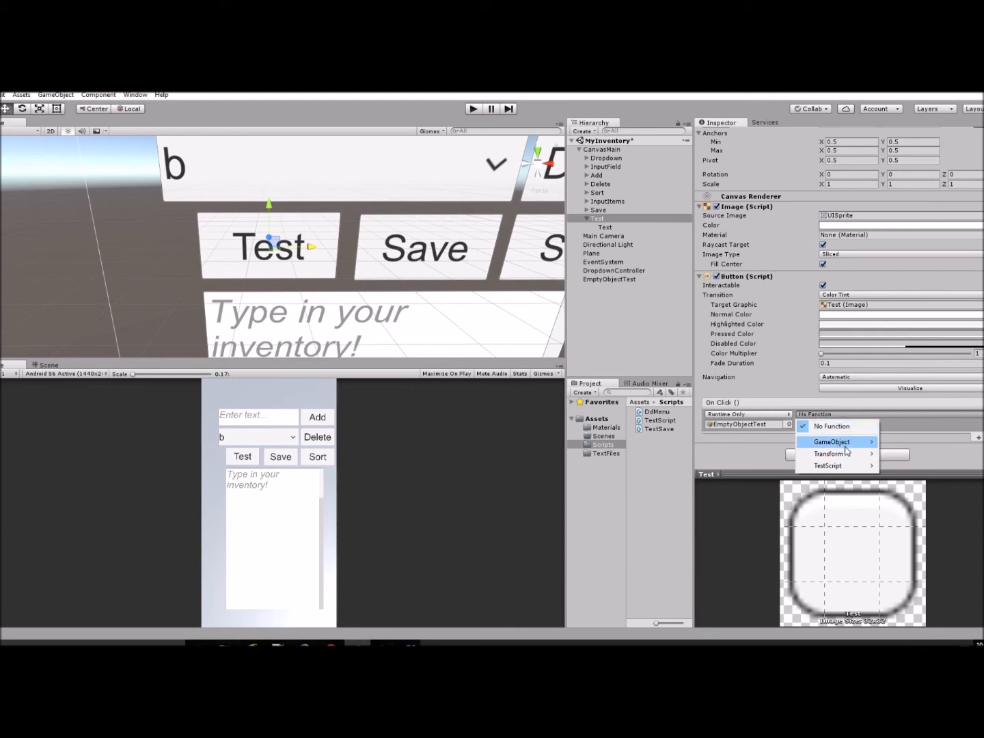
mouse_move(827, 465)
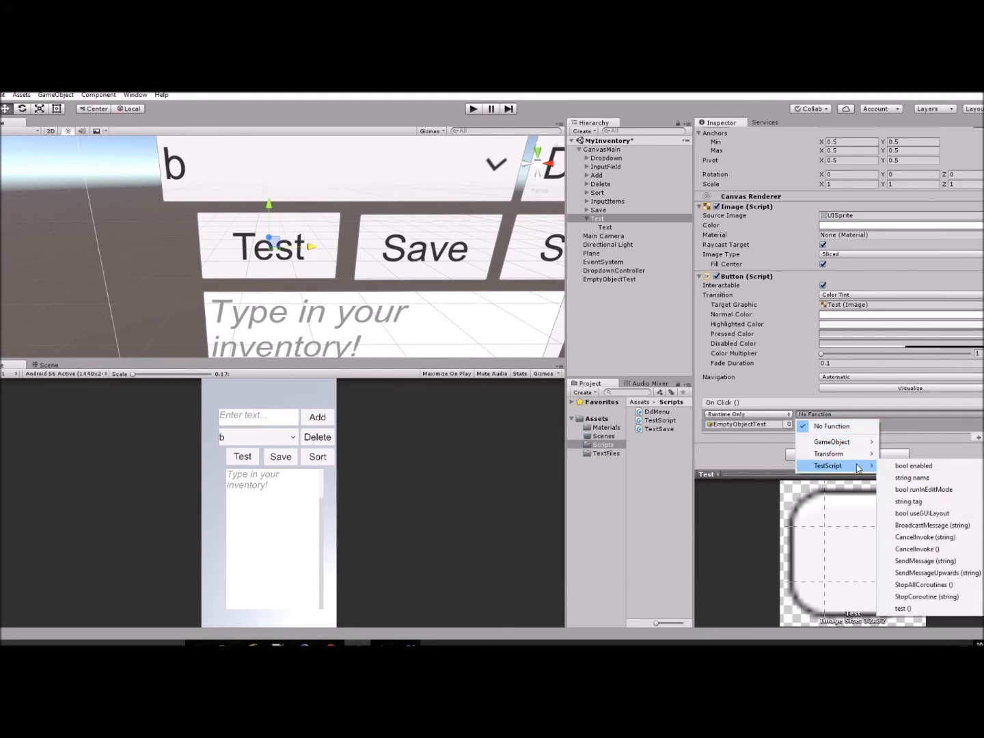
mouse_move(903, 608)
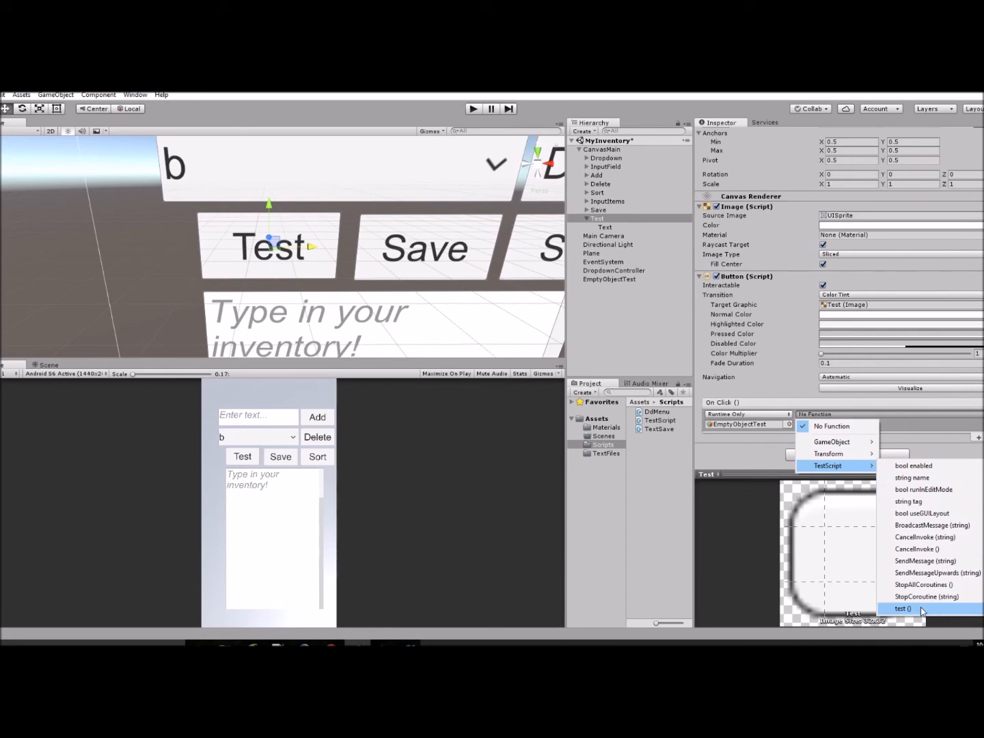
left_click(903, 608)
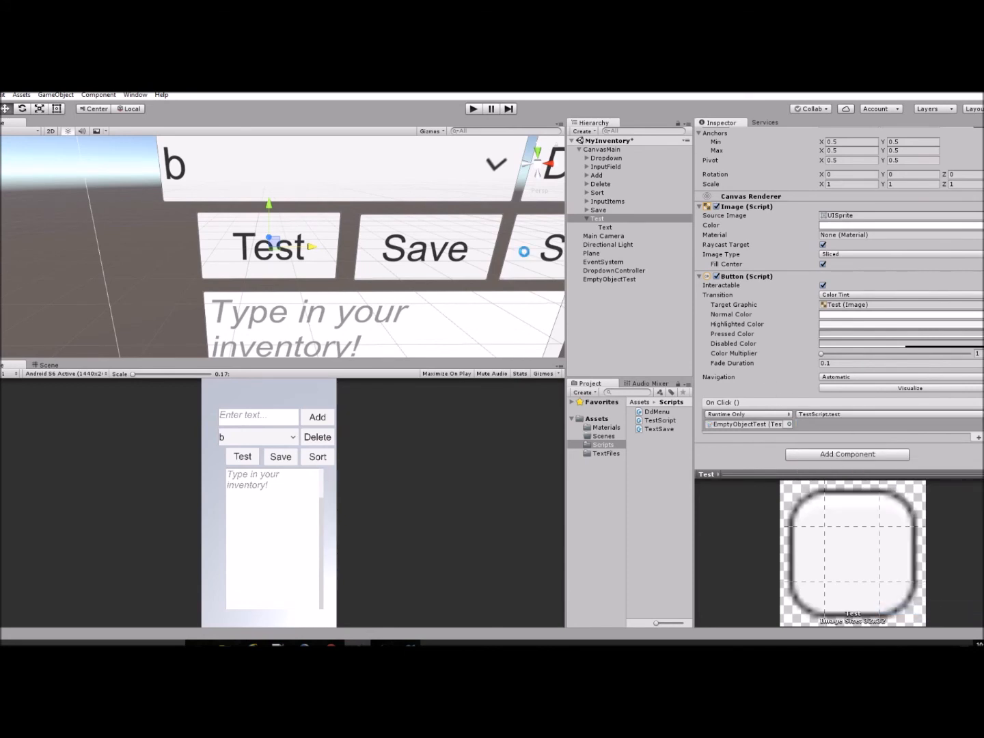
left_click(473, 108)
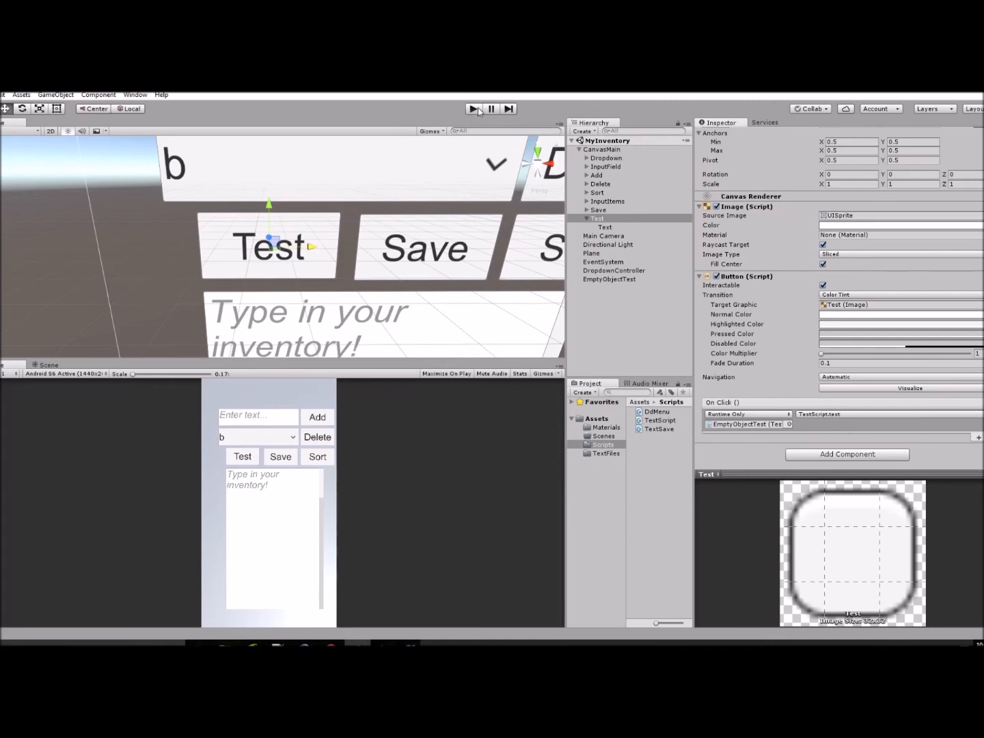
Step: Run the scene and reveal the TextFiles folder in File Explorer
left_click(473, 109)
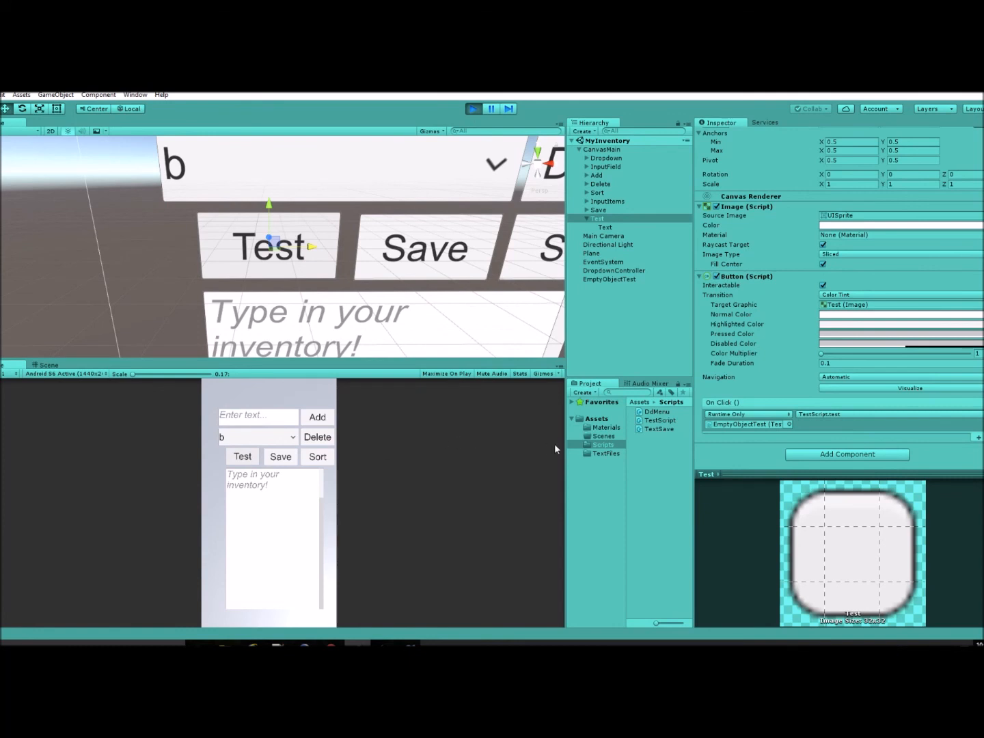
left_click(605, 453)
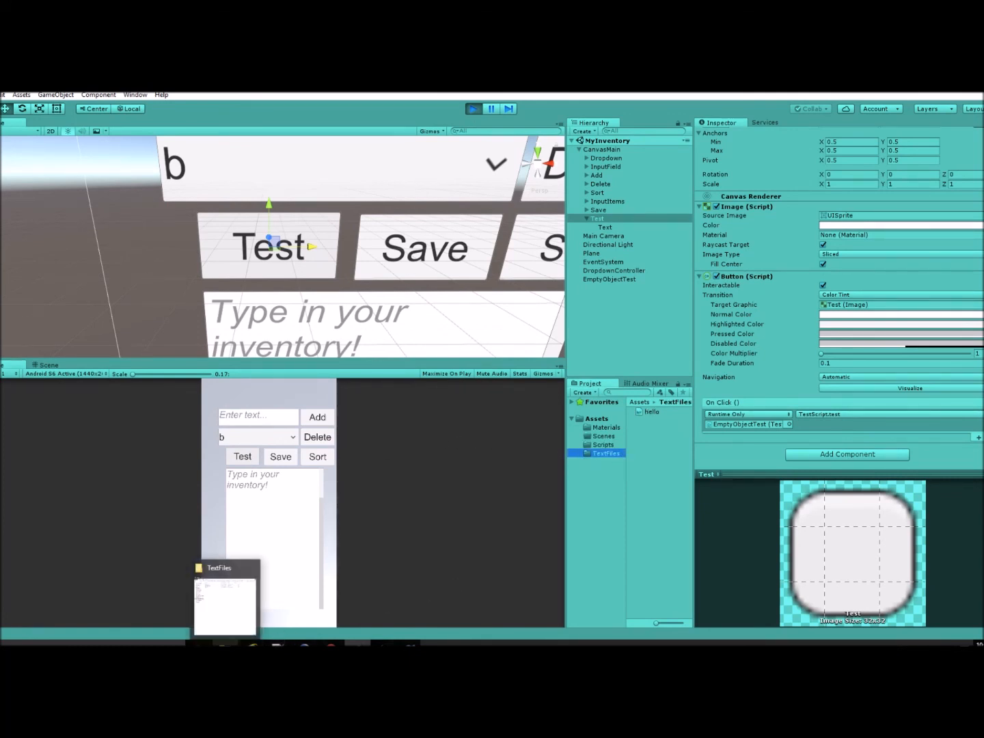
right_click(604, 453)
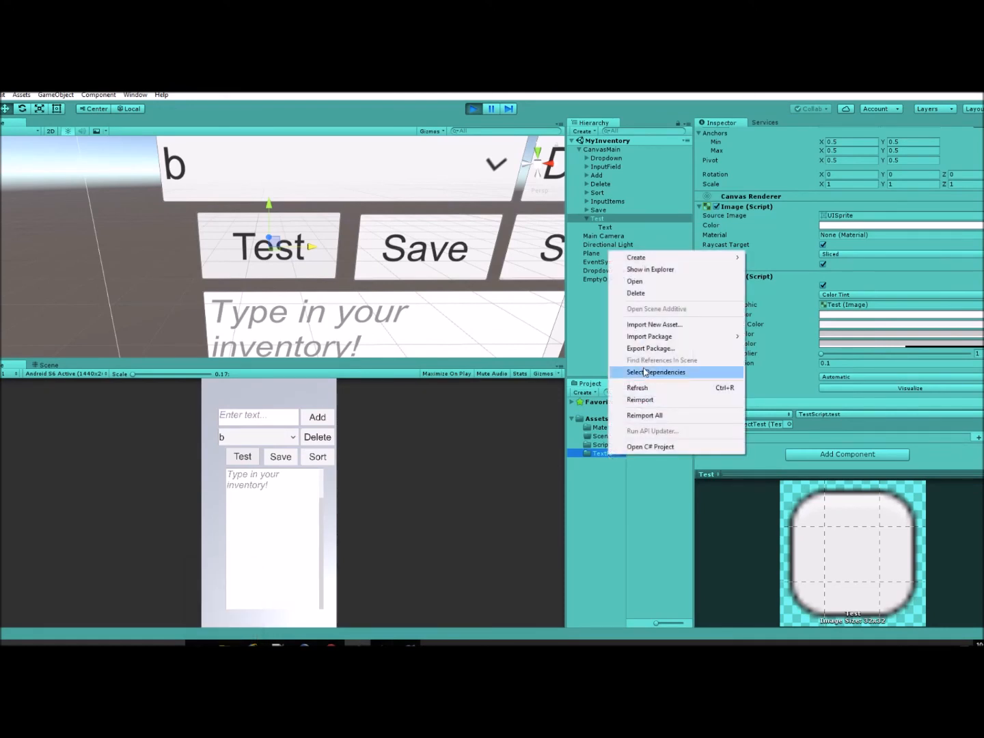
left_click(650, 269)
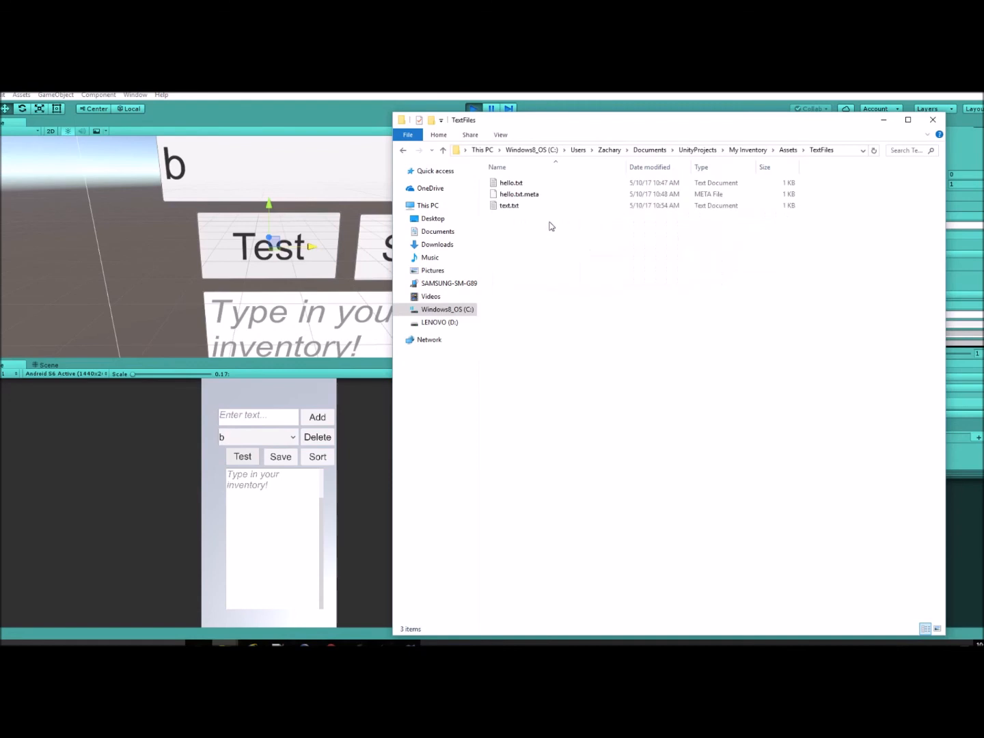
Step: Open text.txt from File Explorer to view its asdf contents
left_click(509, 206)
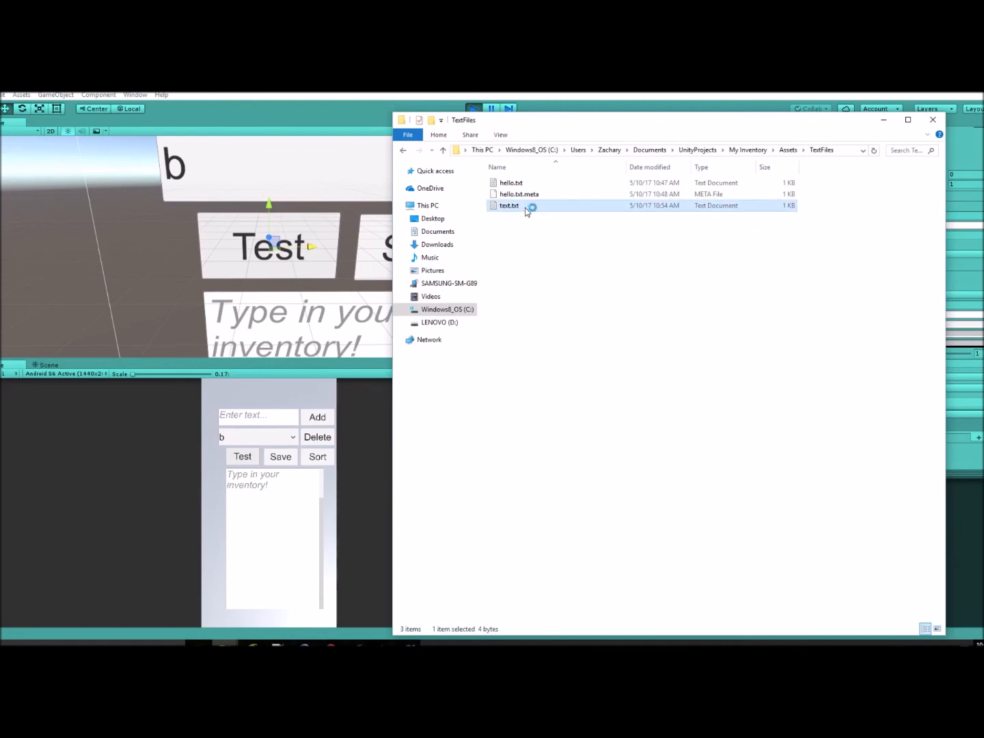
double_click(508, 205)
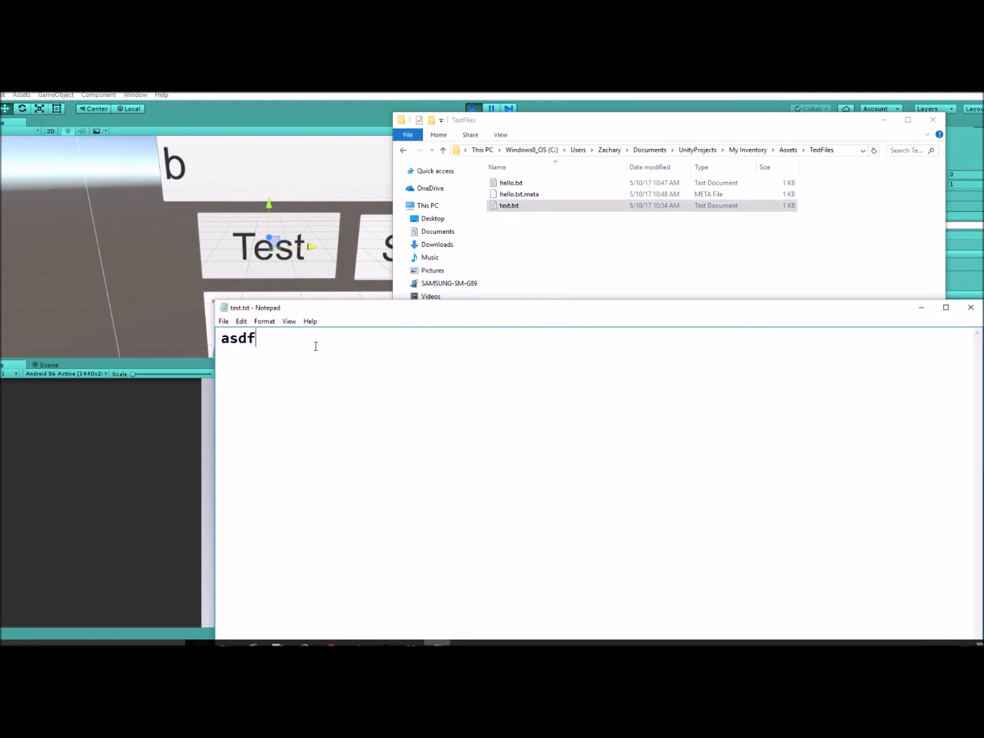
mouse_move(200, 335)
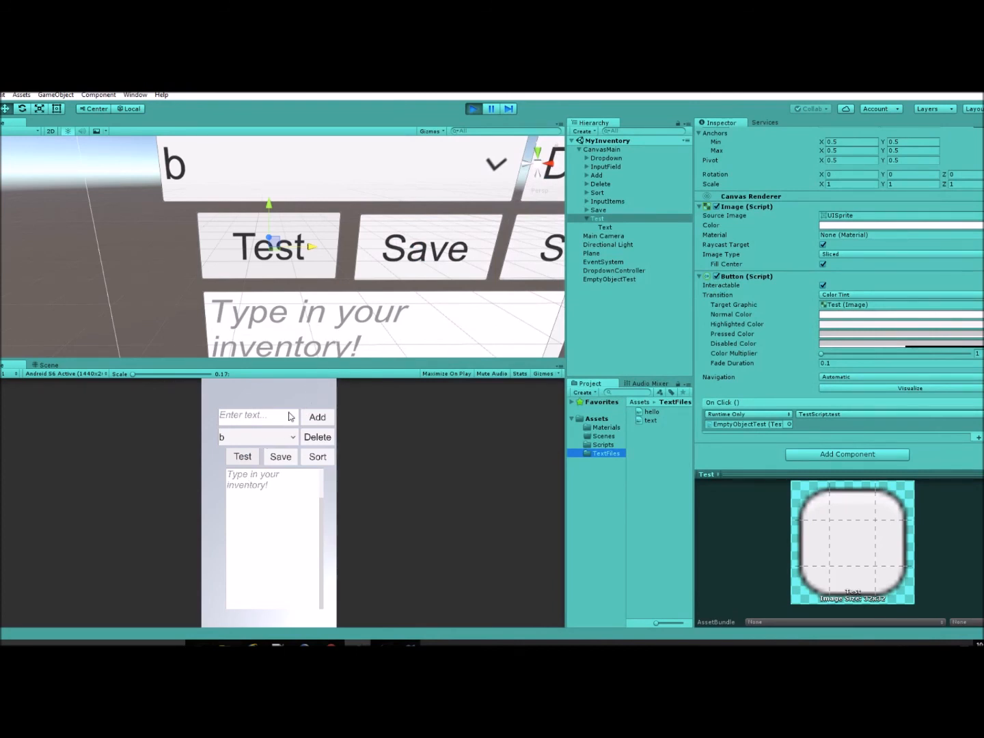
Step: Enter items like asdfasd and sdfa in the Game view and check the inventory dropdown
type("asdfasd")
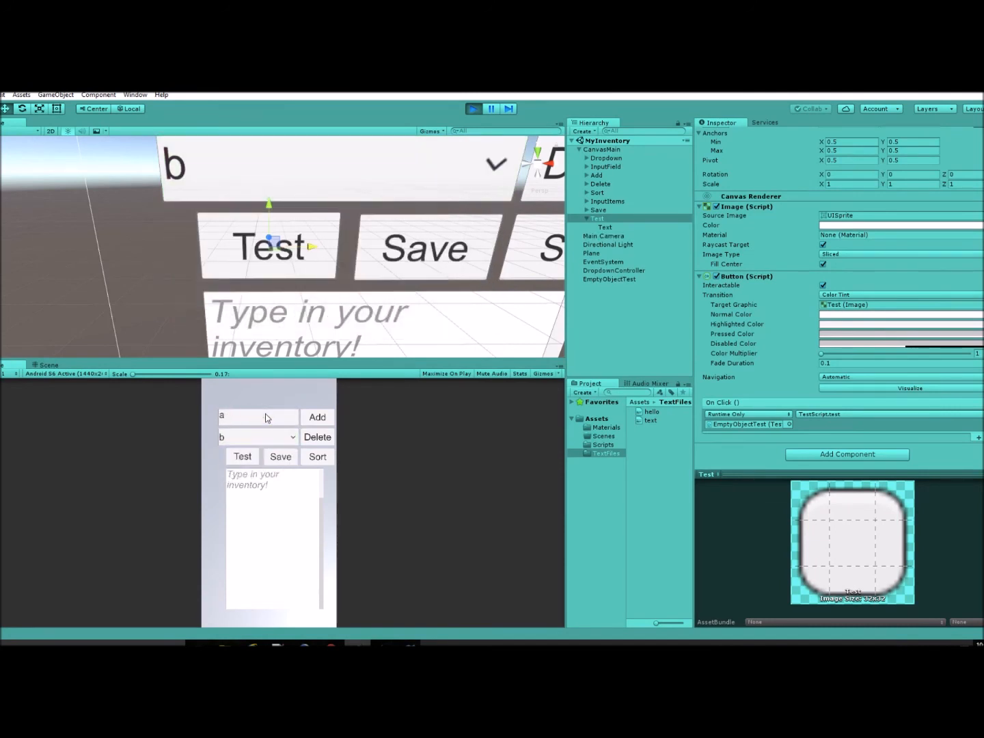
type("sdfa")
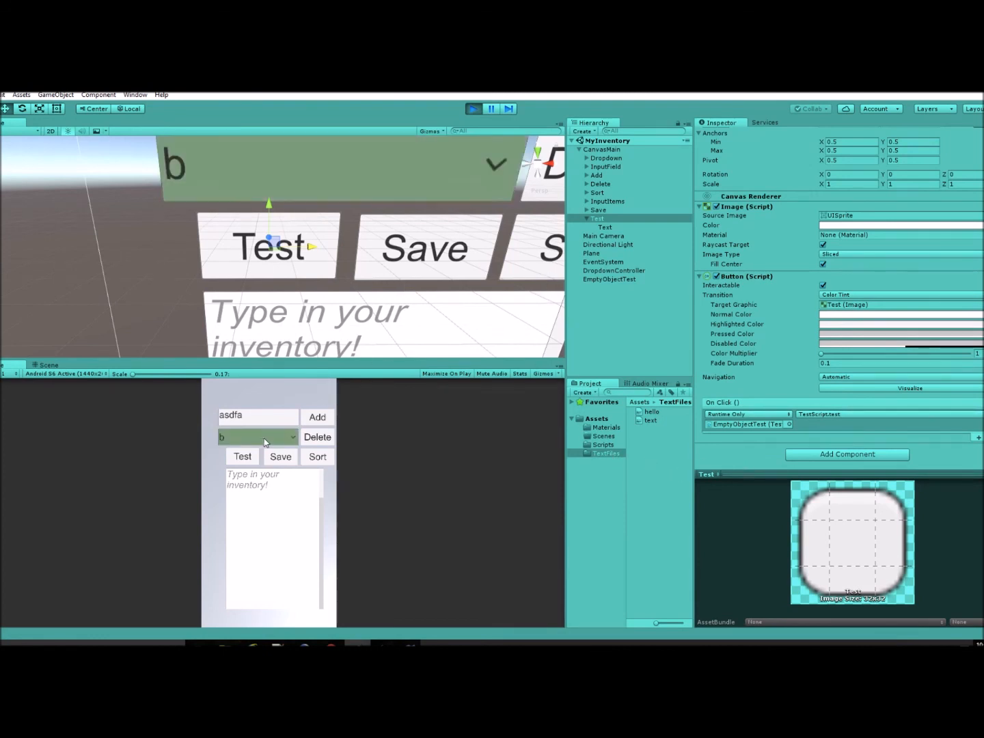
left_click(258, 437)
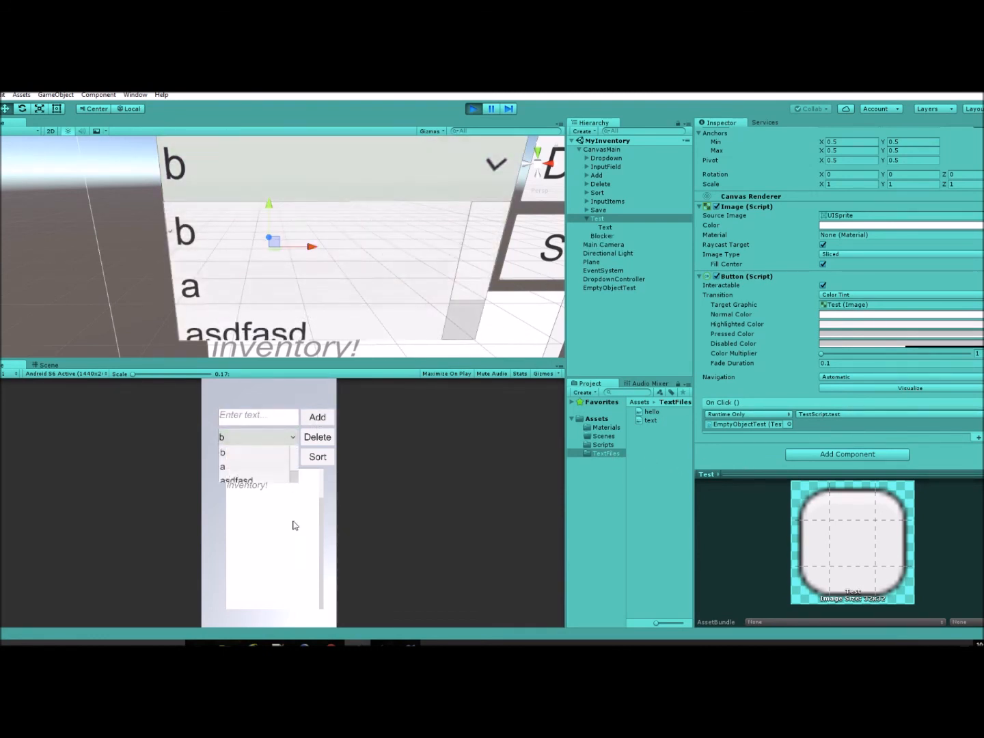
left_click(243, 456)
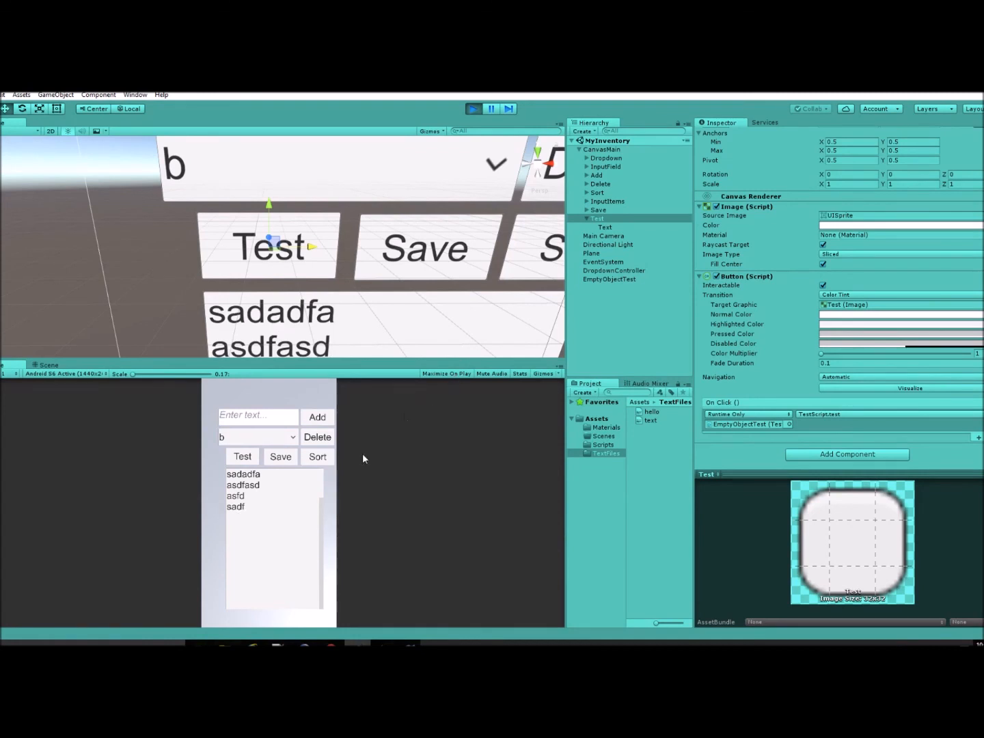
left_click(257, 436)
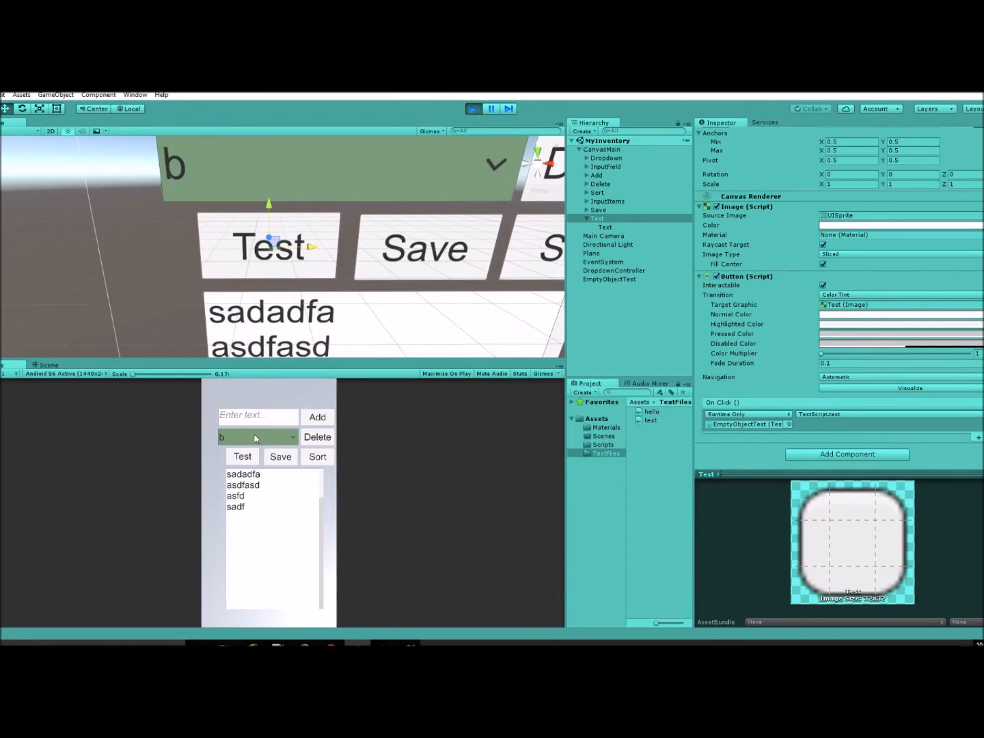
mouse_move(335, 401)
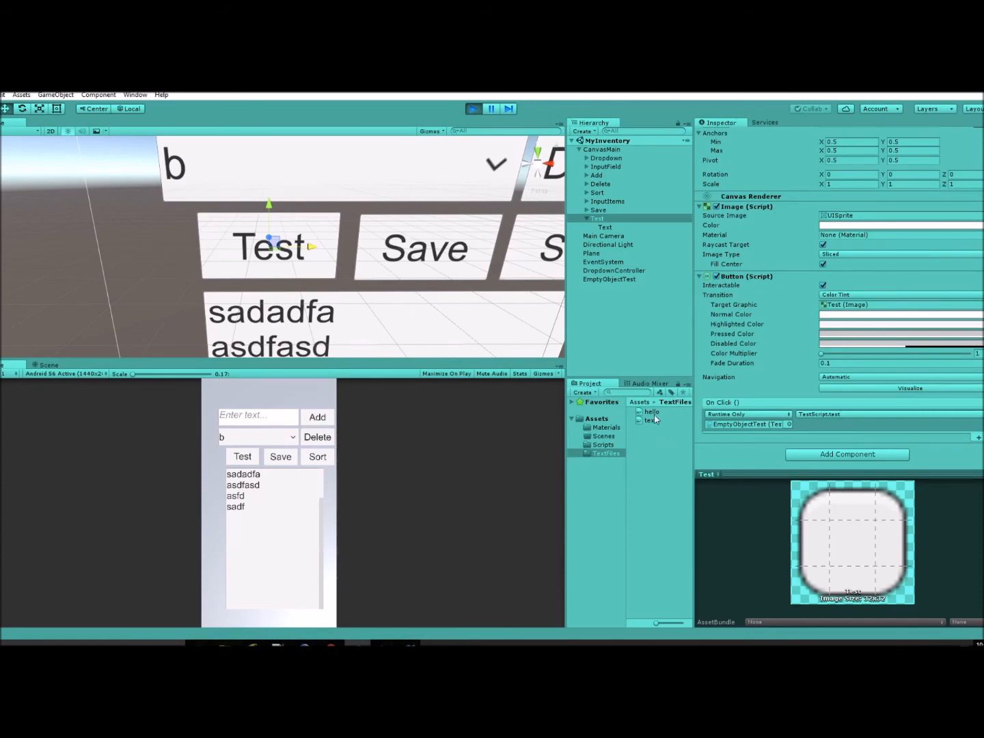
mouse_move(635, 259)
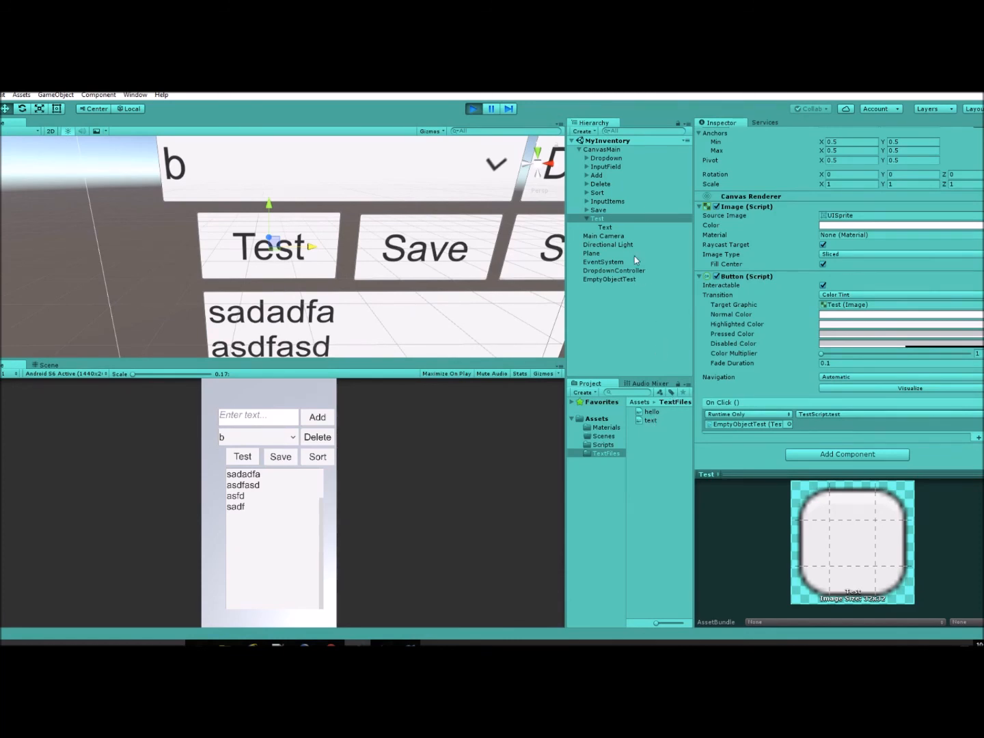